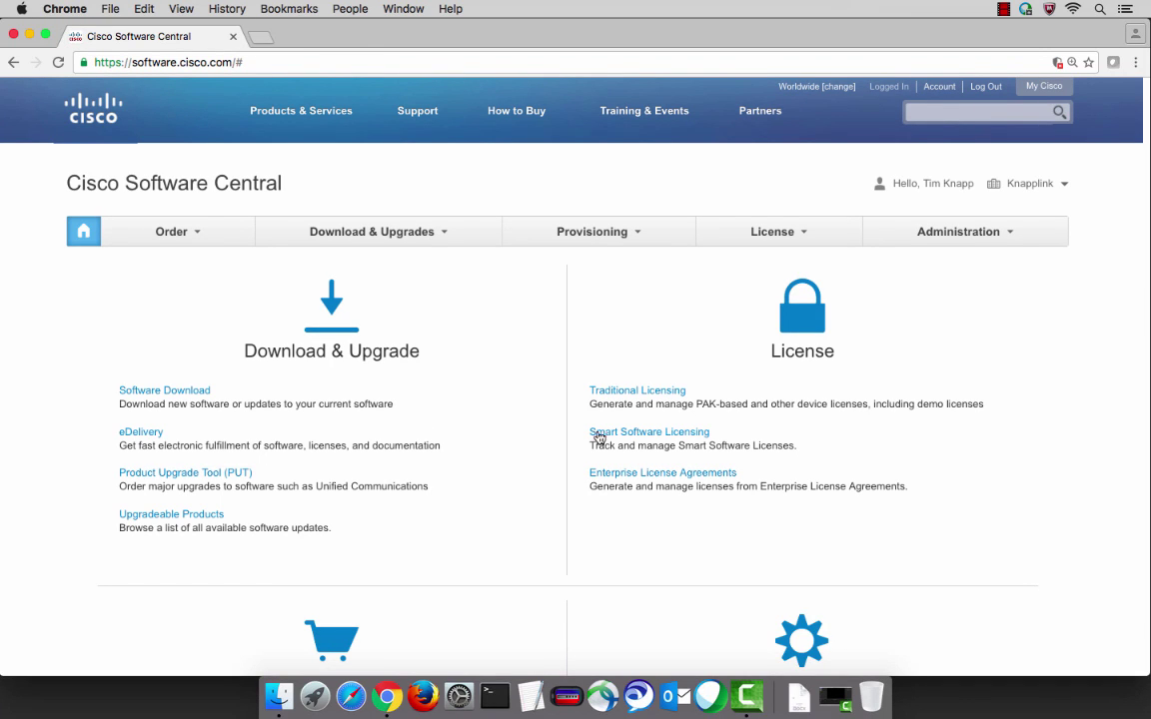
- Open Smart Software Licensing to see the expired and expiring demo license alerts
{"action": "left_click", "coordinate": [778, 231]}
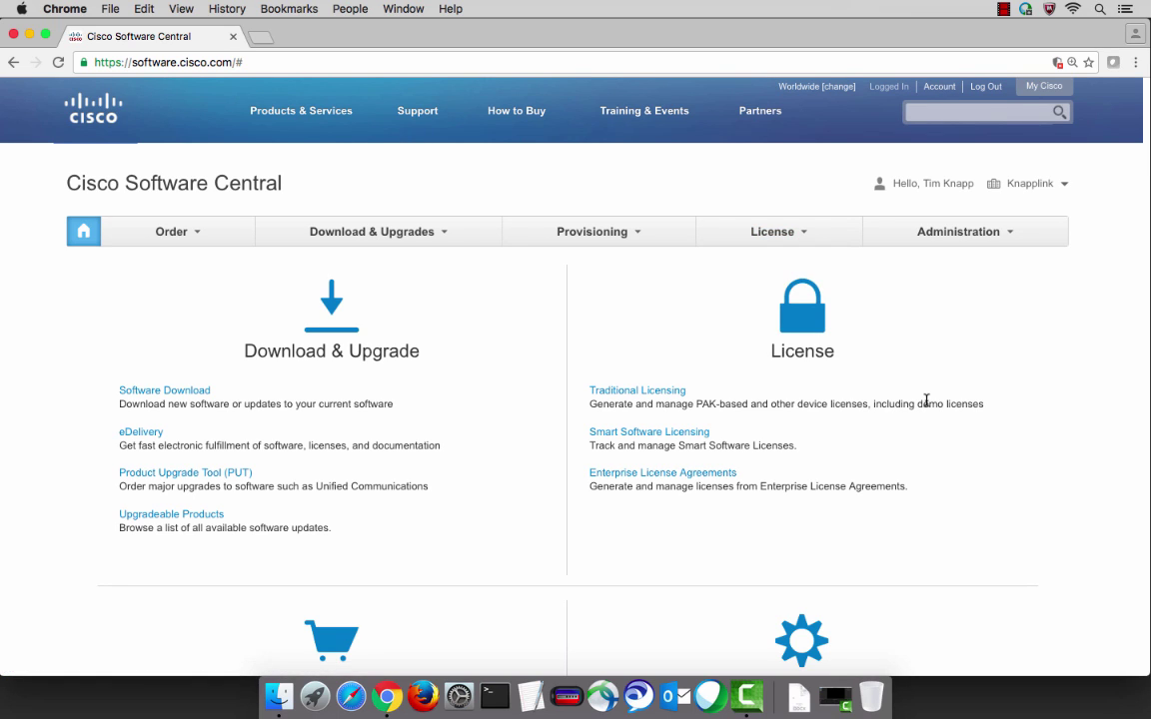
{"action": "mouse_move", "coordinate": [649, 431]}
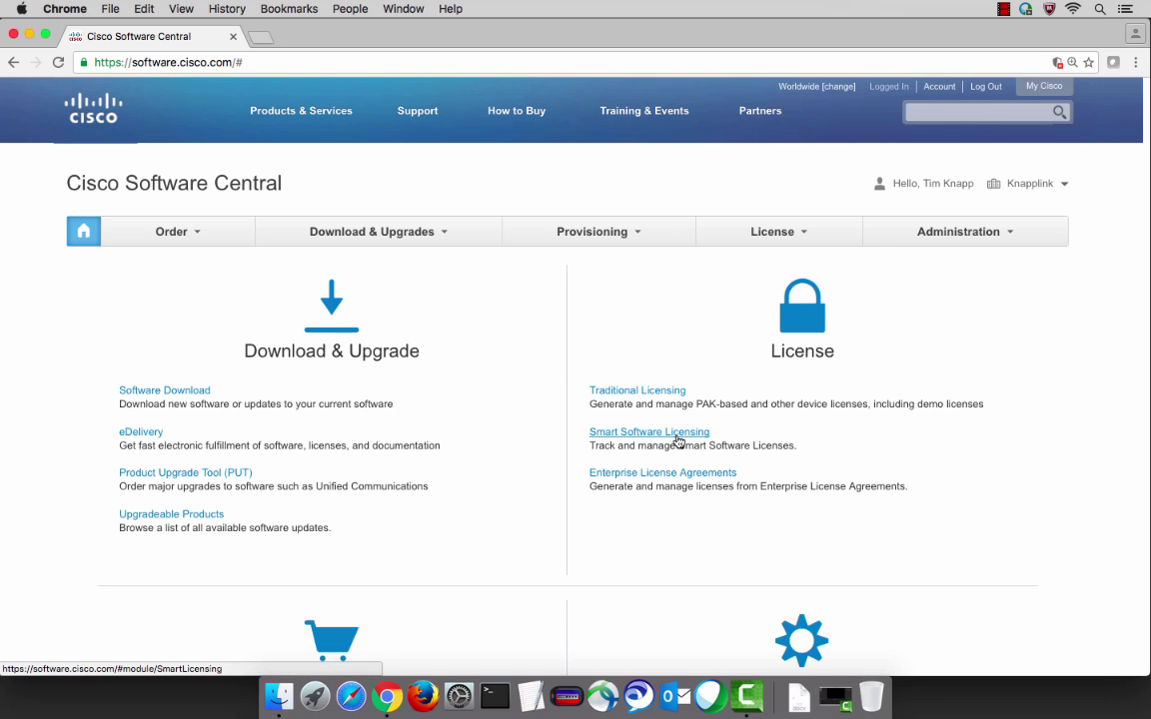
{"action": "left_click", "coordinate": [648, 432]}
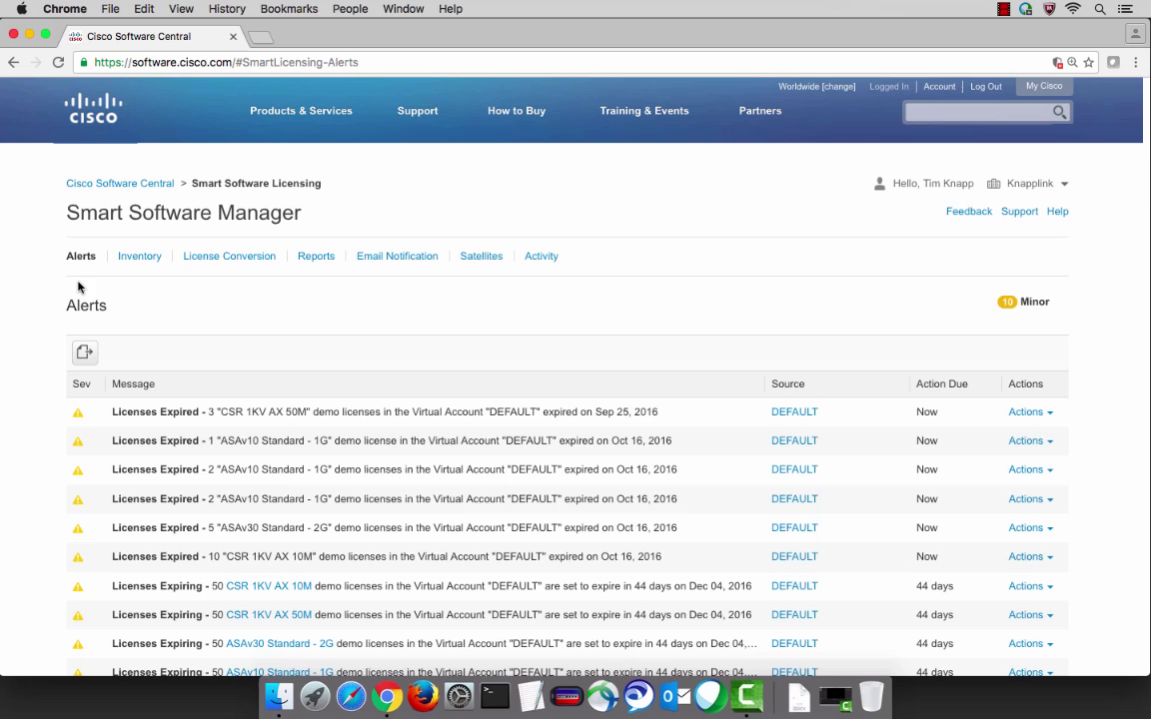
{"action": "mouse_move", "coordinate": [527, 283]}
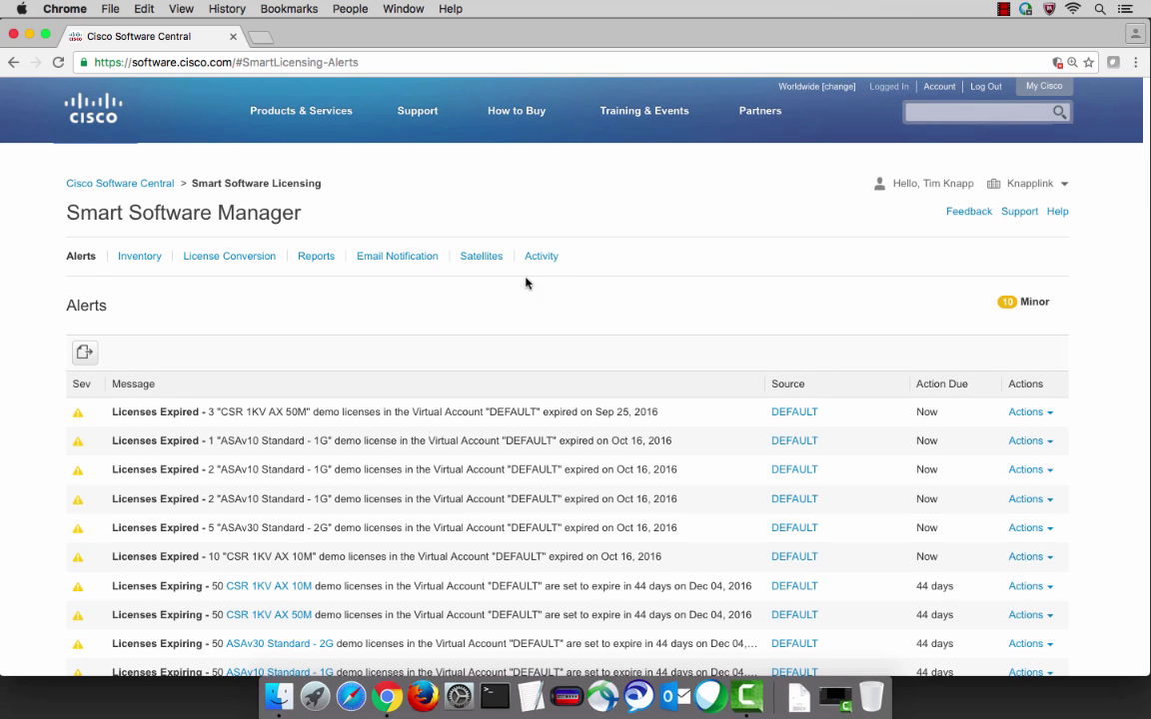
{"action": "mouse_move", "coordinate": [559, 283]}
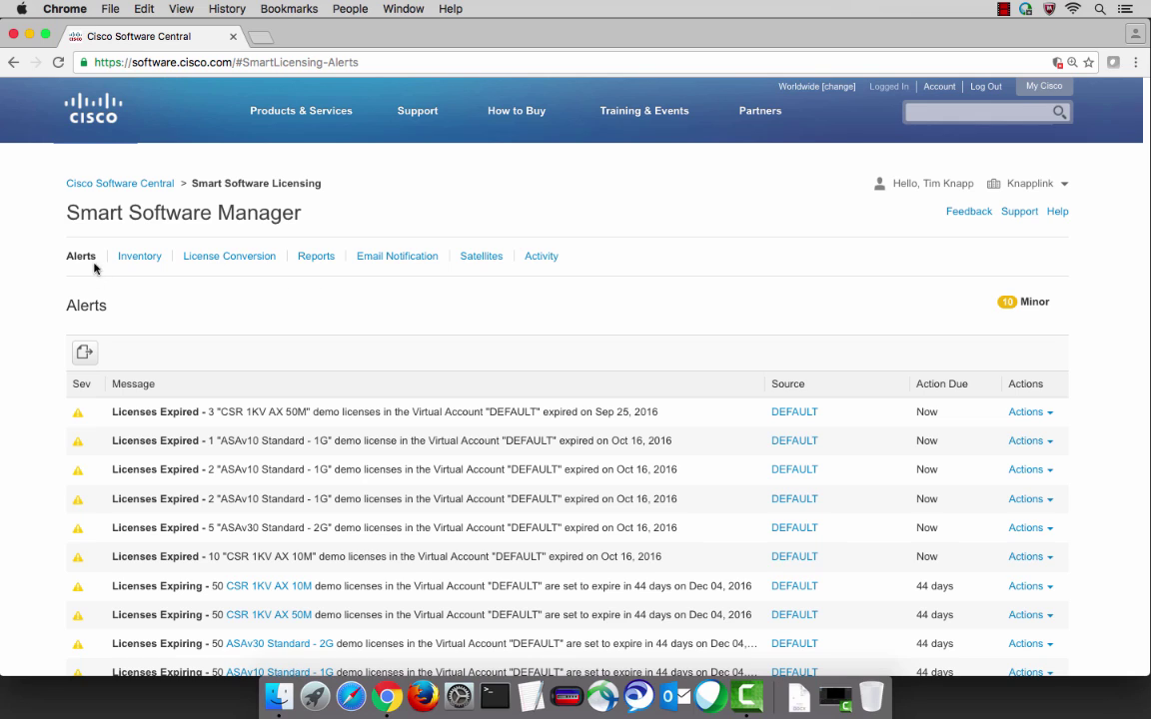
{"action": "mouse_move", "coordinate": [146, 354]}
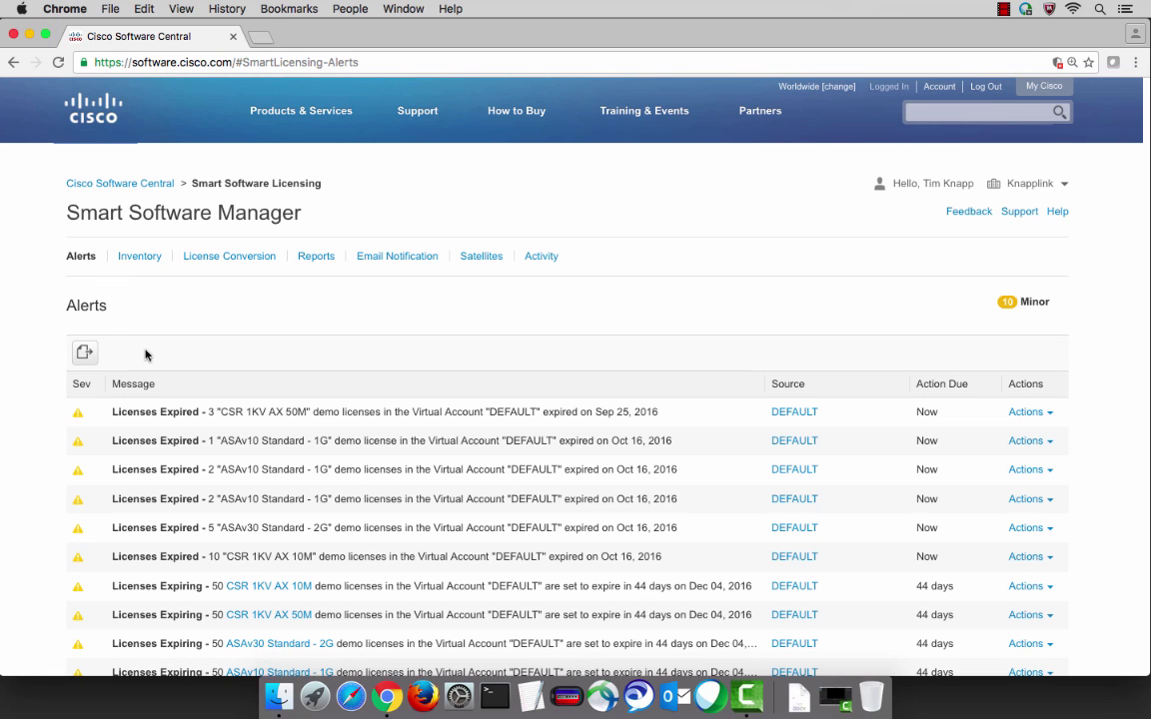
{"action": "mouse_move", "coordinate": [335, 419]}
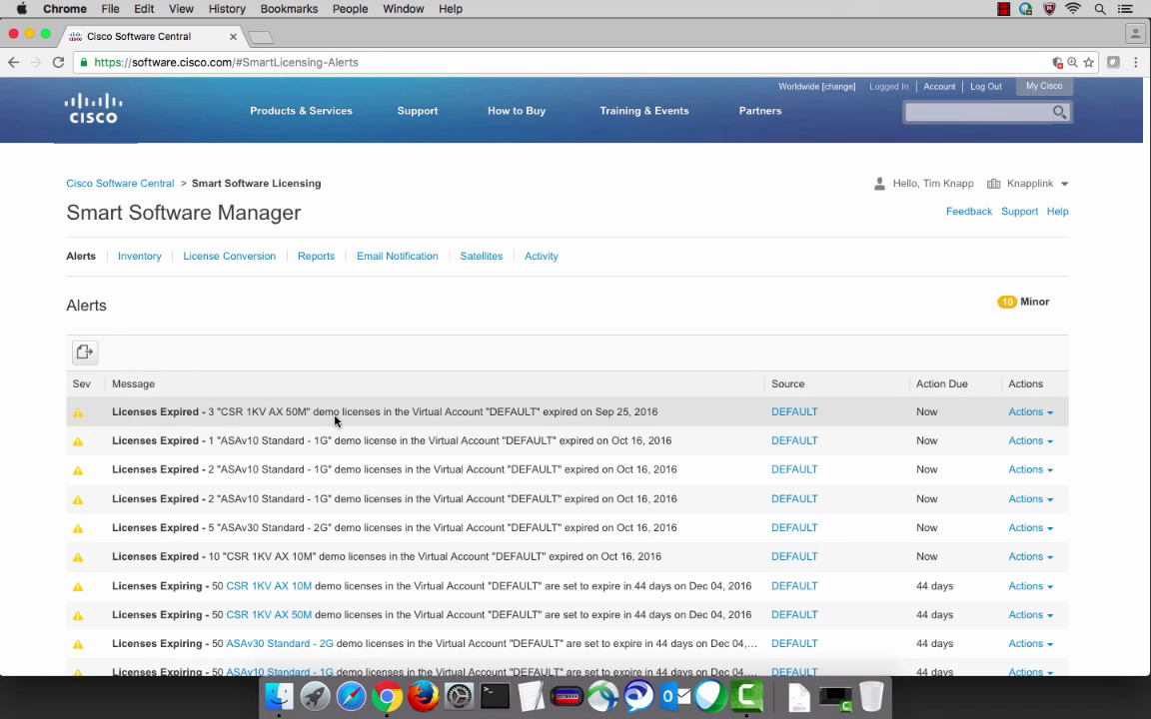
{"action": "mouse_move", "coordinate": [391, 451]}
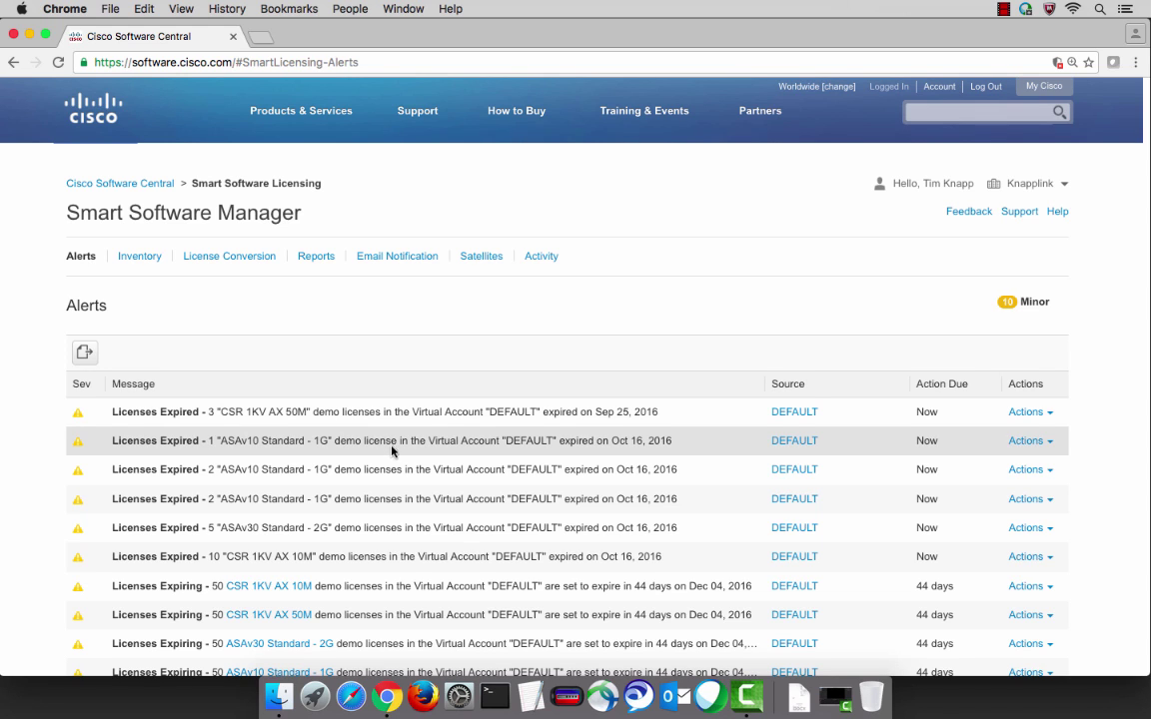
{"action": "mouse_move", "coordinate": [685, 392]}
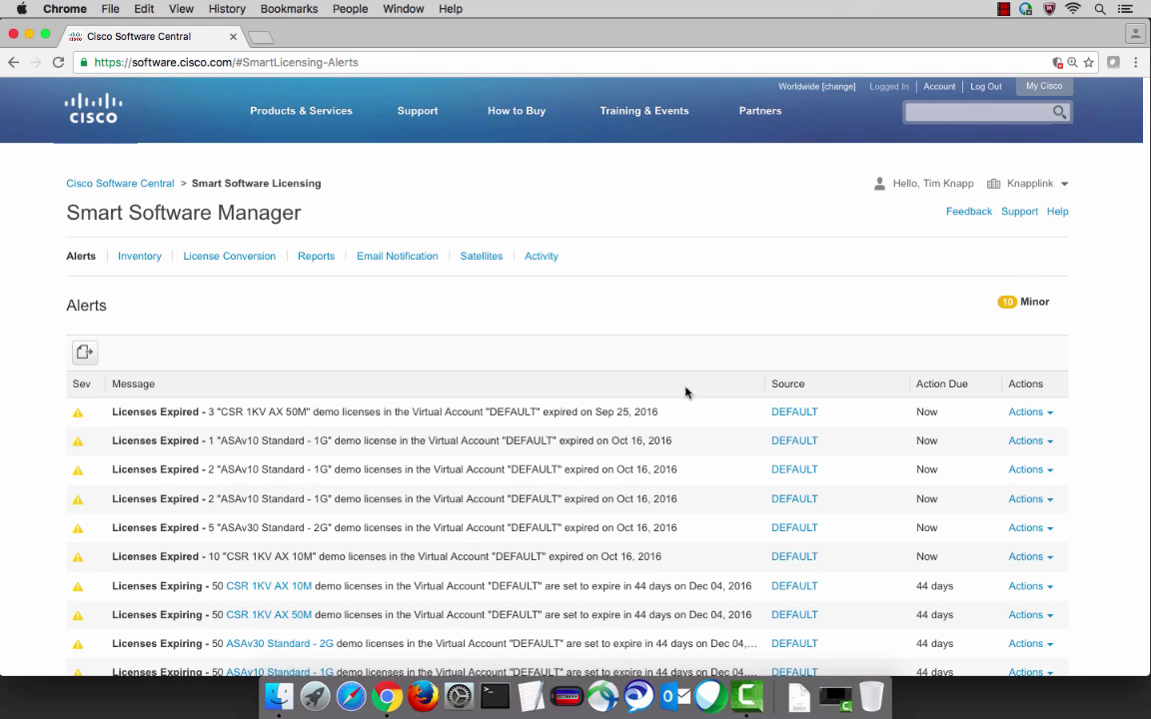
{"action": "mouse_move", "coordinate": [993, 333]}
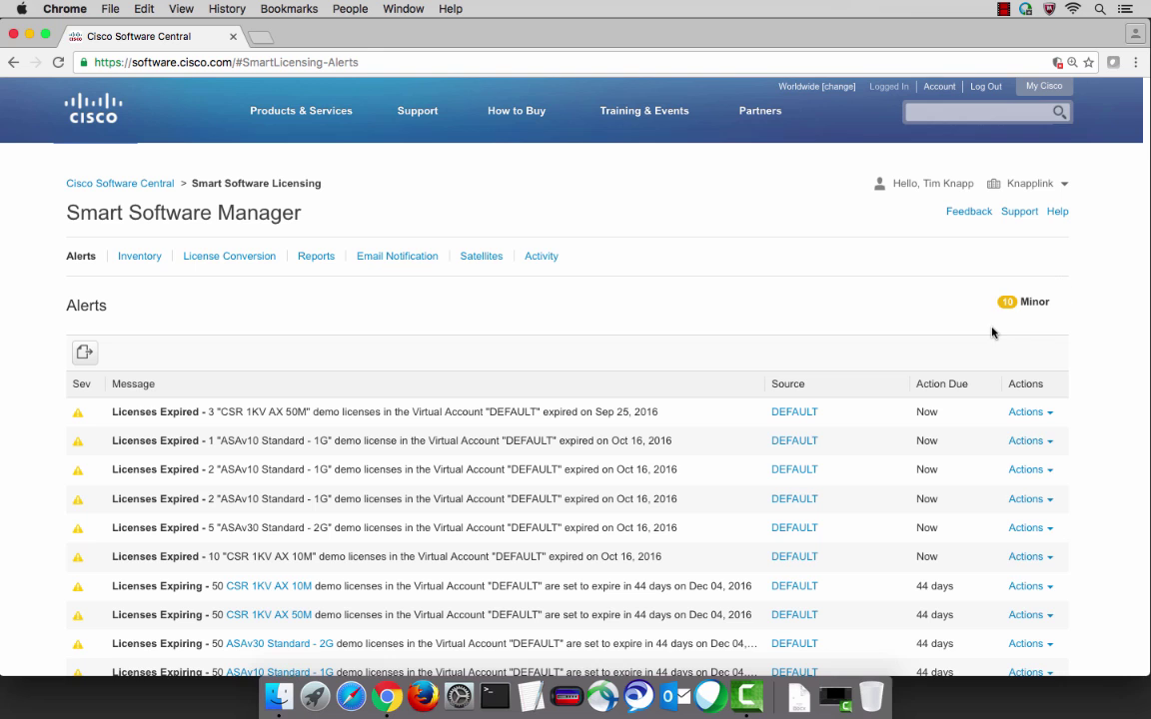
{"action": "mouse_move", "coordinate": [980, 332]}
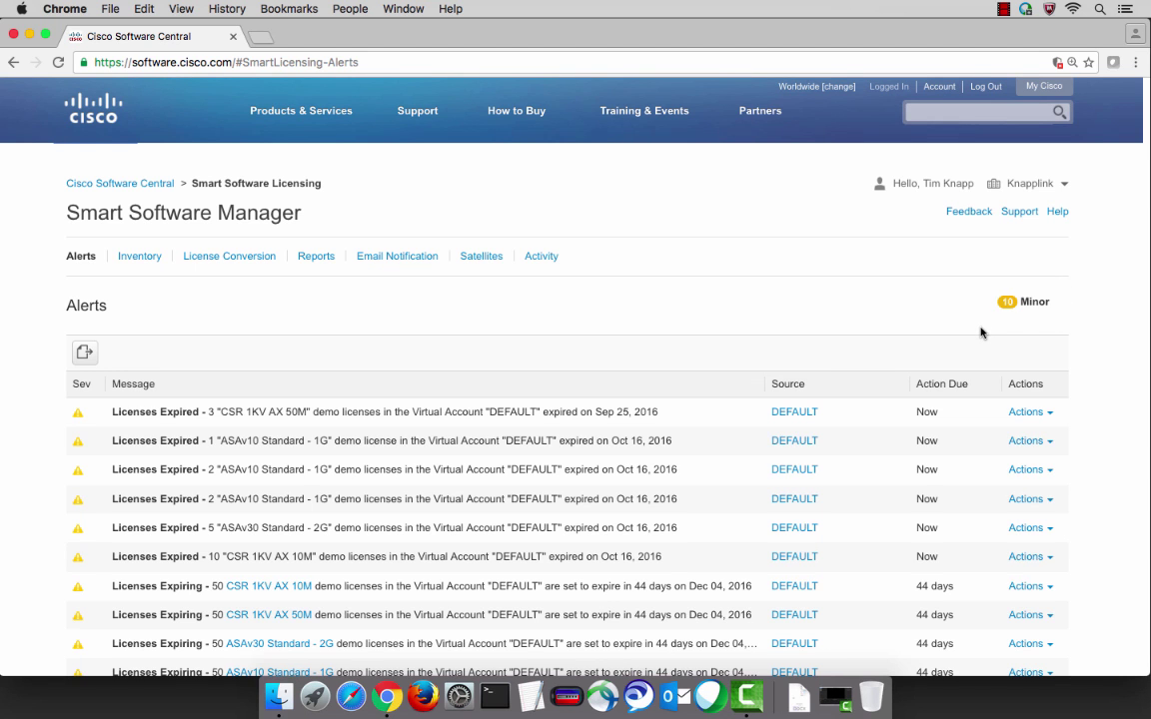
{"action": "mouse_move", "coordinate": [156, 269]}
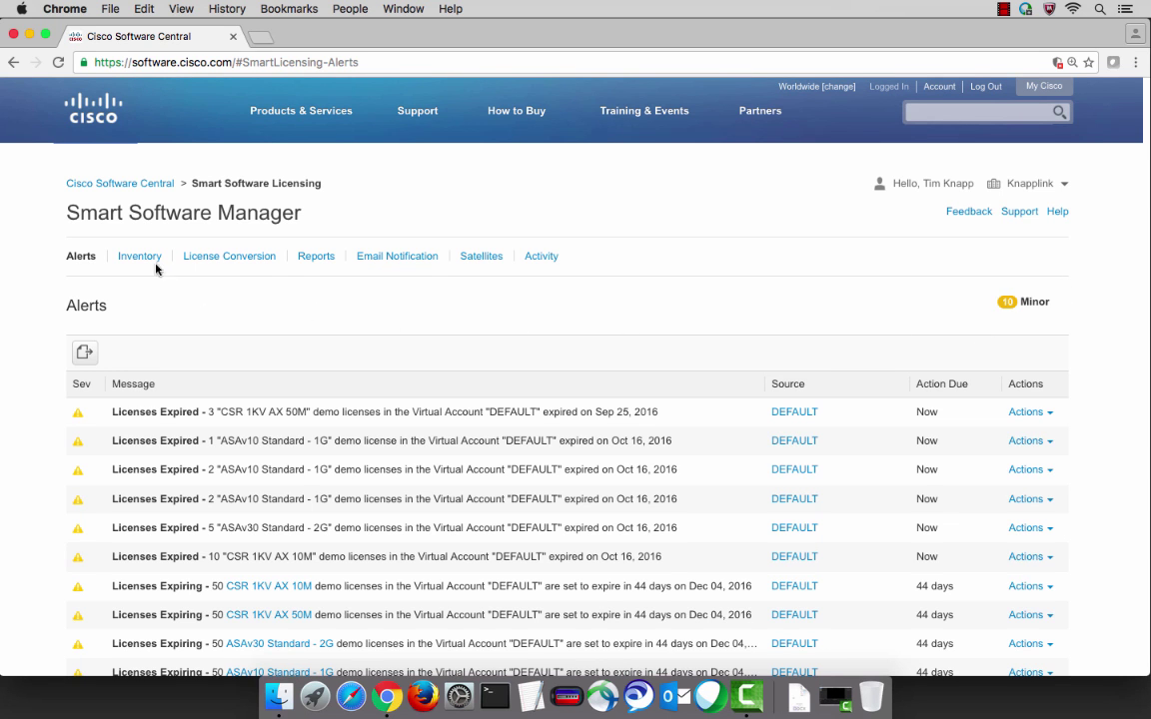
- Open Inventory and browse the virtual account list, keeping Cisco Live selected
{"action": "left_click", "coordinate": [139, 256]}
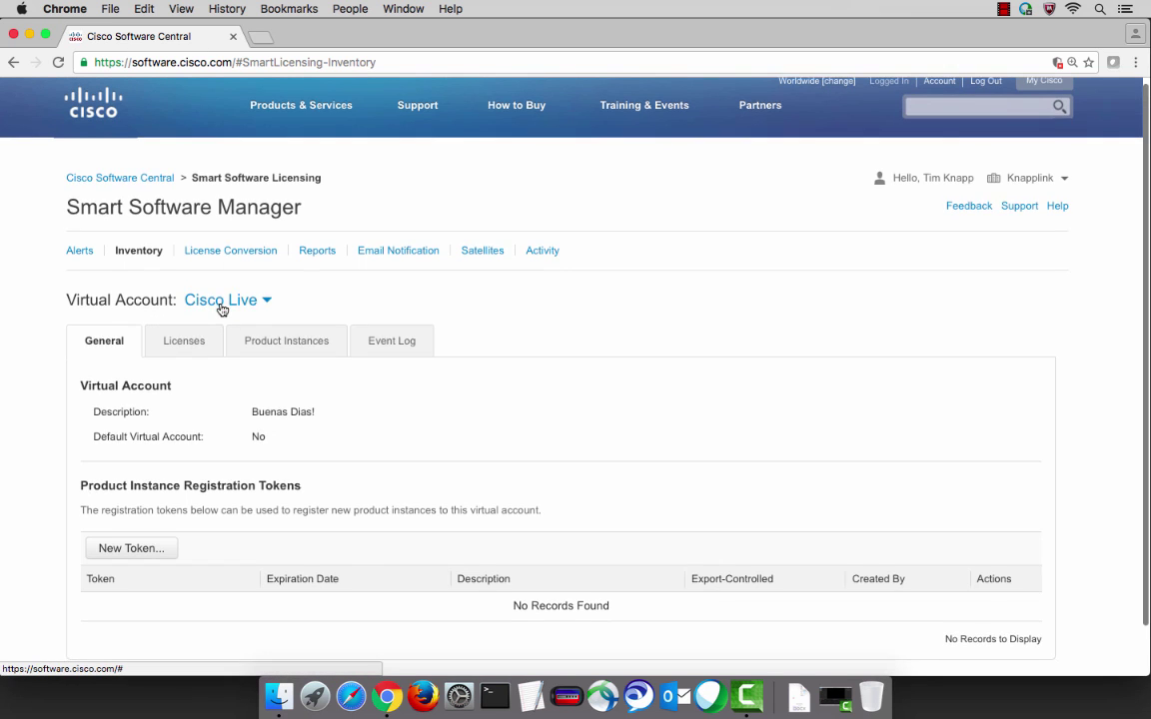
{"action": "left_click", "coordinate": [224, 299]}
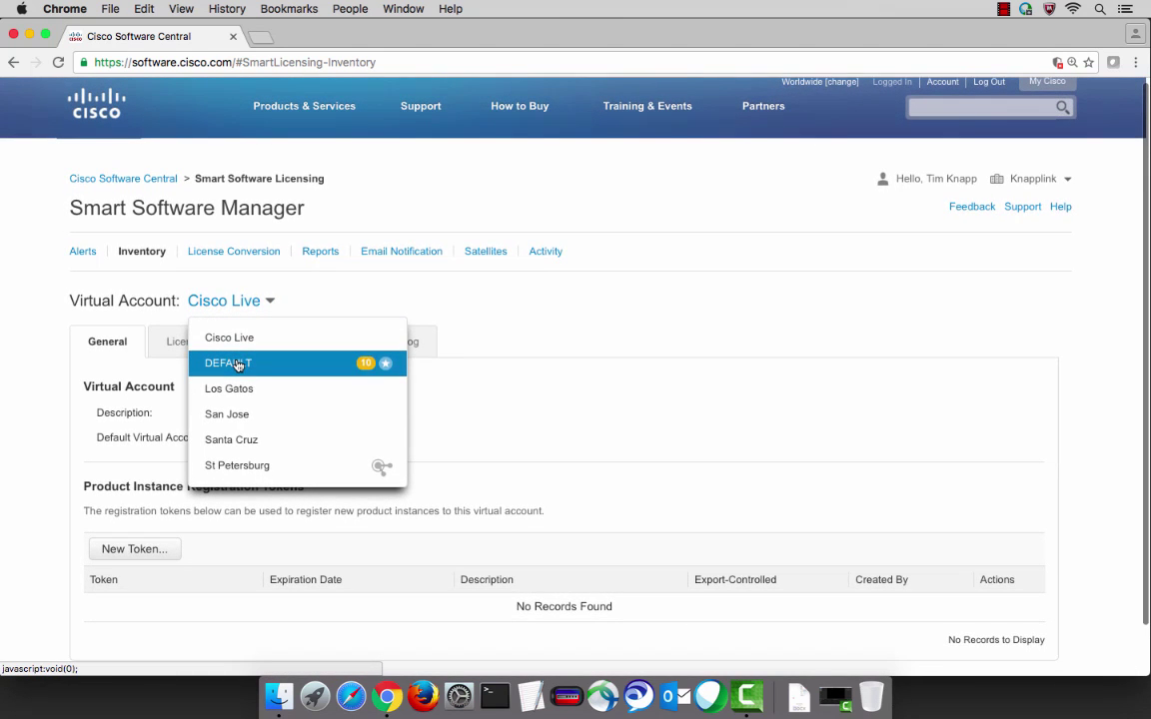
{"action": "mouse_move", "coordinate": [231, 439]}
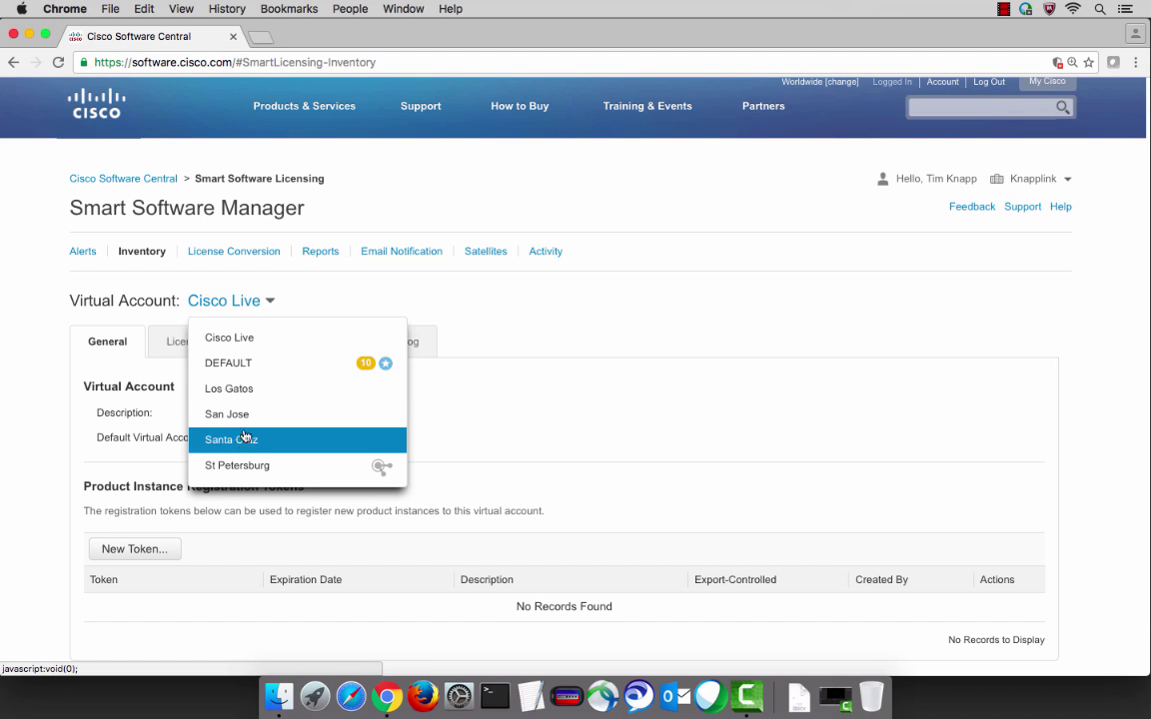
{"action": "mouse_move", "coordinate": [306, 304]}
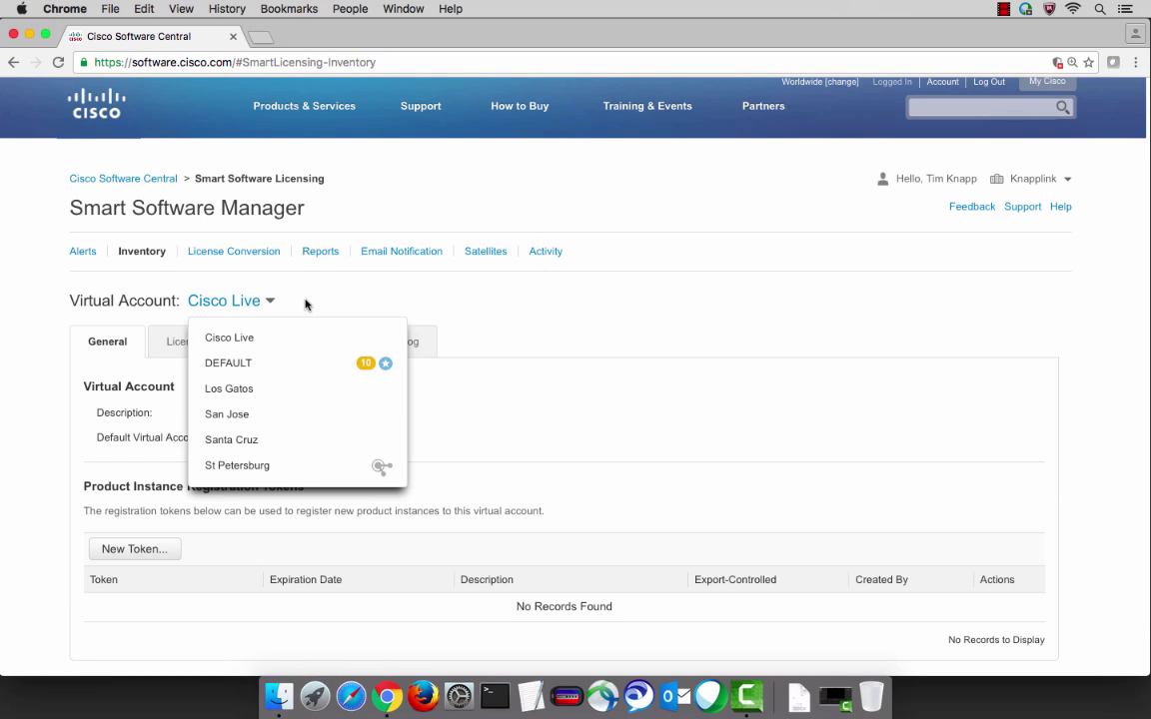
{"action": "left_click", "coordinate": [229, 336]}
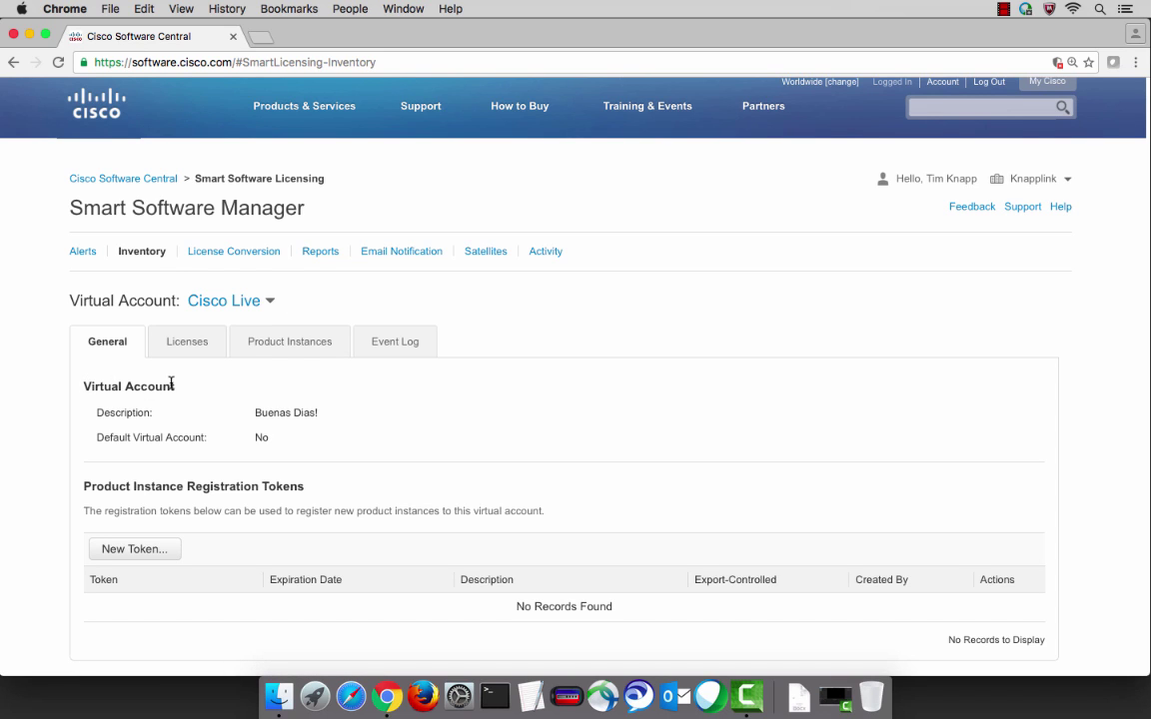
{"action": "mouse_move", "coordinate": [329, 414]}
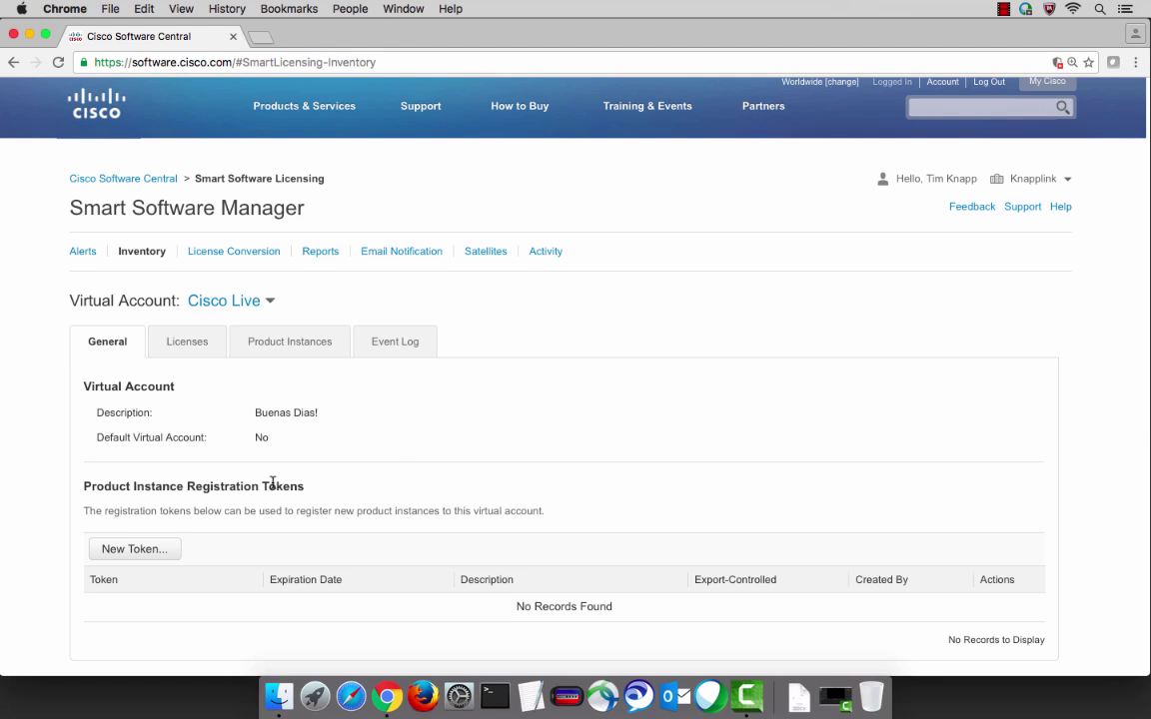
{"action": "mouse_move", "coordinate": [134, 548]}
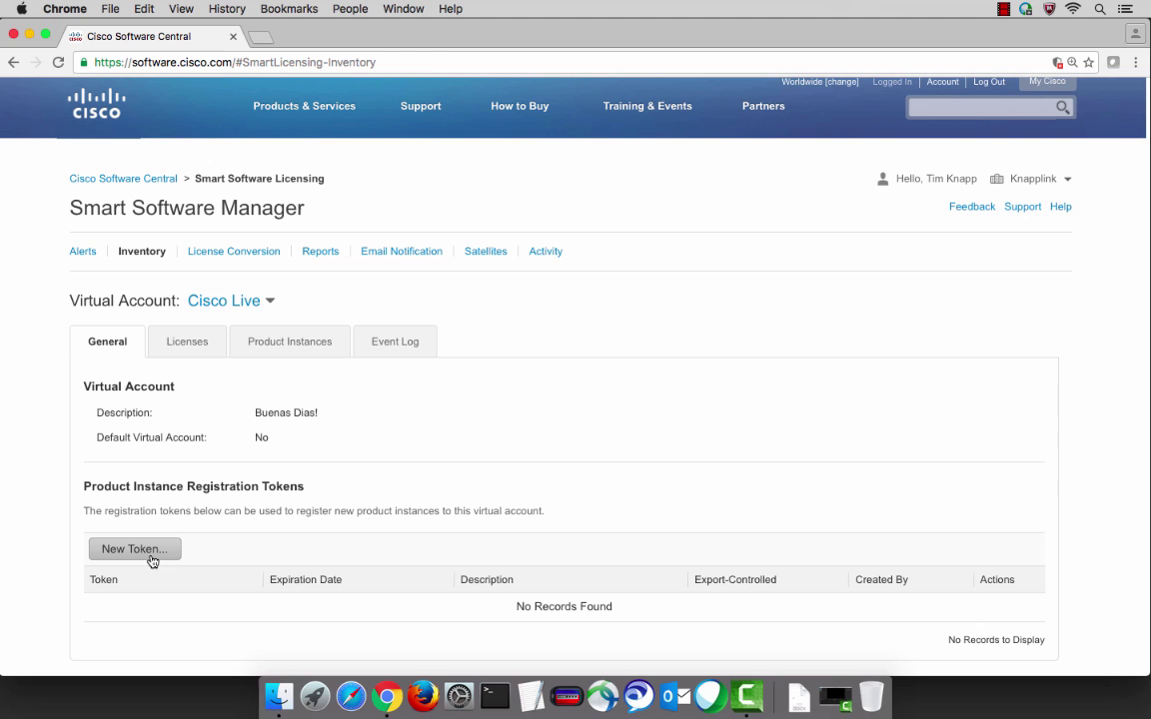
{"action": "mouse_move", "coordinate": [227, 522]}
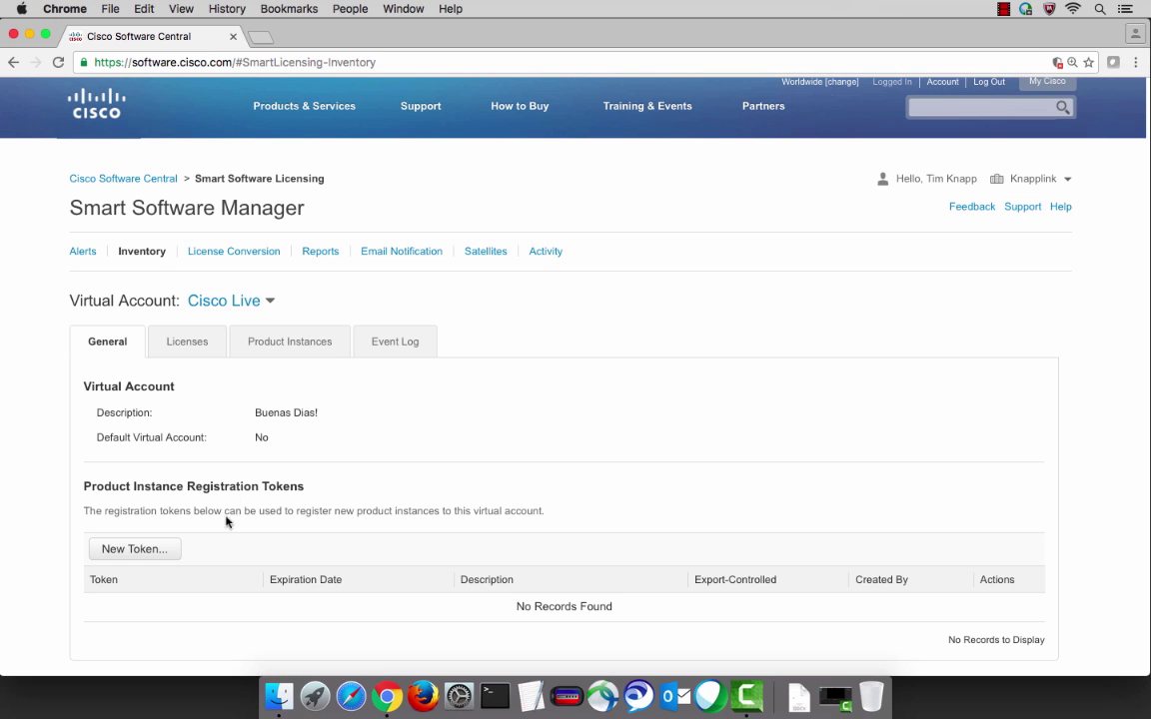
- Review Cisco Live's licenses, product instances, and its event log with the CSR 1KV AX 50M addition
{"action": "left_click", "coordinate": [186, 341]}
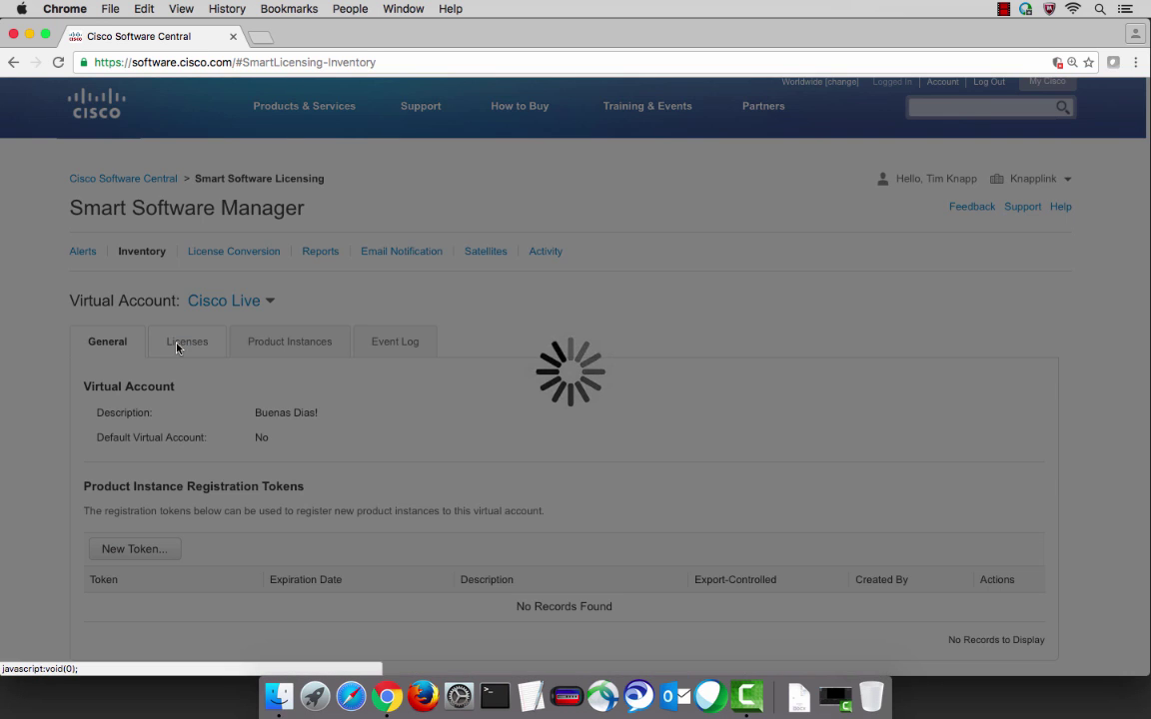
{"action": "left_click", "coordinate": [187, 341]}
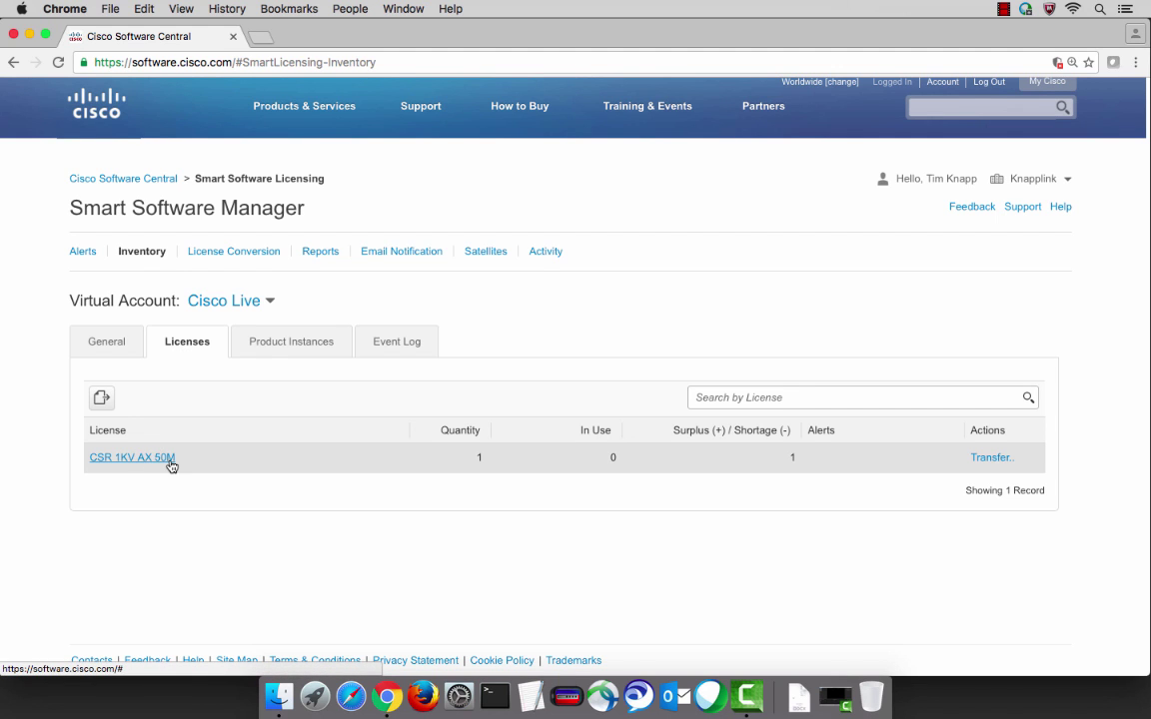
{"action": "mouse_move", "coordinate": [501, 476]}
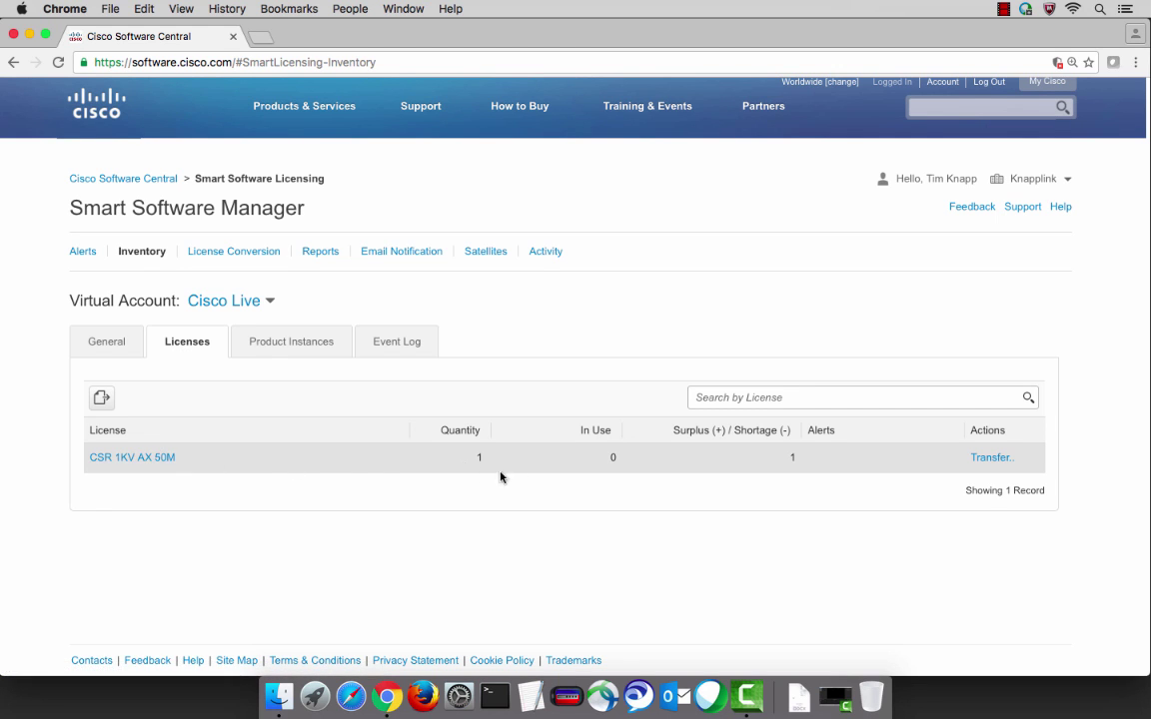
{"action": "mouse_move", "coordinate": [630, 441]}
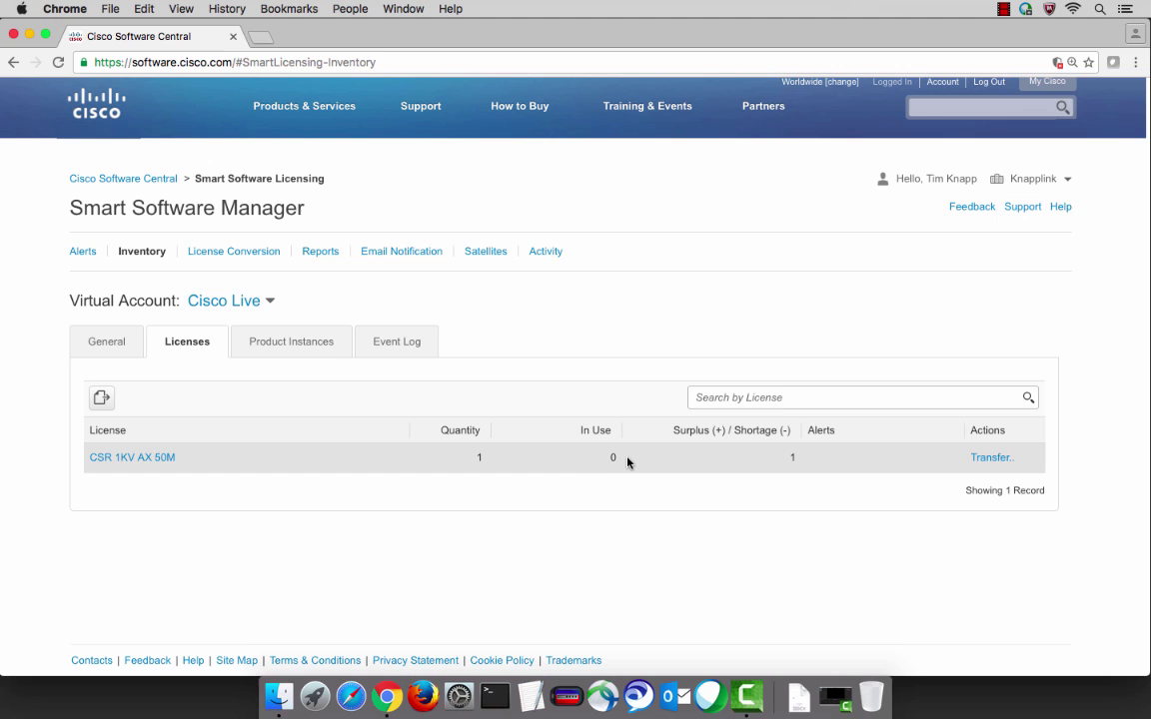
{"action": "mouse_move", "coordinate": [290, 341]}
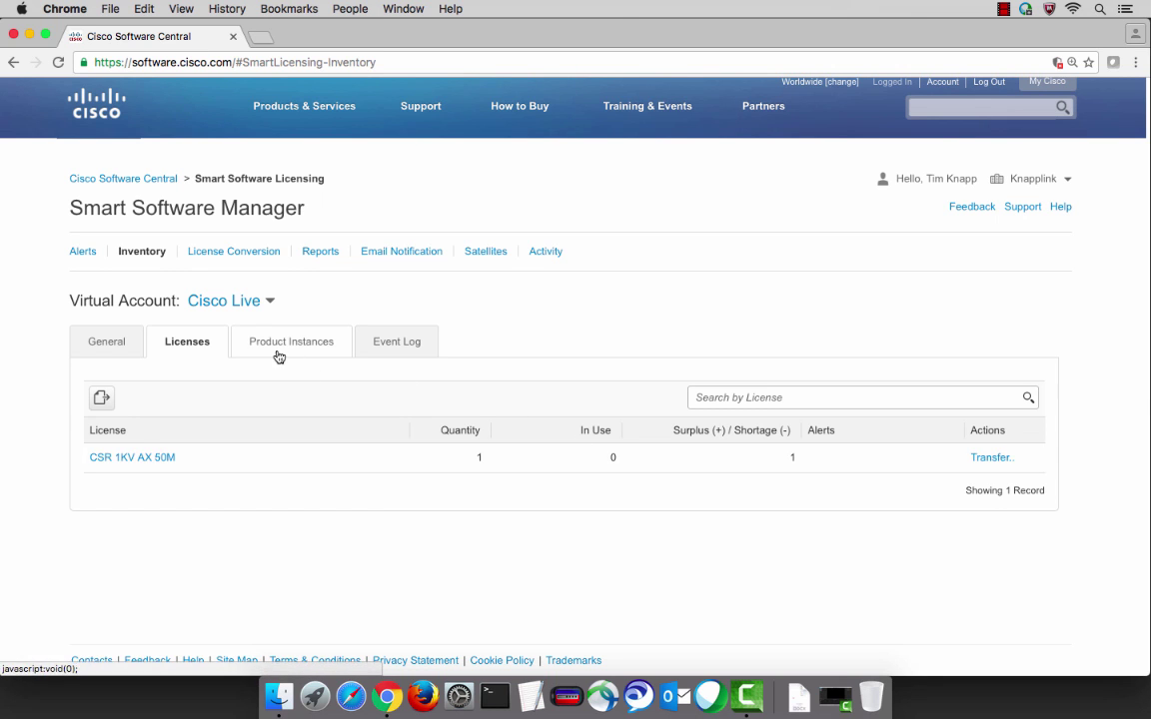
{"action": "left_click", "coordinate": [291, 341]}
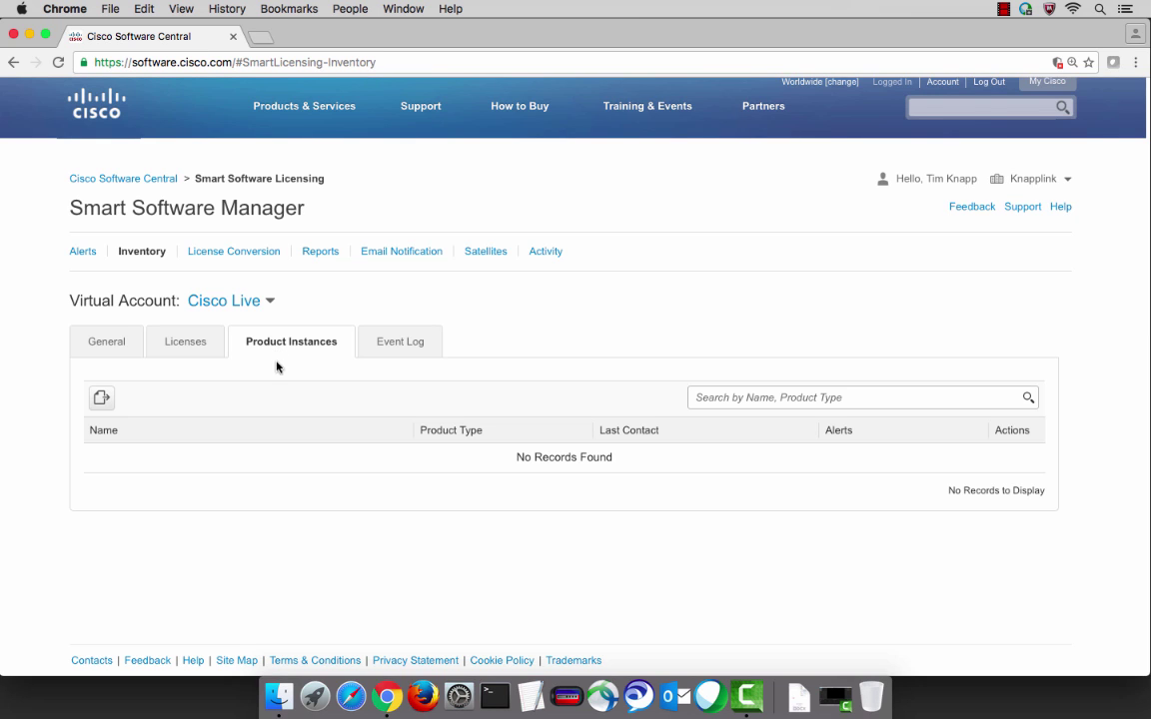
{"action": "mouse_move", "coordinate": [594, 484]}
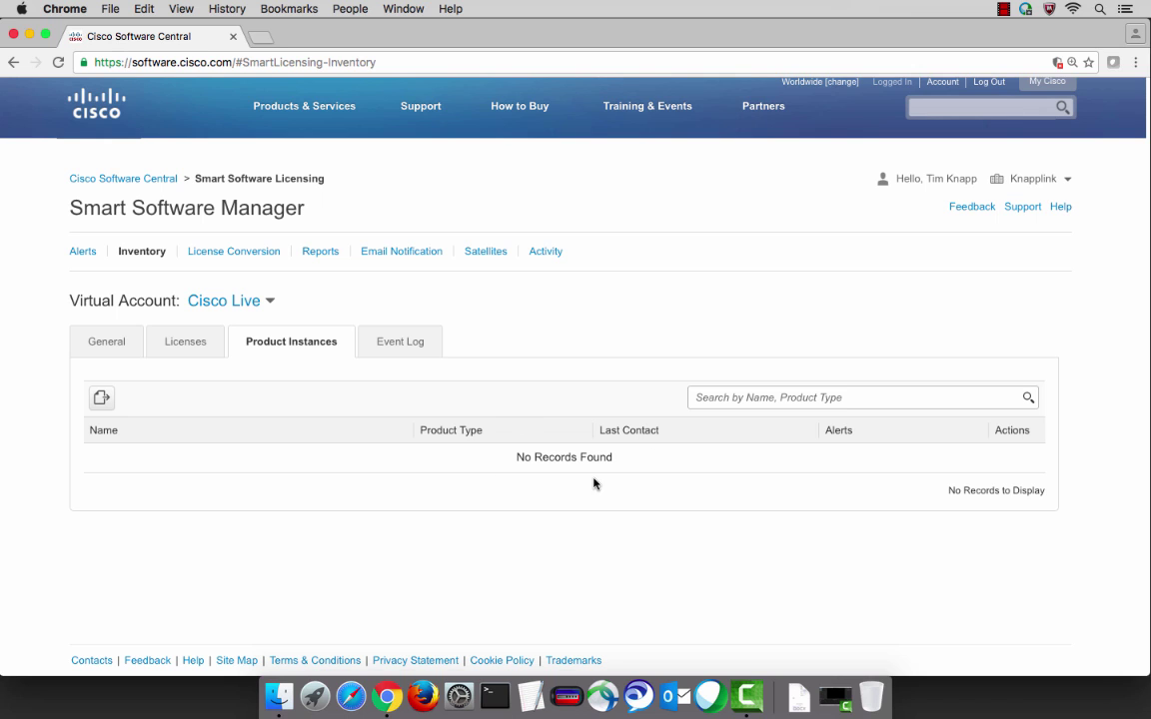
{"action": "mouse_move", "coordinate": [625, 438]}
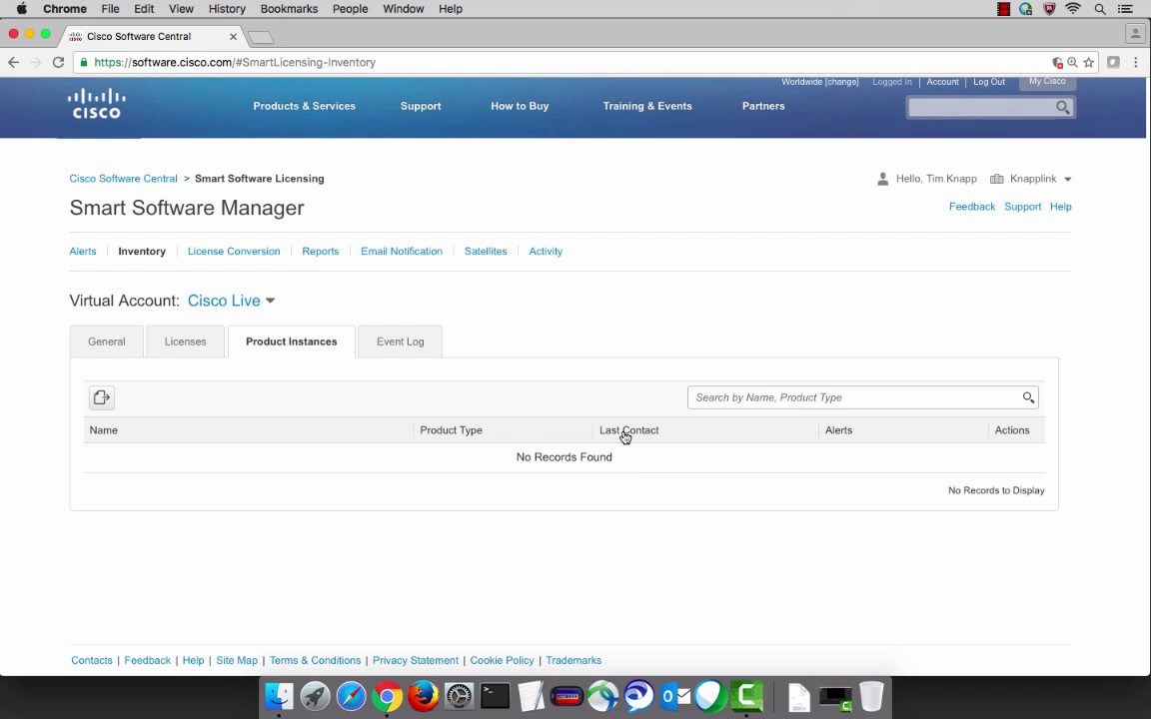
{"action": "left_click", "coordinate": [394, 341]}
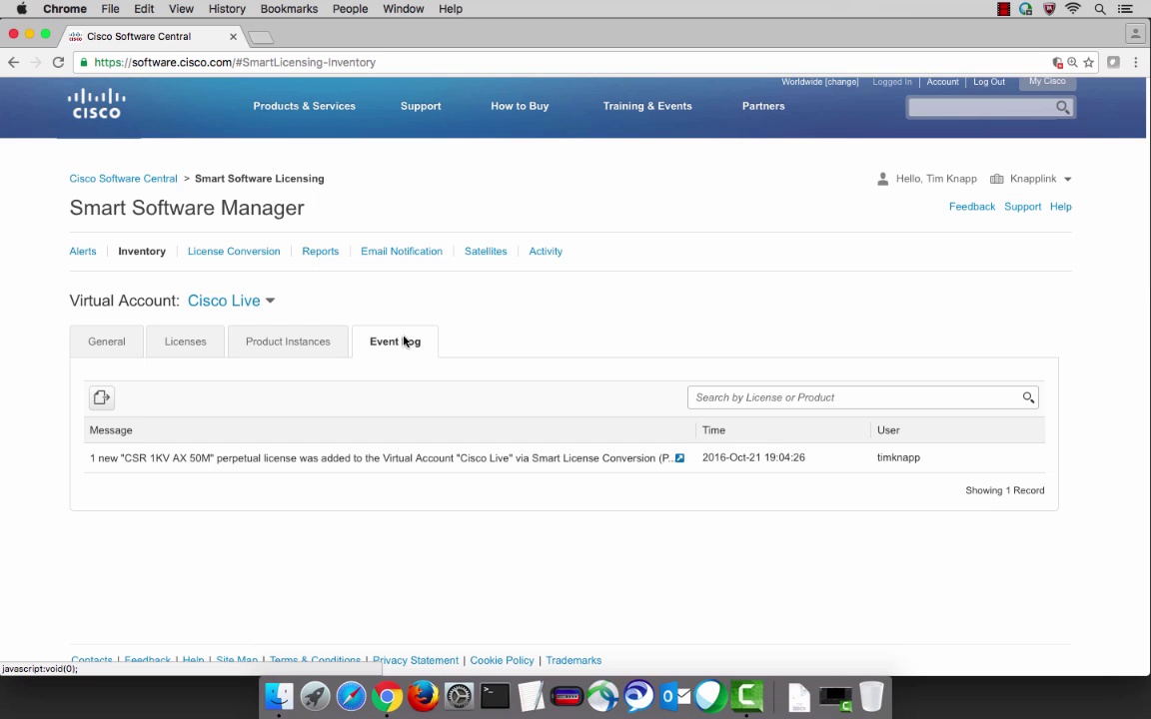
{"action": "mouse_move", "coordinate": [309, 464]}
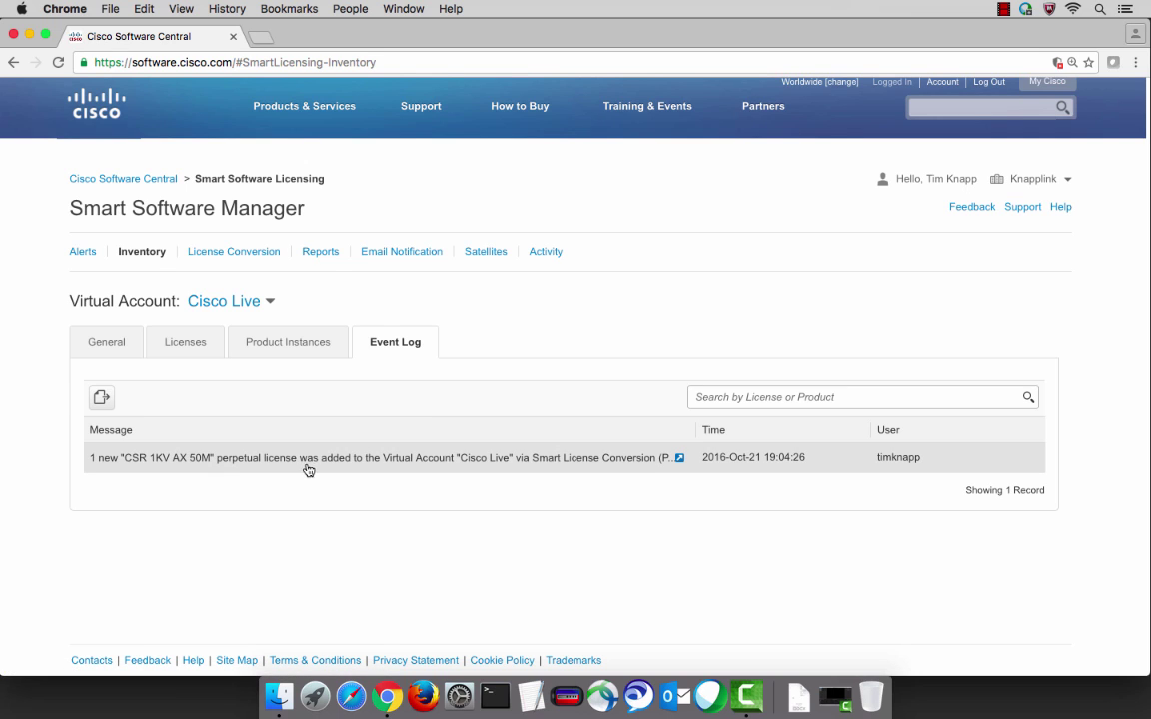
{"action": "mouse_move", "coordinate": [656, 471]}
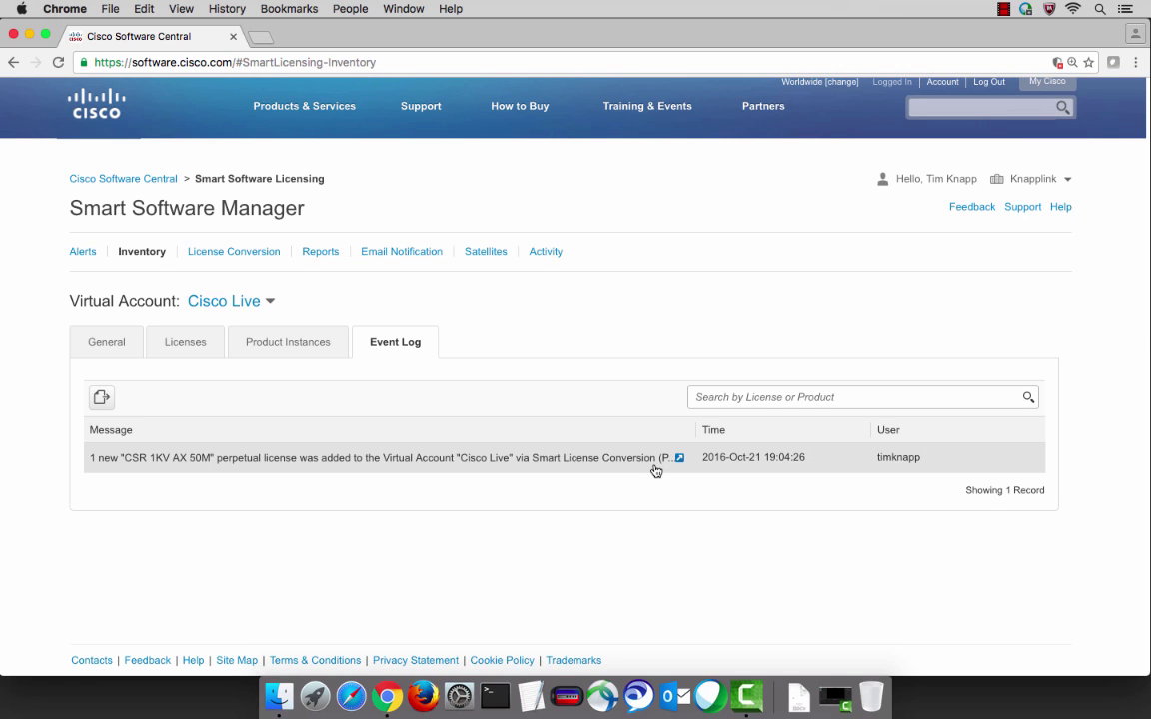
{"action": "mouse_move", "coordinate": [295, 259]}
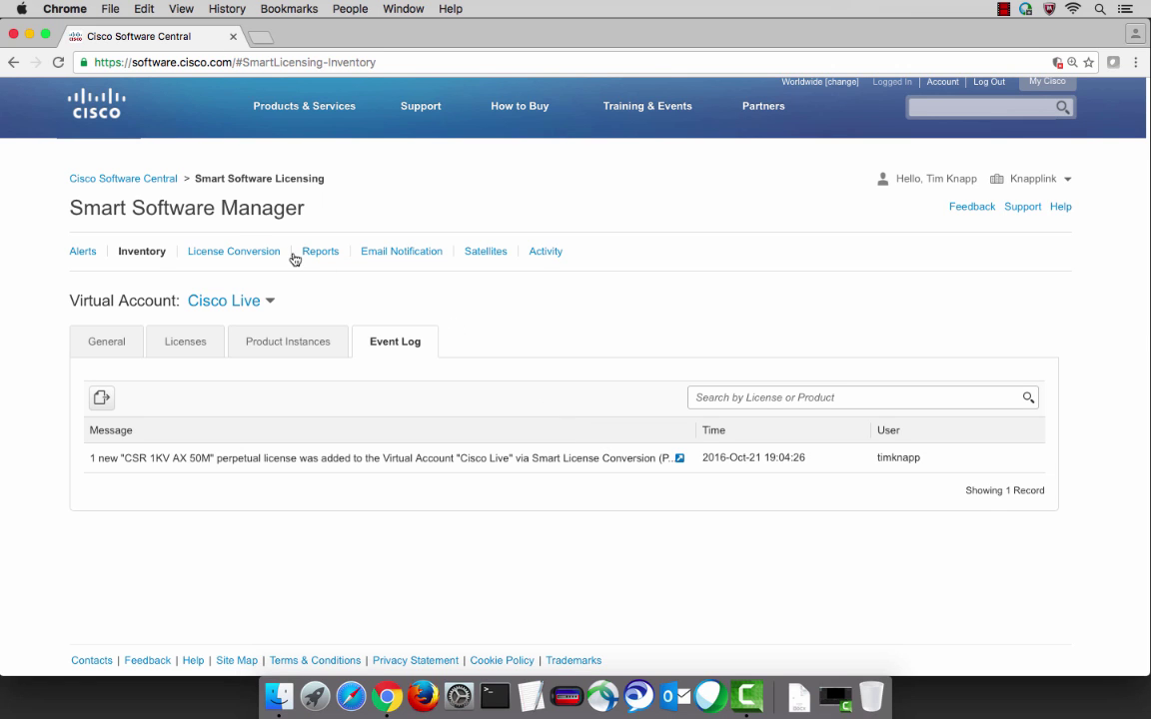
- Open License Conversion to list PAKs with CSR 50M AX SKUs
{"action": "left_click", "coordinate": [232, 251]}
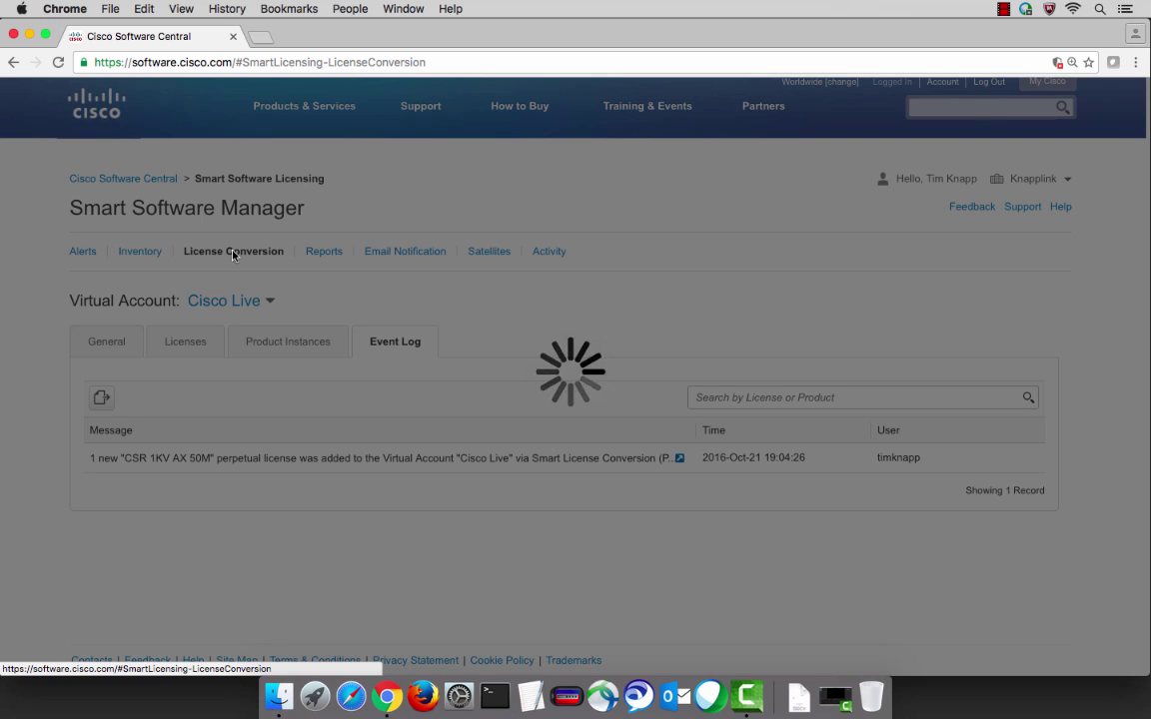
{"action": "left_click", "coordinate": [233, 251]}
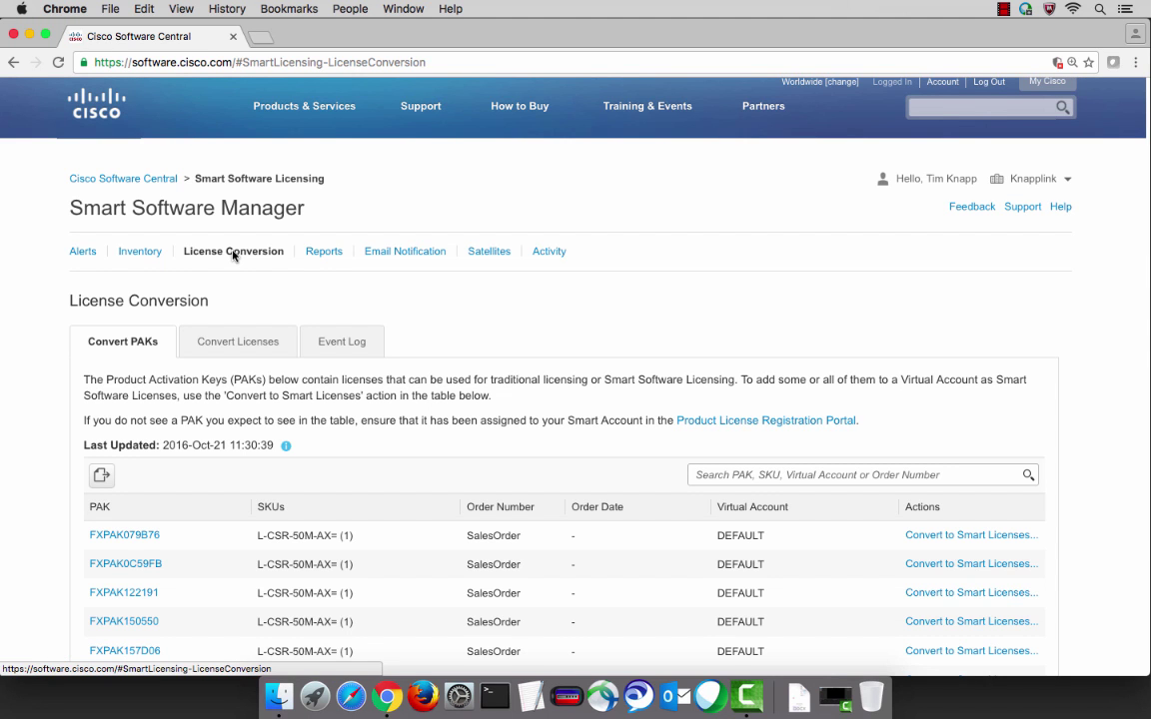
{"action": "mouse_move", "coordinate": [221, 374]}
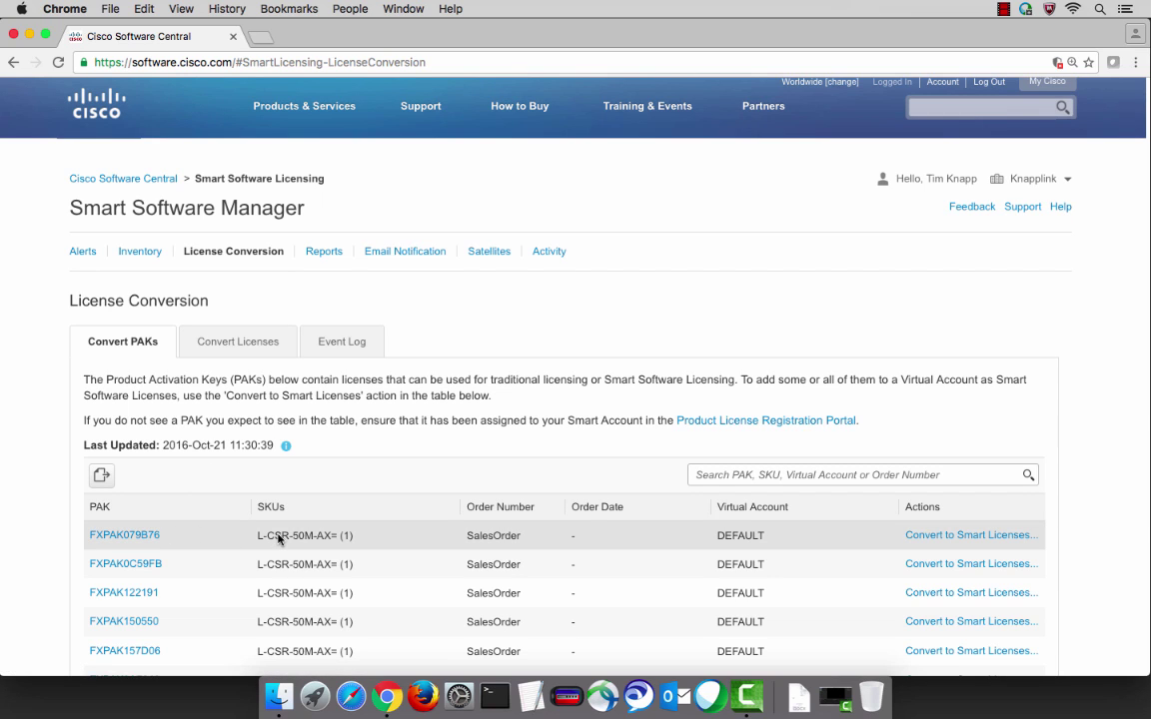
{"action": "mouse_move", "coordinate": [480, 540]}
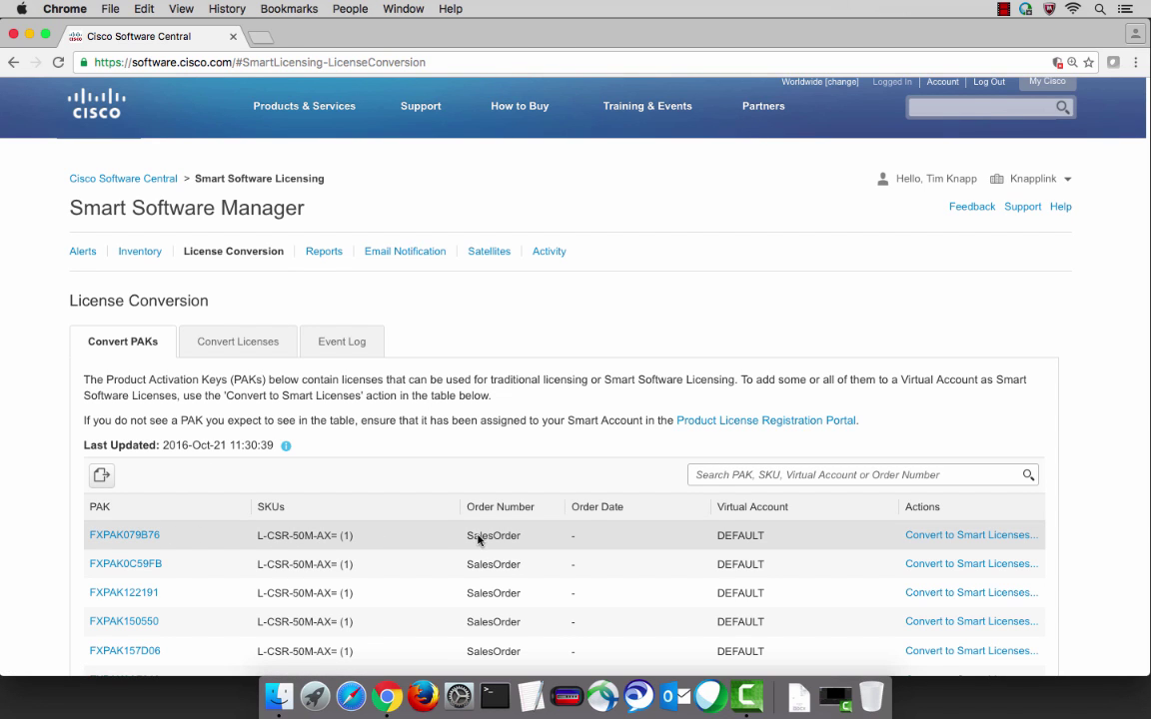
{"action": "mouse_move", "coordinate": [760, 535]}
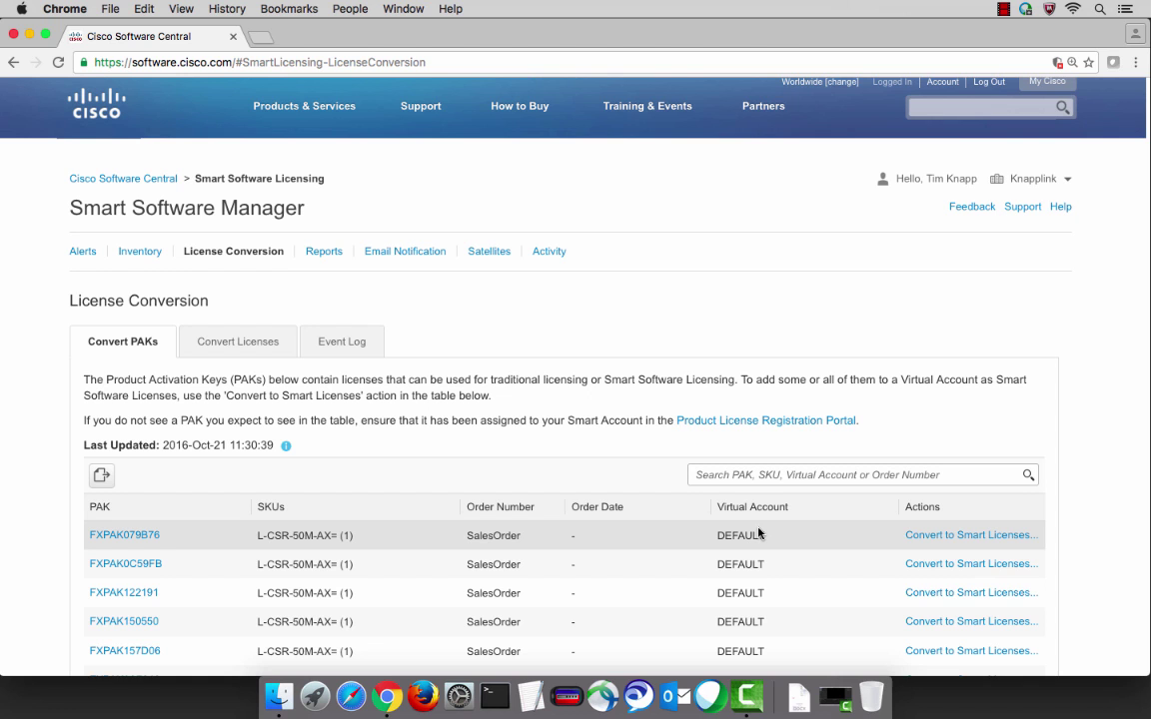
{"action": "mouse_move", "coordinate": [969, 534]}
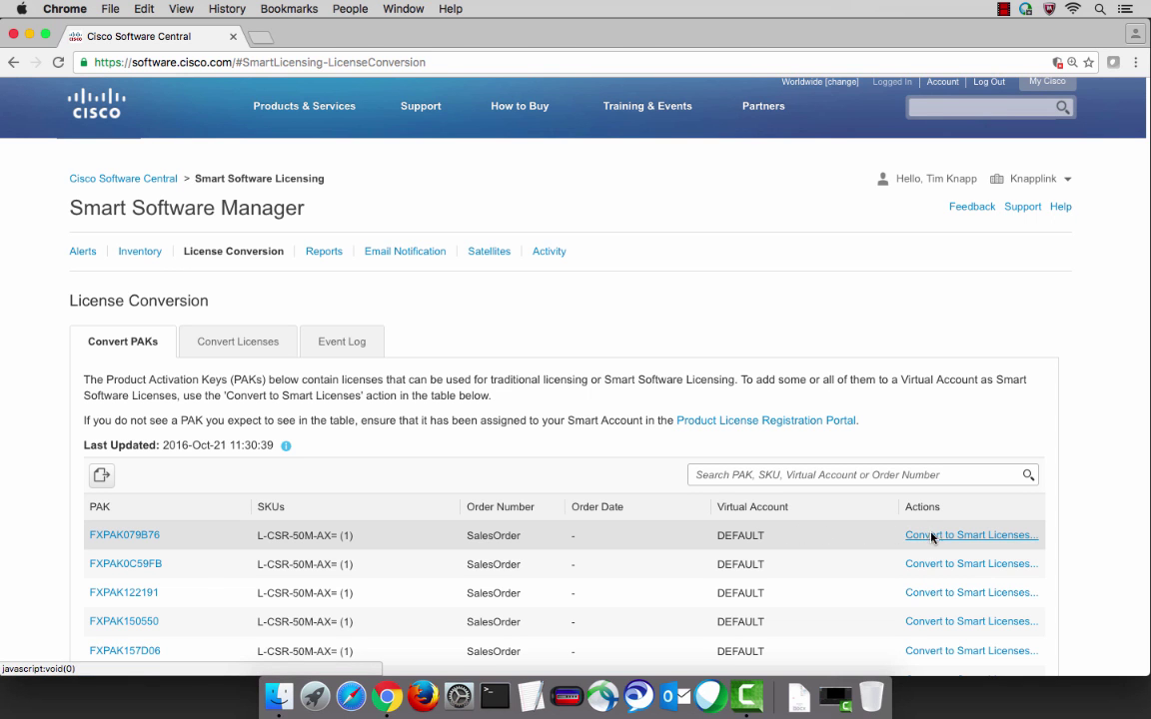
{"action": "left_click", "coordinate": [970, 535]}
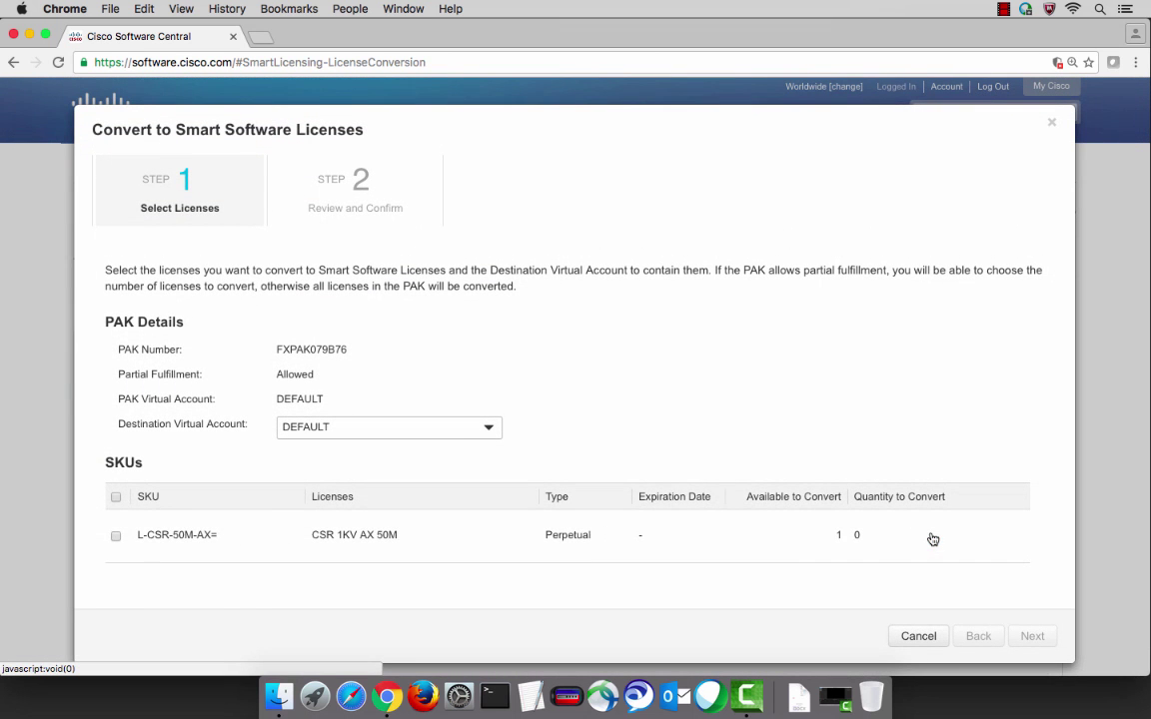
{"action": "left_click", "coordinate": [388, 427]}
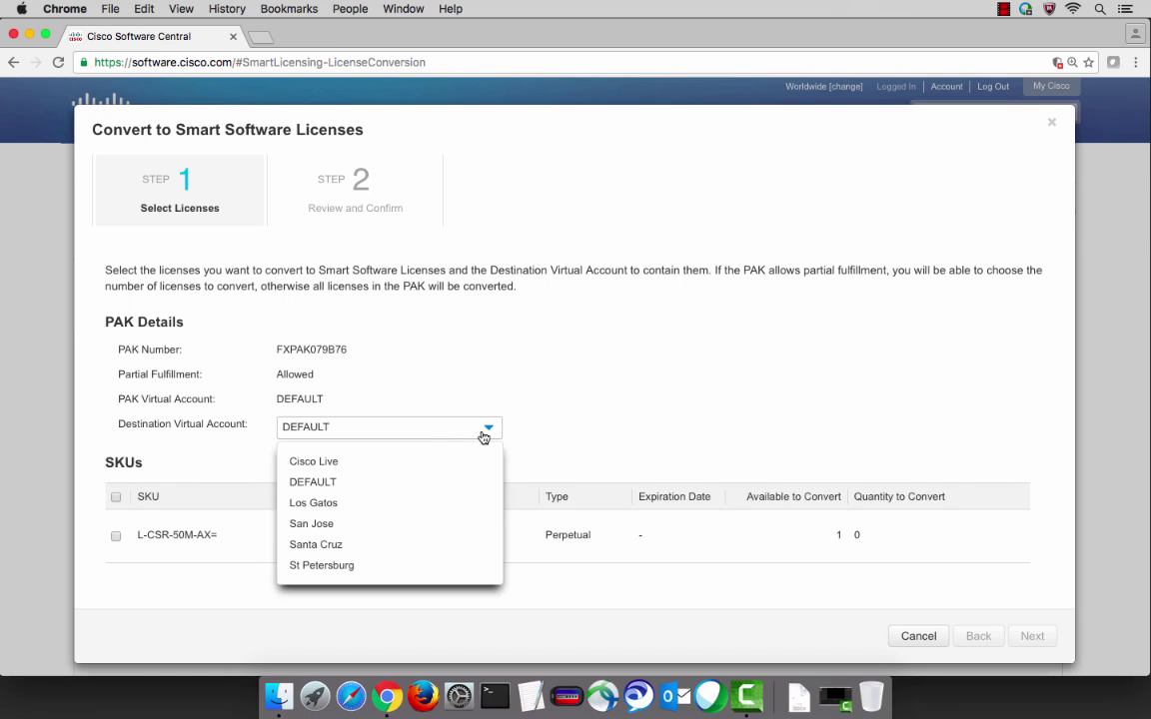
{"action": "left_click", "coordinate": [314, 502]}
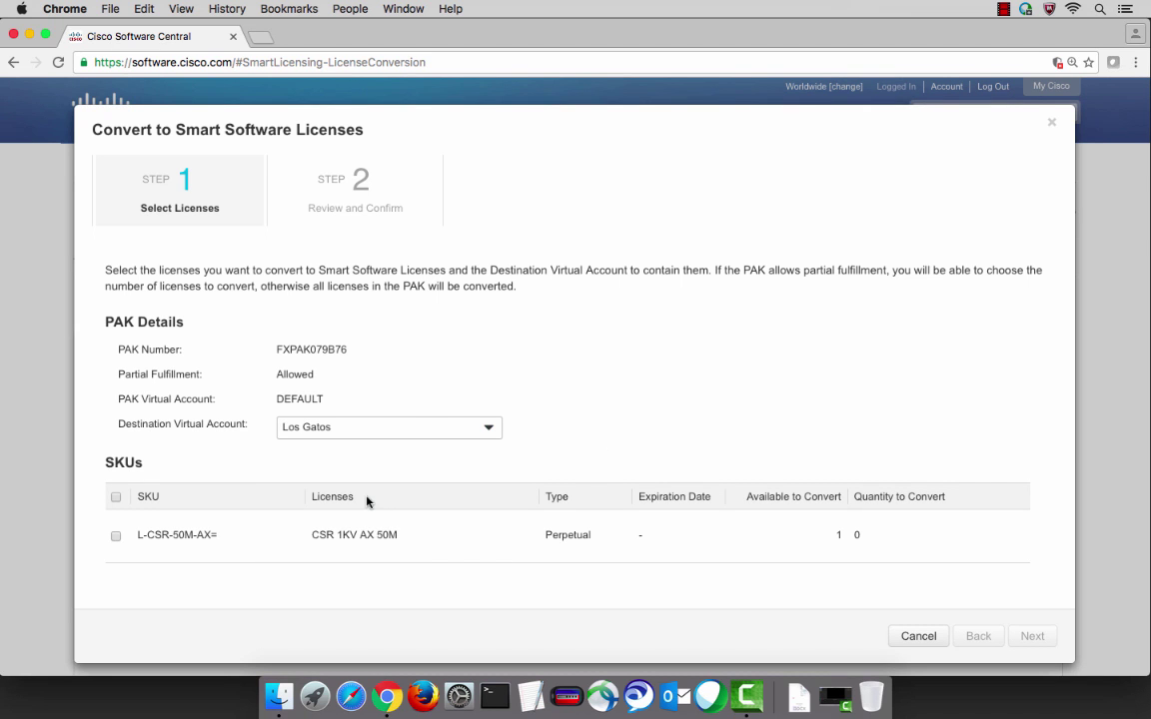
{"action": "left_click", "coordinate": [116, 534]}
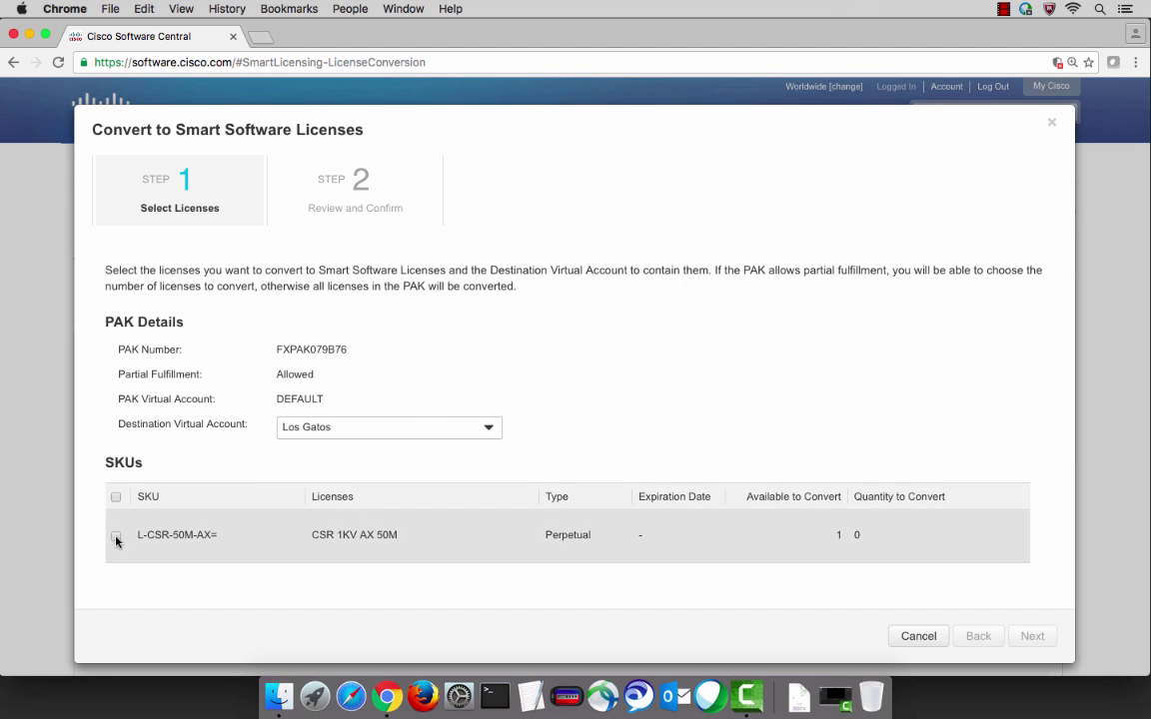
{"action": "left_click", "coordinate": [116, 534]}
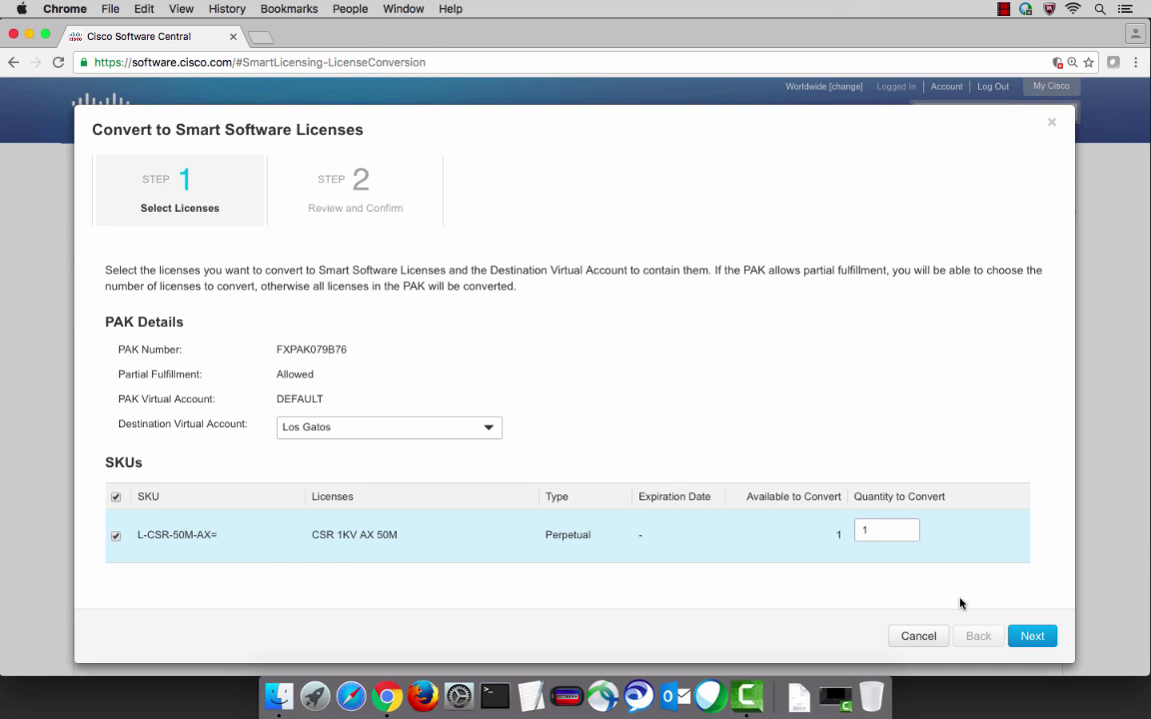
{"action": "left_click", "coordinate": [1031, 635]}
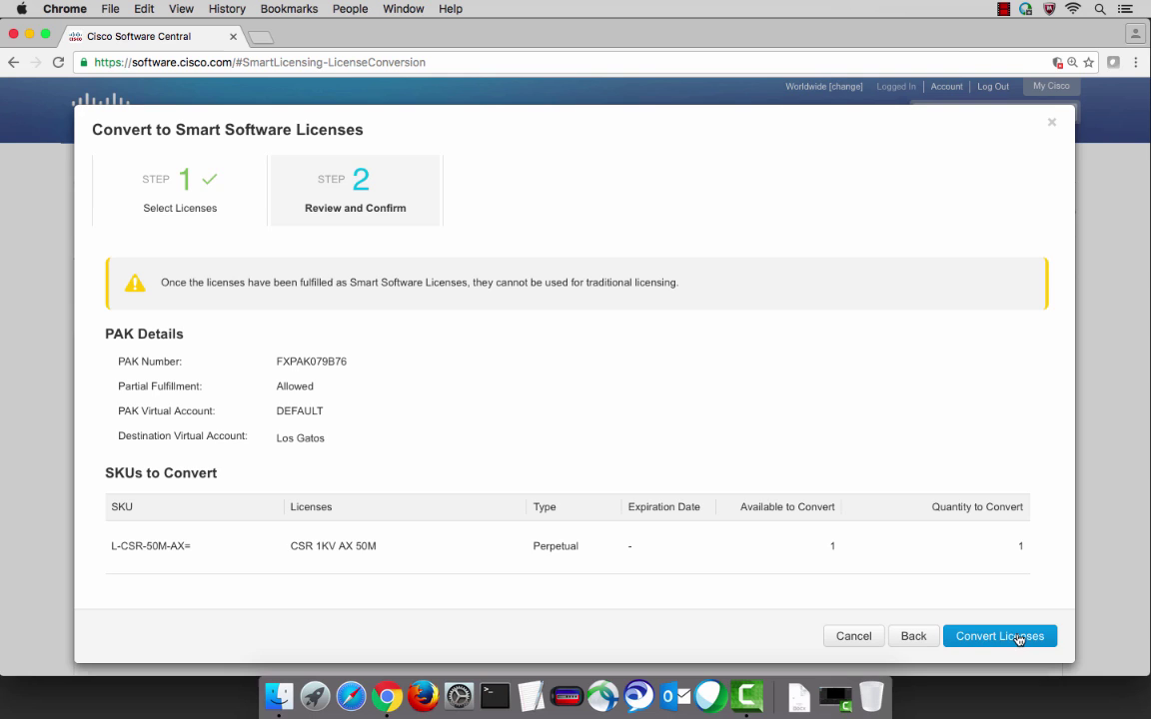
{"action": "left_click", "coordinate": [999, 636]}
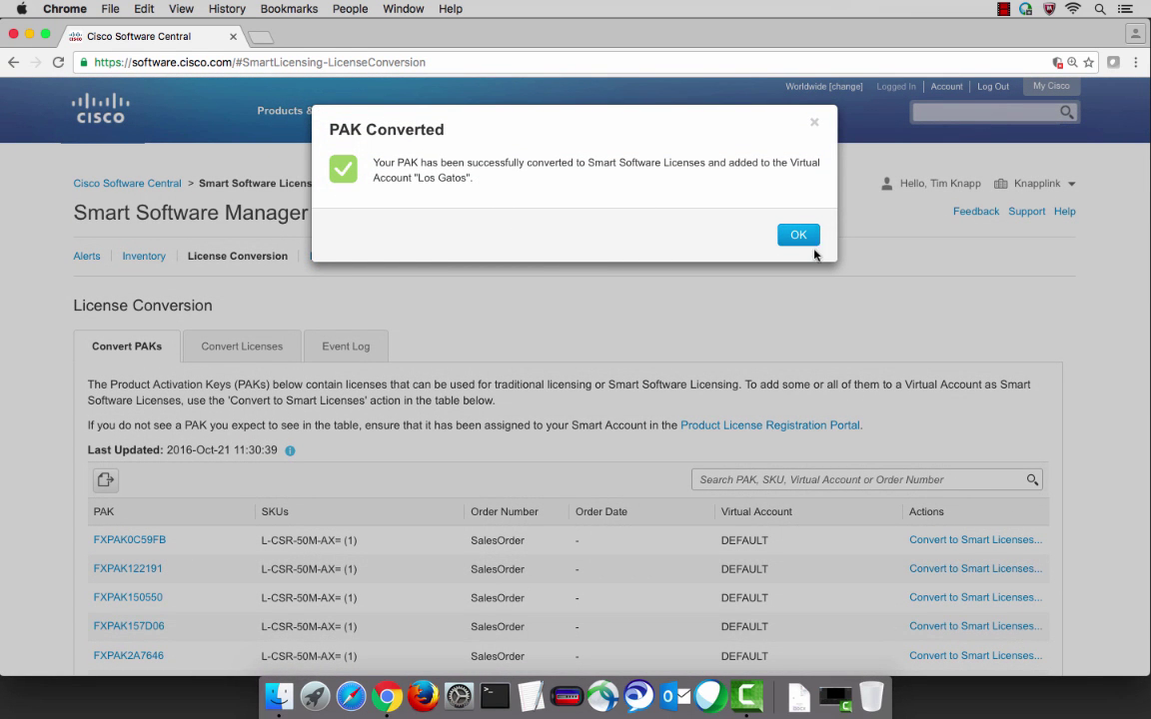
- Dismiss the success message, then check Los Gatos's licenses and event log in Inventory
{"action": "left_click", "coordinate": [798, 234]}
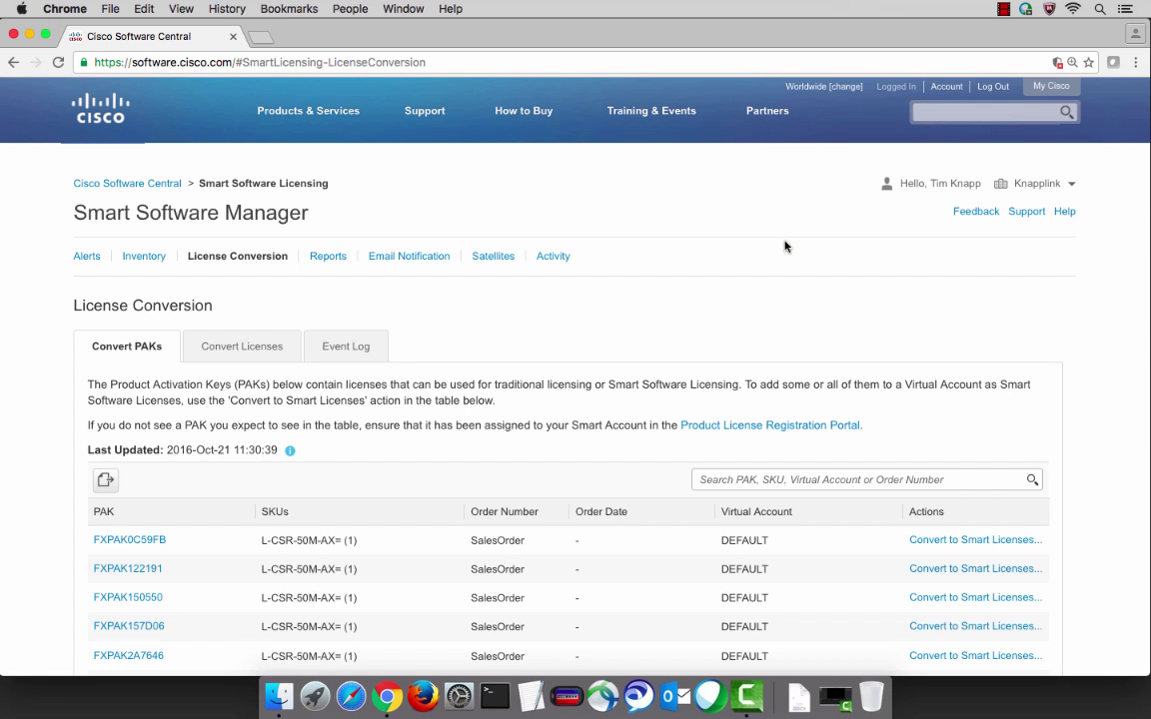
{"action": "mouse_move", "coordinate": [144, 256]}
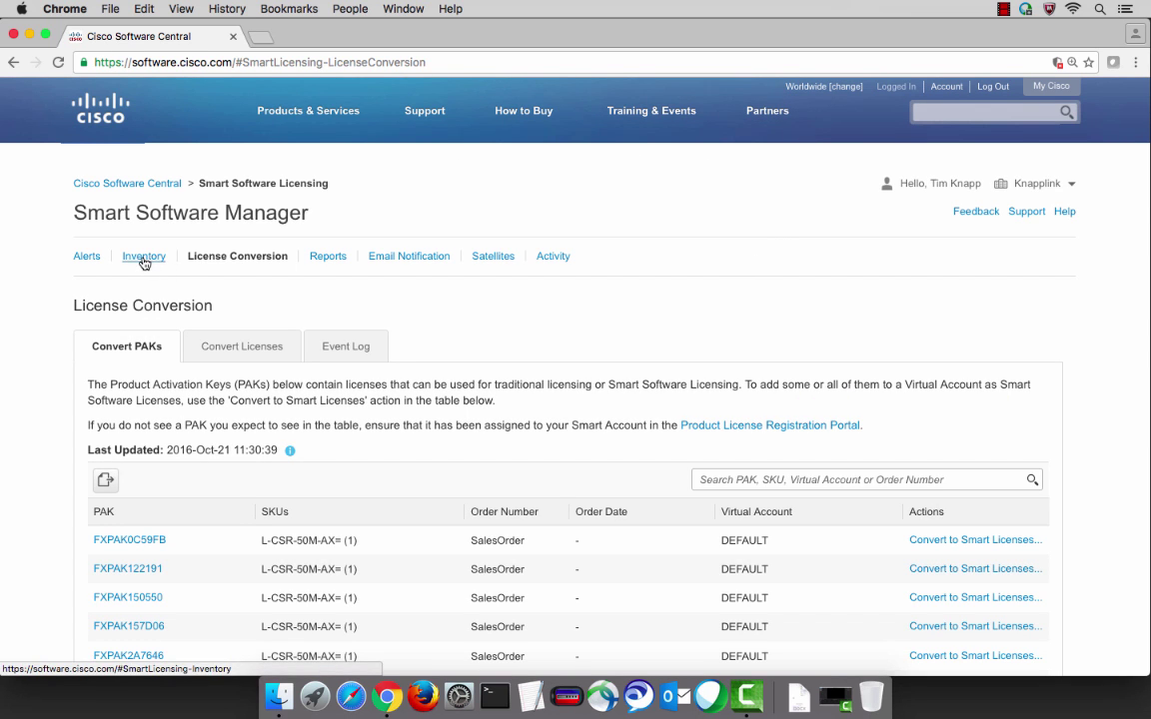
{"action": "left_click", "coordinate": [144, 256]}
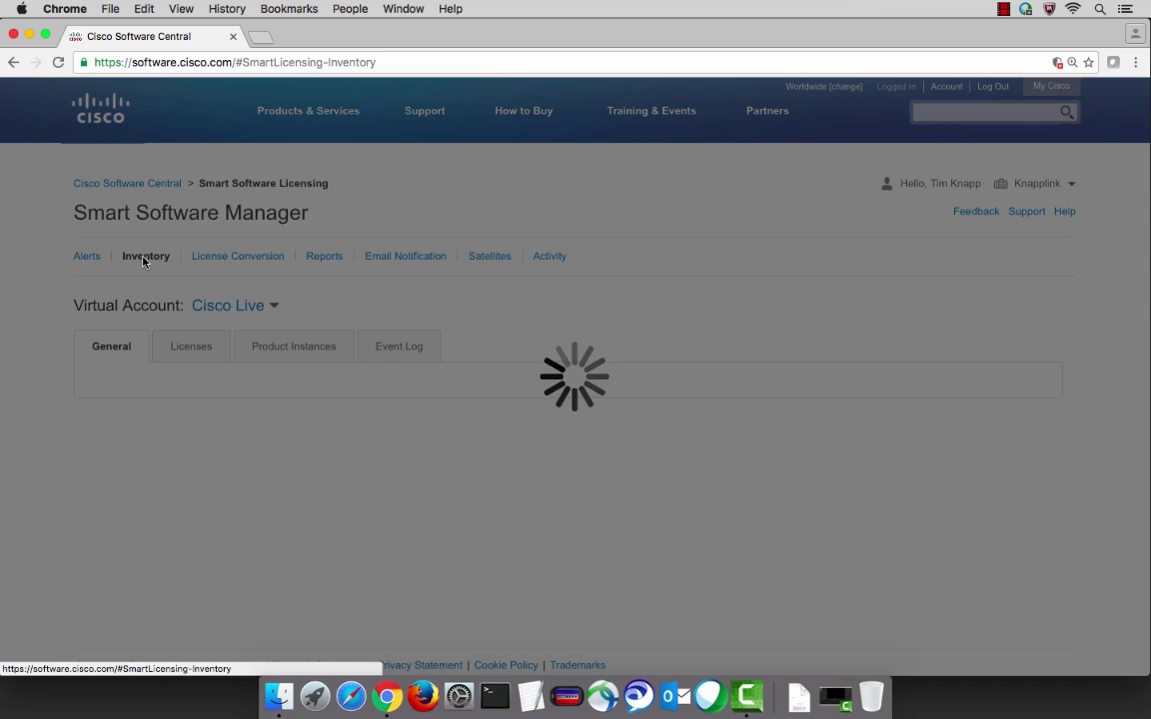
{"action": "left_click", "coordinate": [234, 304]}
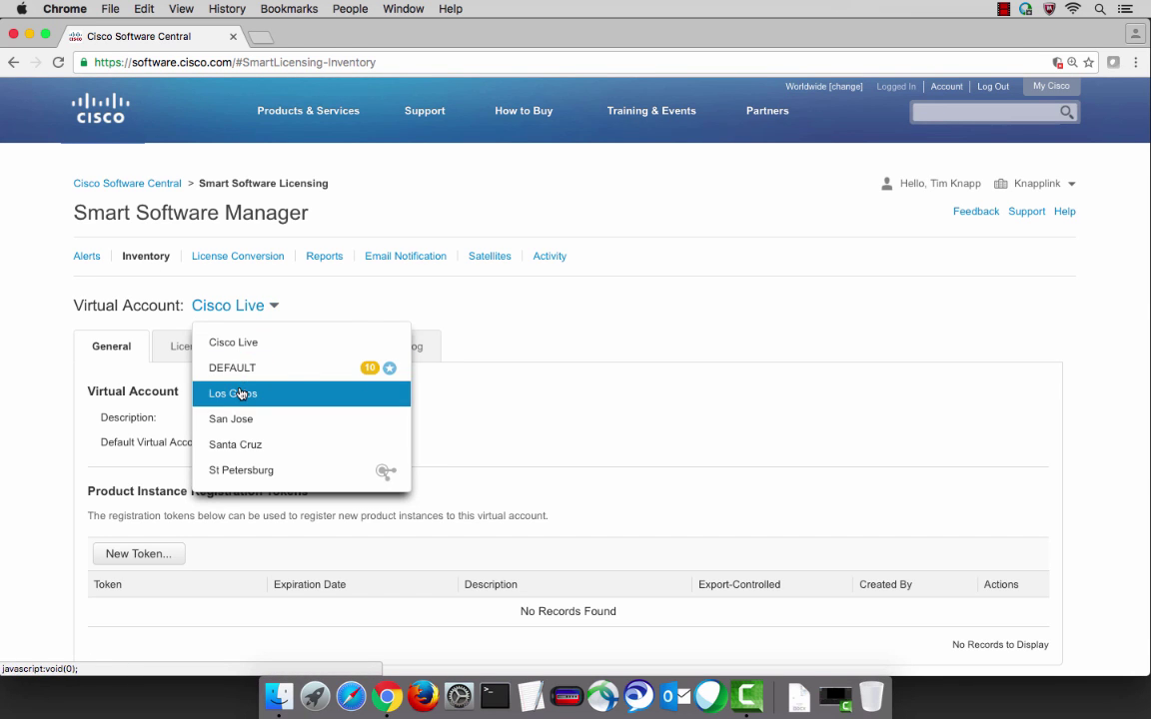
{"action": "left_click", "coordinate": [231, 392]}
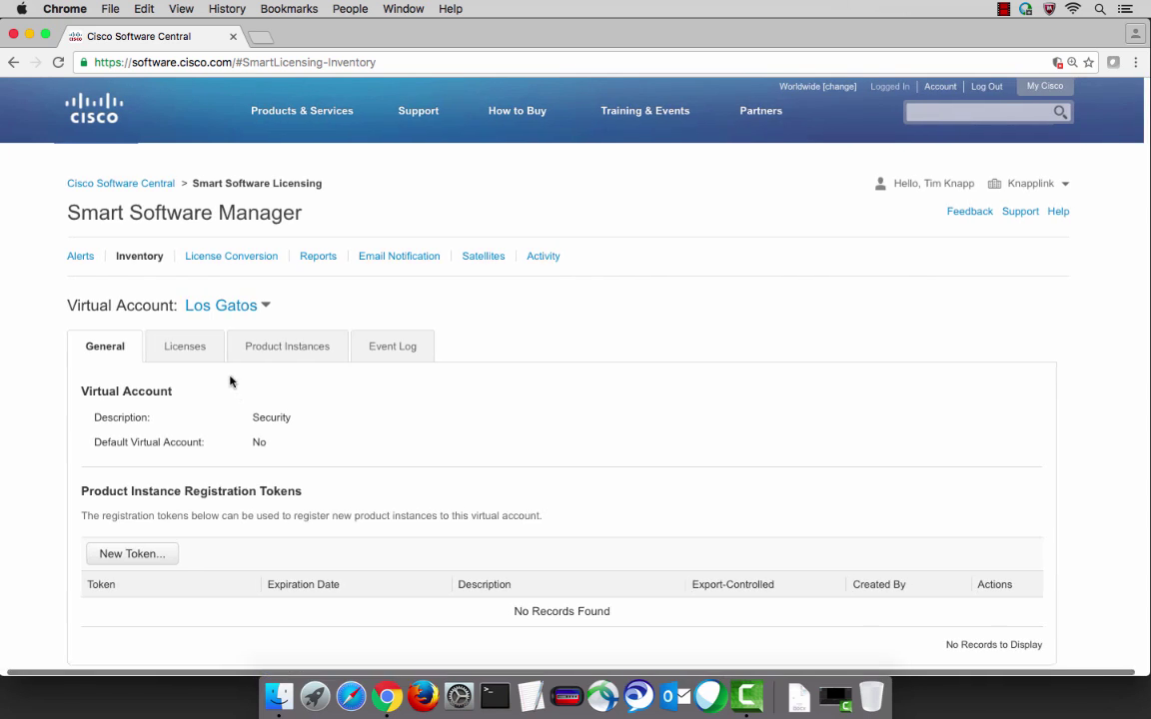
{"action": "left_click", "coordinate": [185, 345]}
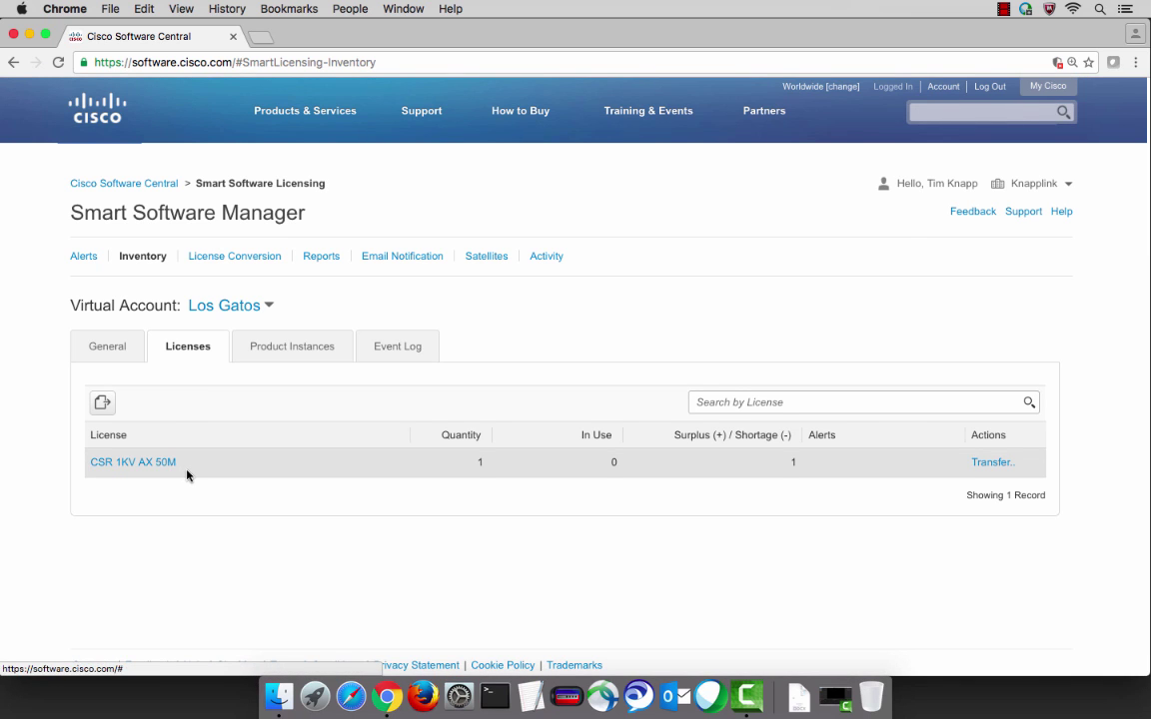
{"action": "left_click", "coordinate": [397, 346]}
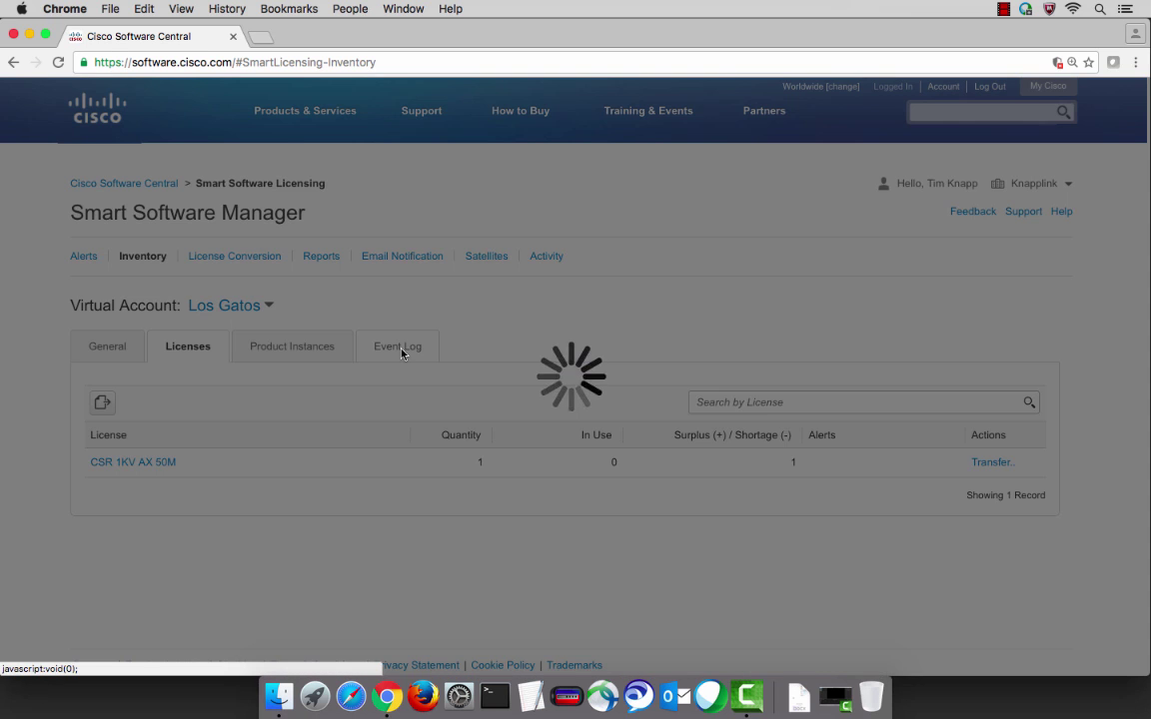
{"action": "left_click", "coordinate": [396, 345]}
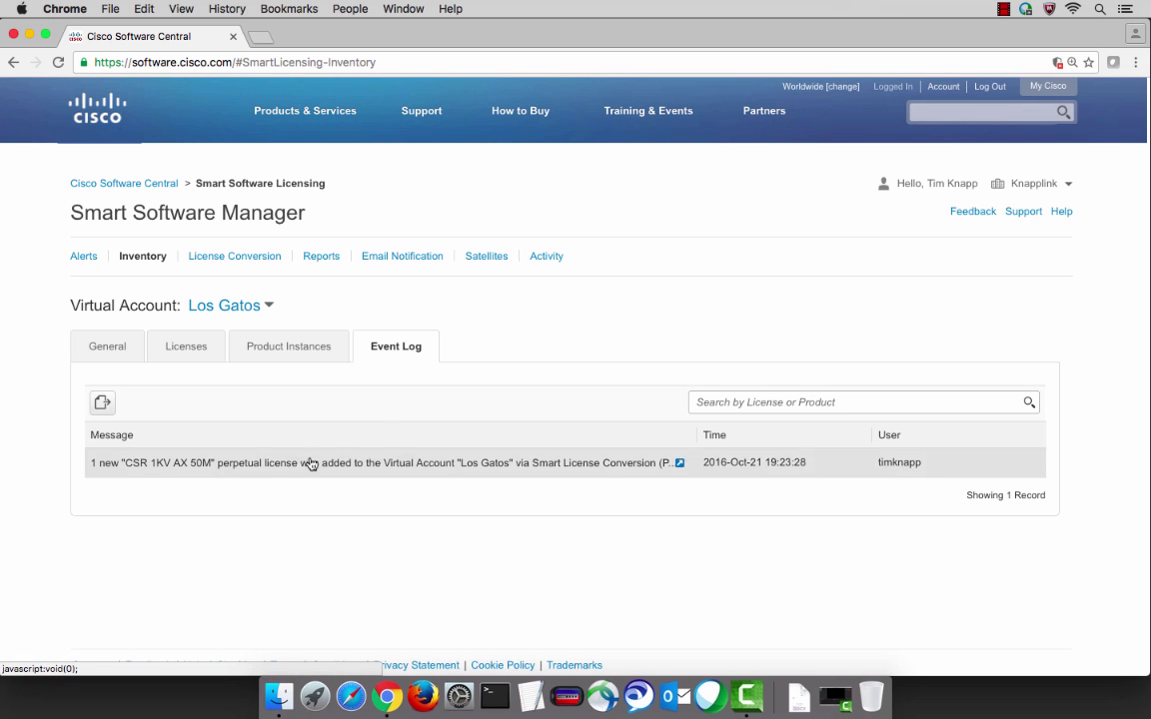
{"action": "mouse_move", "coordinate": [601, 476]}
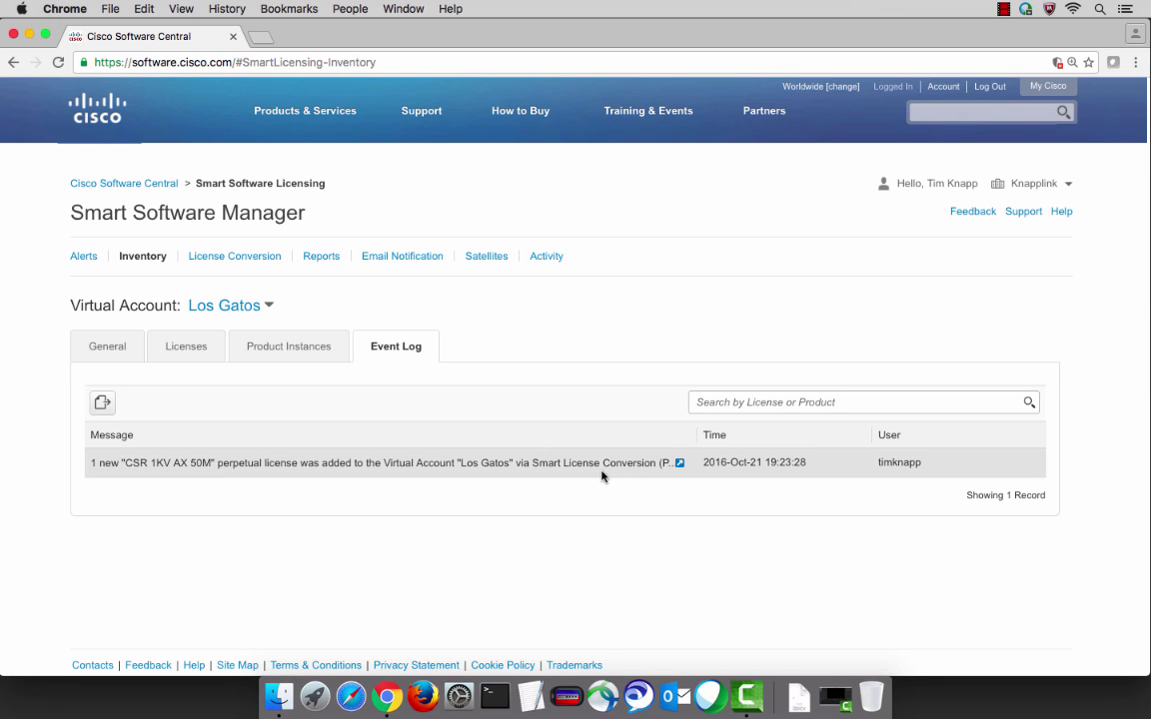
{"action": "mouse_move", "coordinate": [321, 255]}
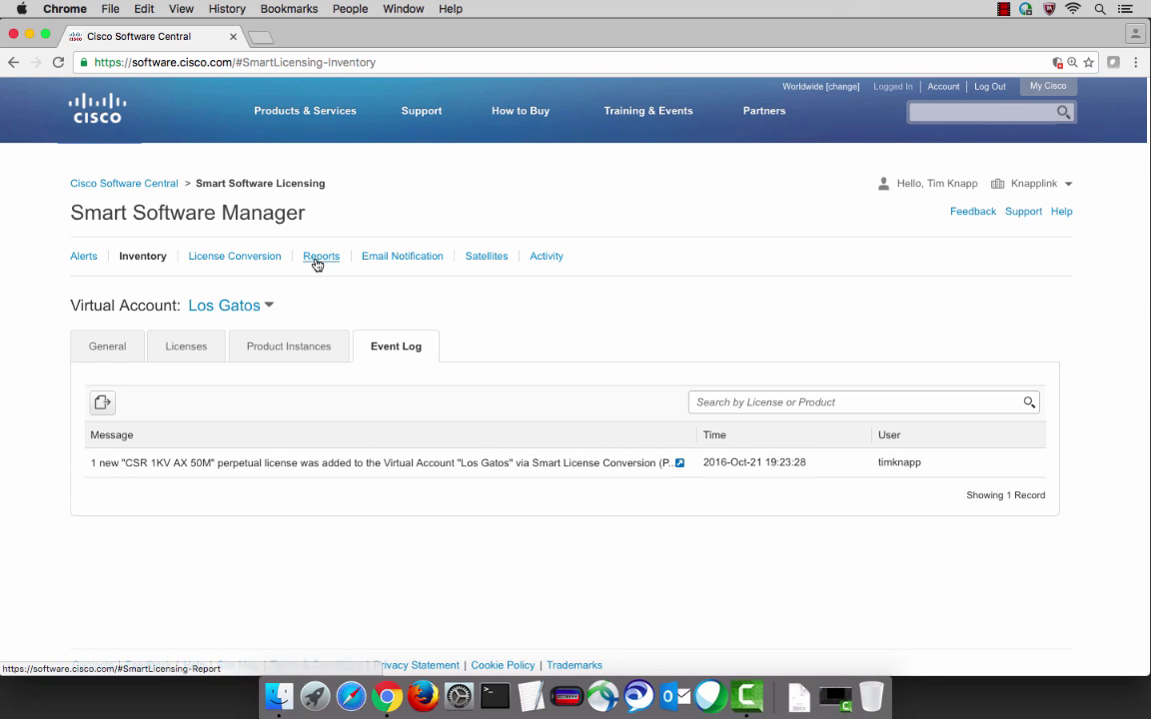
- Run a Licenses report named 'Cisco Live' from the Reports page
{"action": "left_click", "coordinate": [321, 256]}
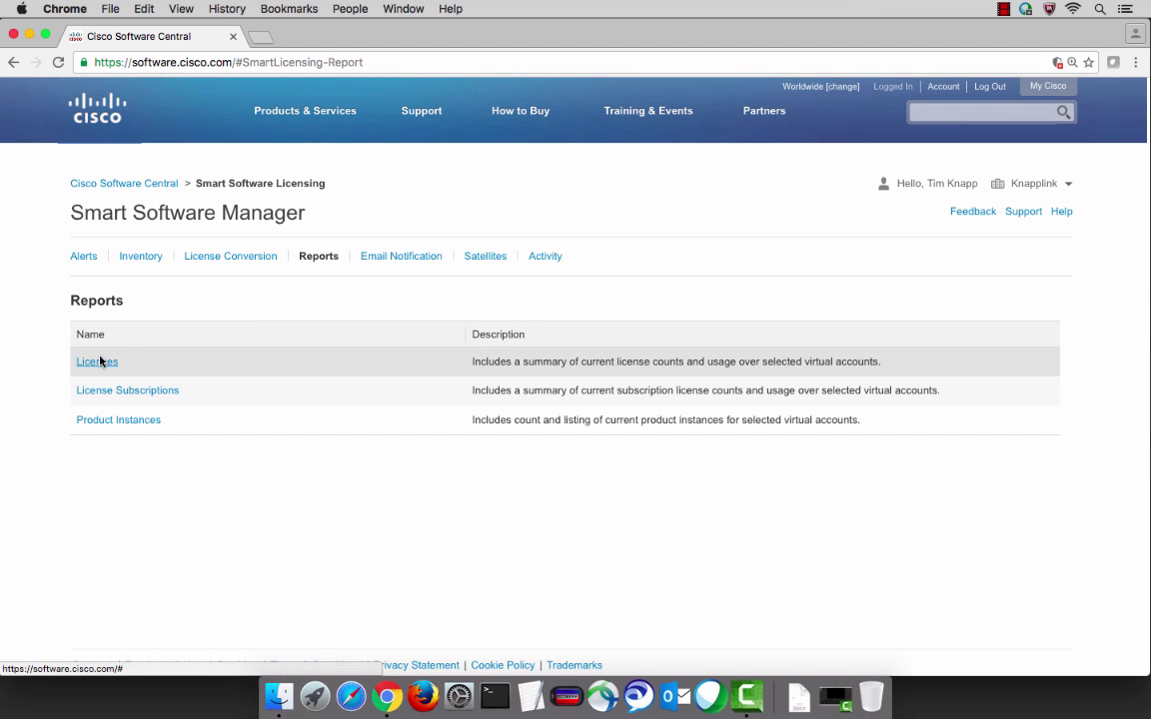
{"action": "left_click", "coordinate": [97, 361]}
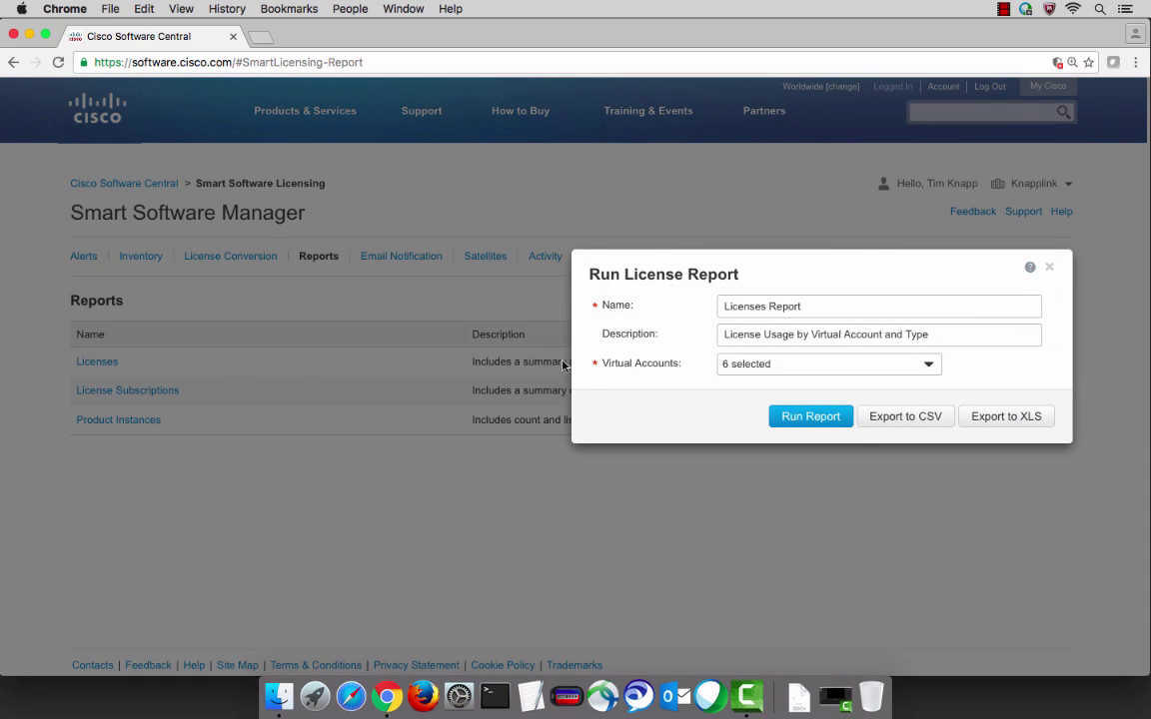
{"action": "left_click", "coordinate": [827, 363]}
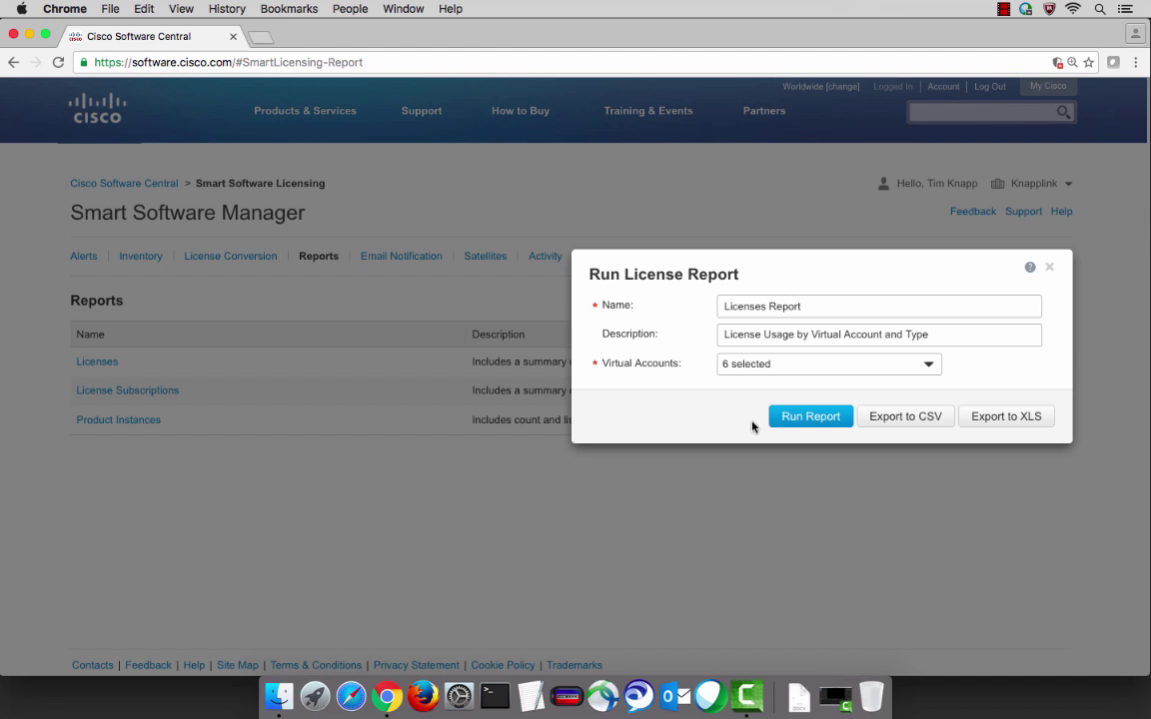
{"action": "left_click", "coordinate": [878, 306]}
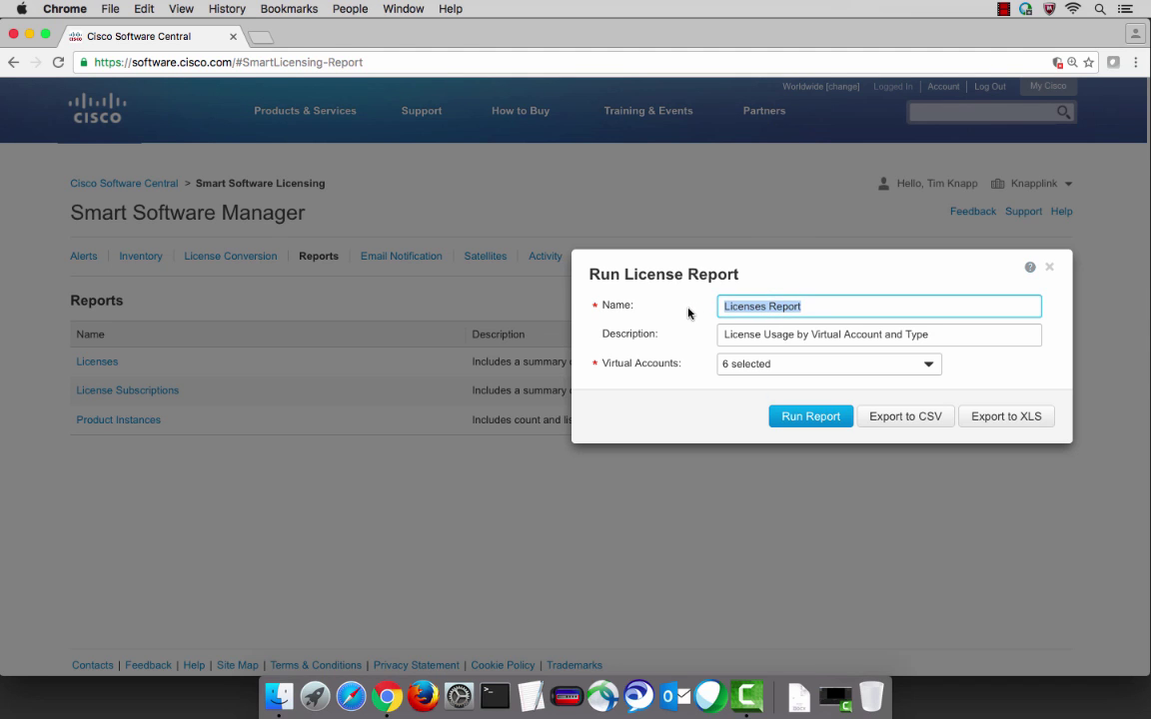
{"action": "type", "text": "Cisco L"}
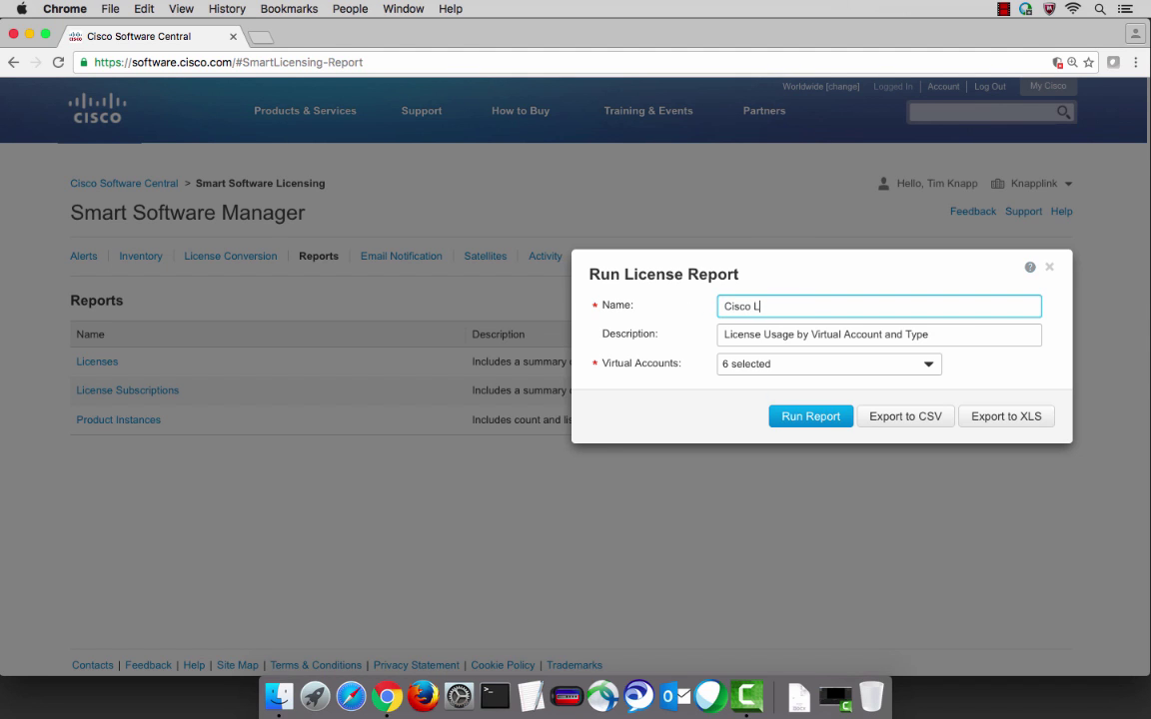
{"action": "type", "text": "ive"}
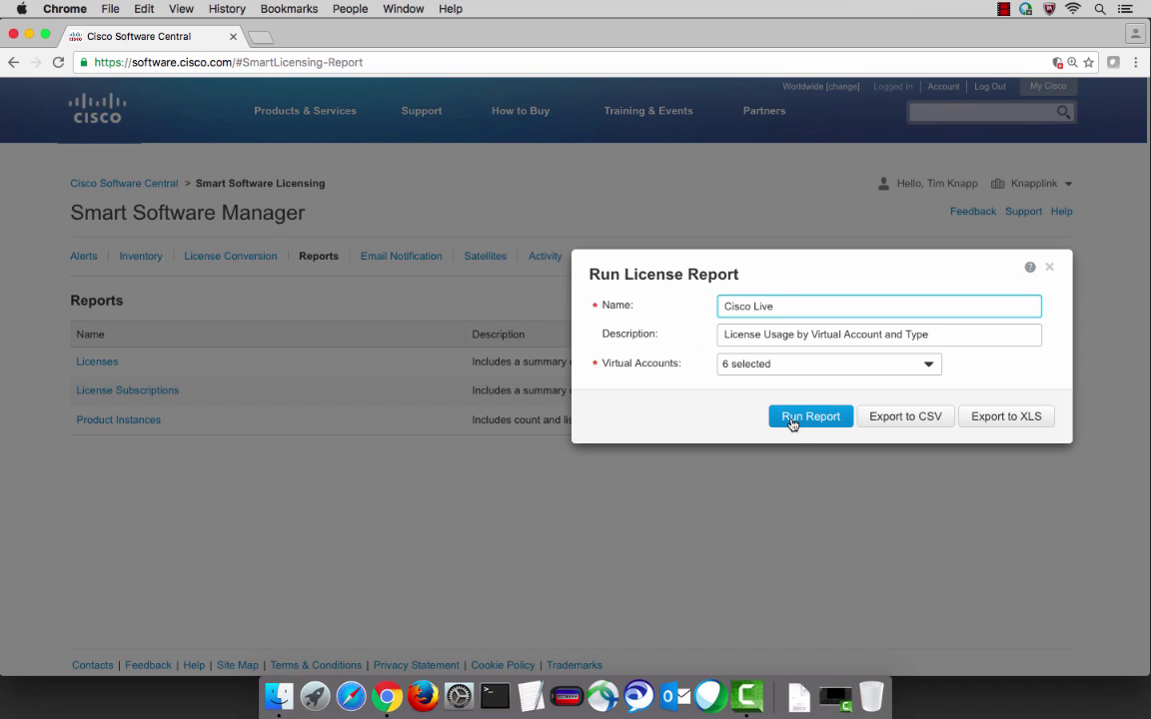
{"action": "left_click", "coordinate": [810, 416]}
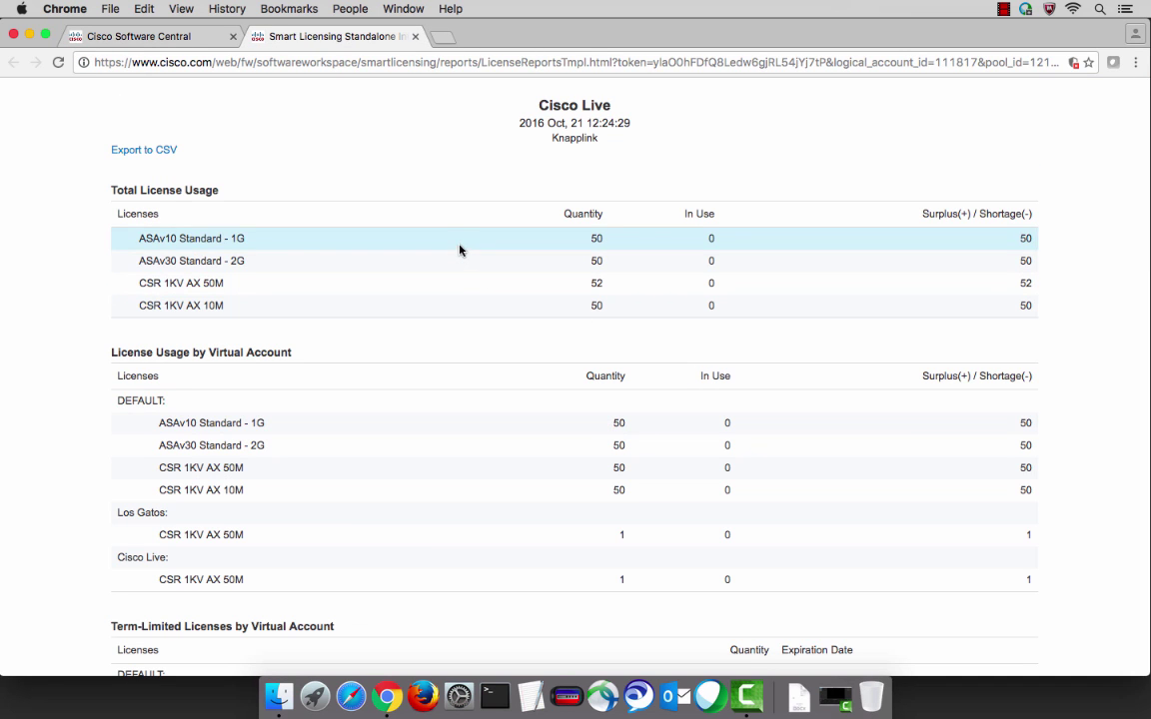
{"action": "mouse_move", "coordinate": [455, 302]}
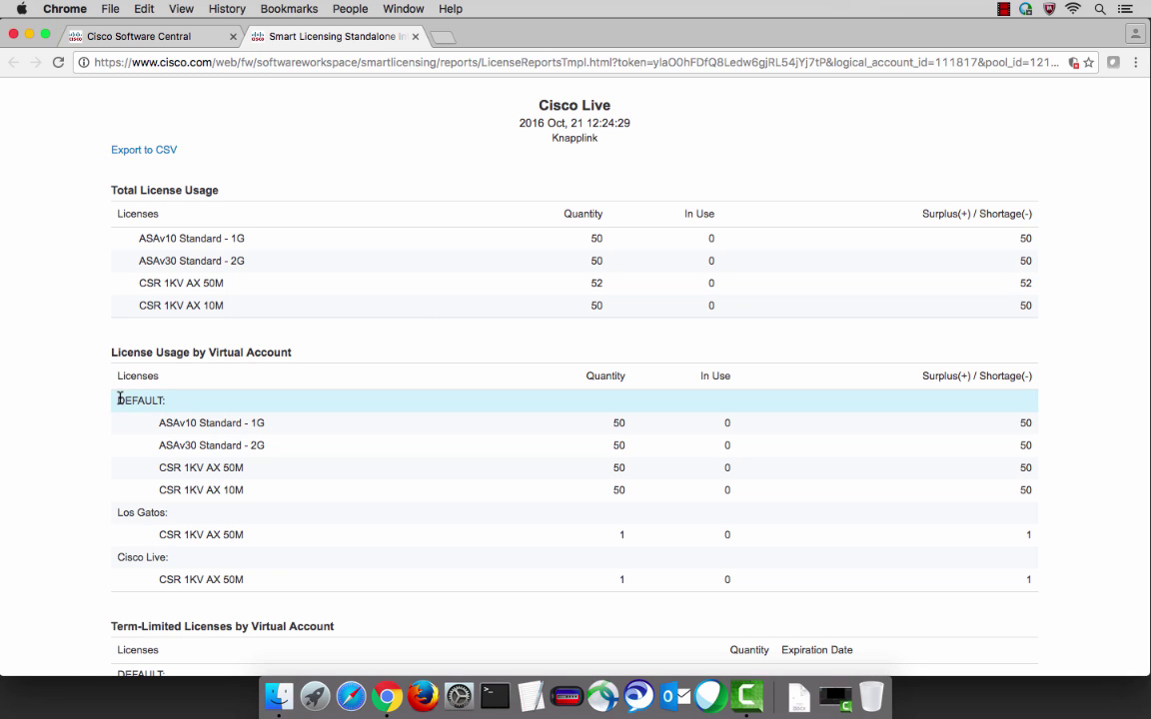
- Highlight the Los Gatos licenses, then scroll to term-limited licenses and report settings
{"action": "double_click", "coordinate": [140, 400]}
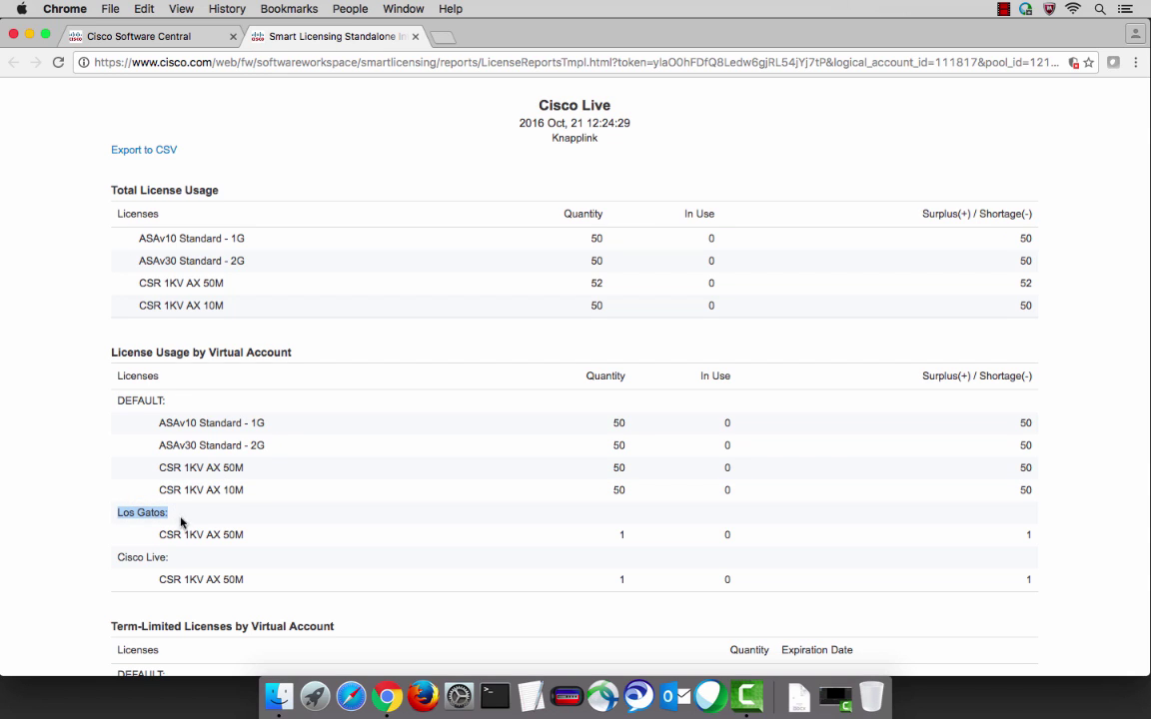
{"action": "mouse_move", "coordinate": [150, 534]}
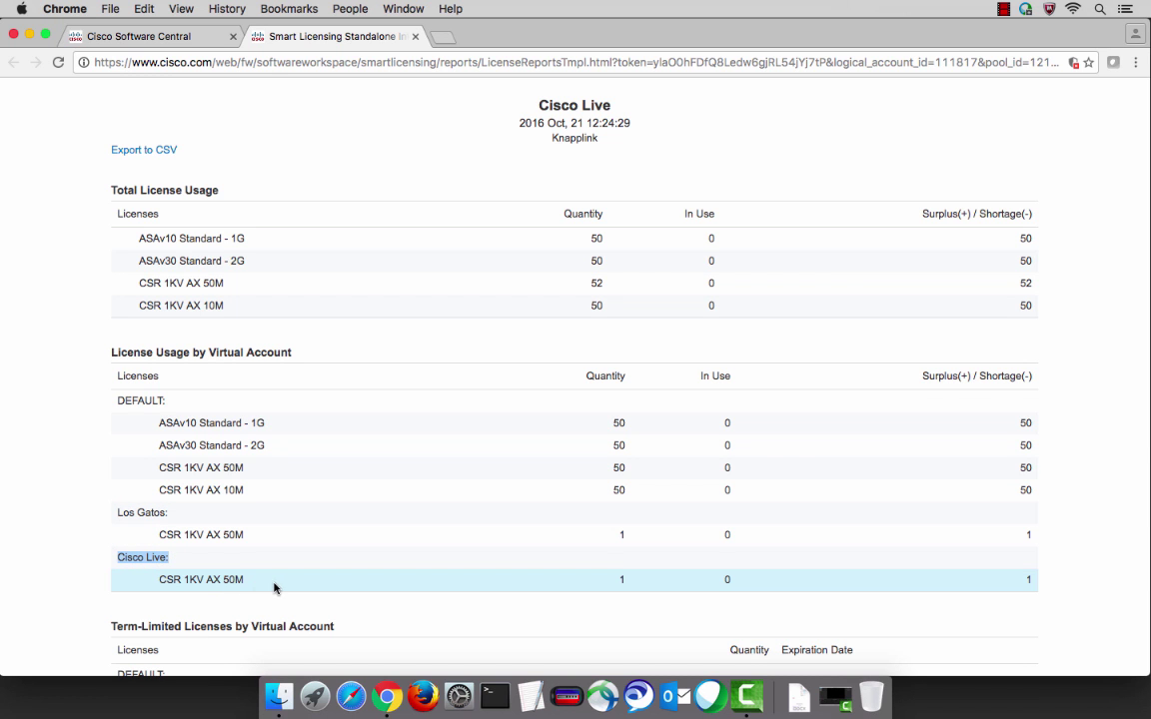
{"action": "scroll", "scroll_direction": "down", "scroll_amount": 3}
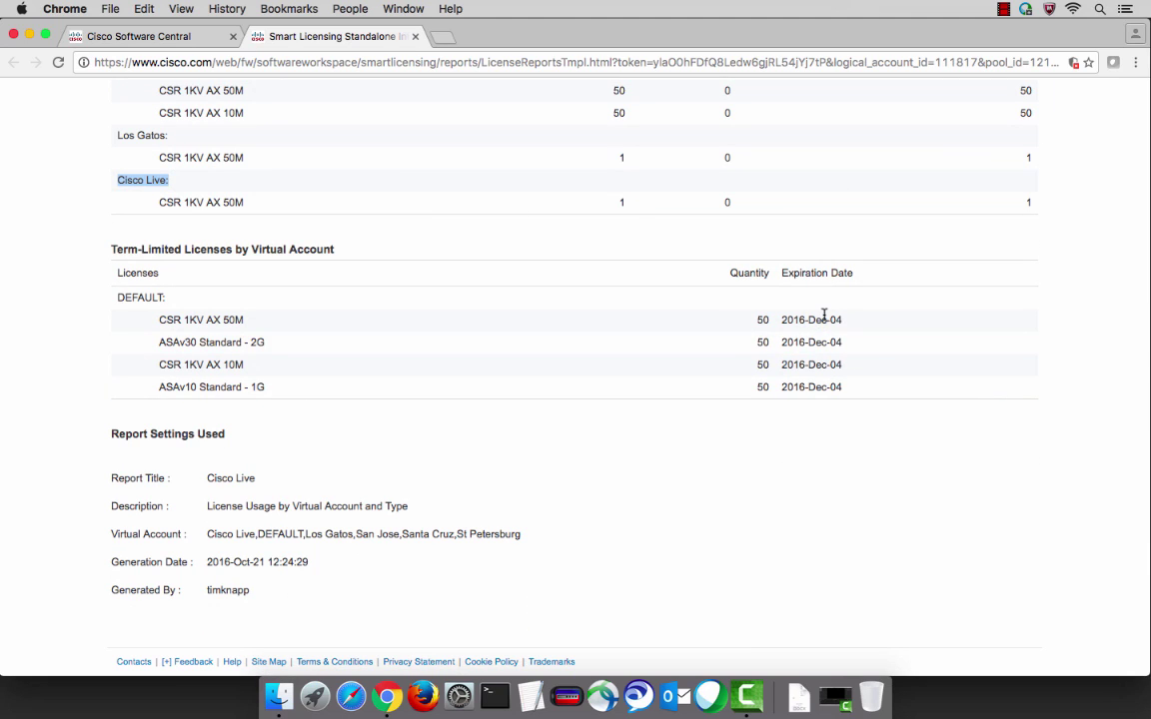
{"action": "mouse_move", "coordinate": [814, 370]}
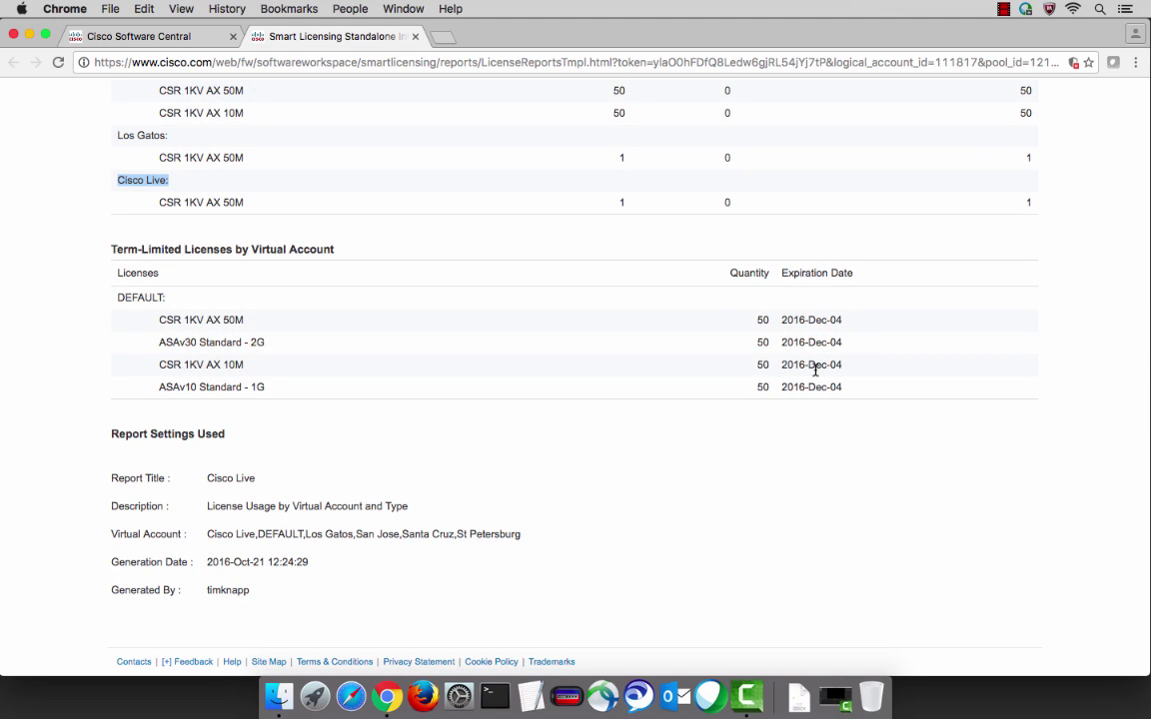
{"action": "mouse_move", "coordinate": [642, 465]}
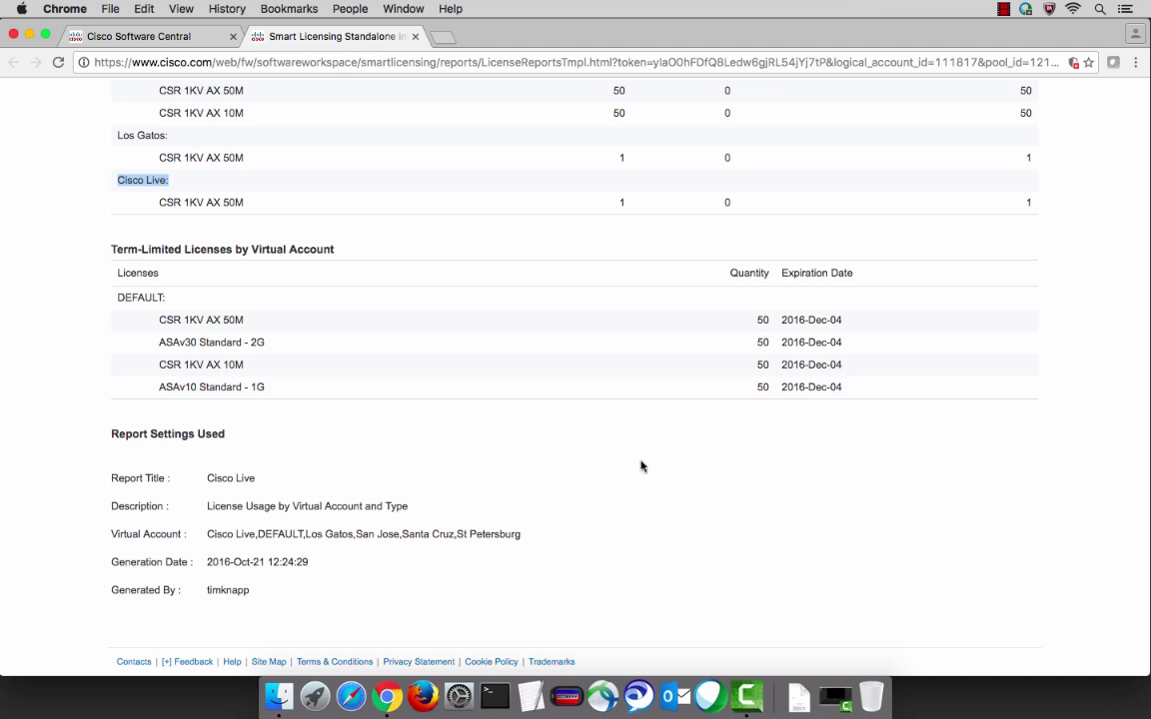
{"action": "mouse_move", "coordinate": [257, 483]}
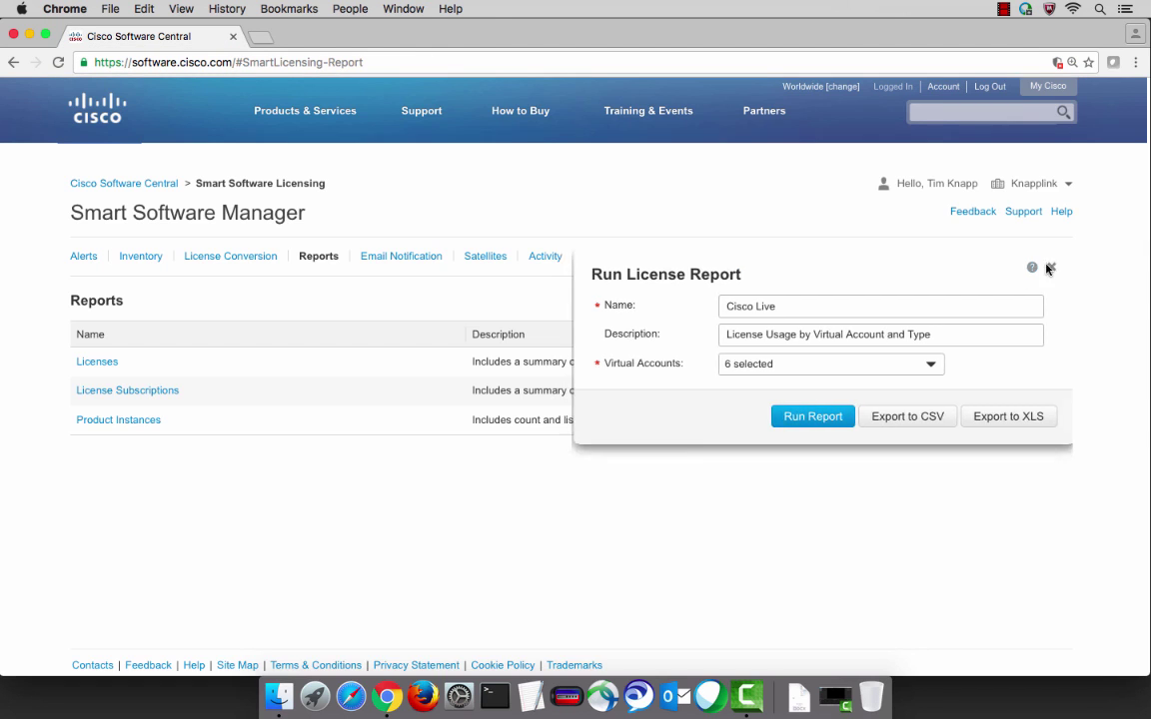
- Close the Run License Report popover to return to the available reports list
{"action": "left_click", "coordinate": [1049, 268]}
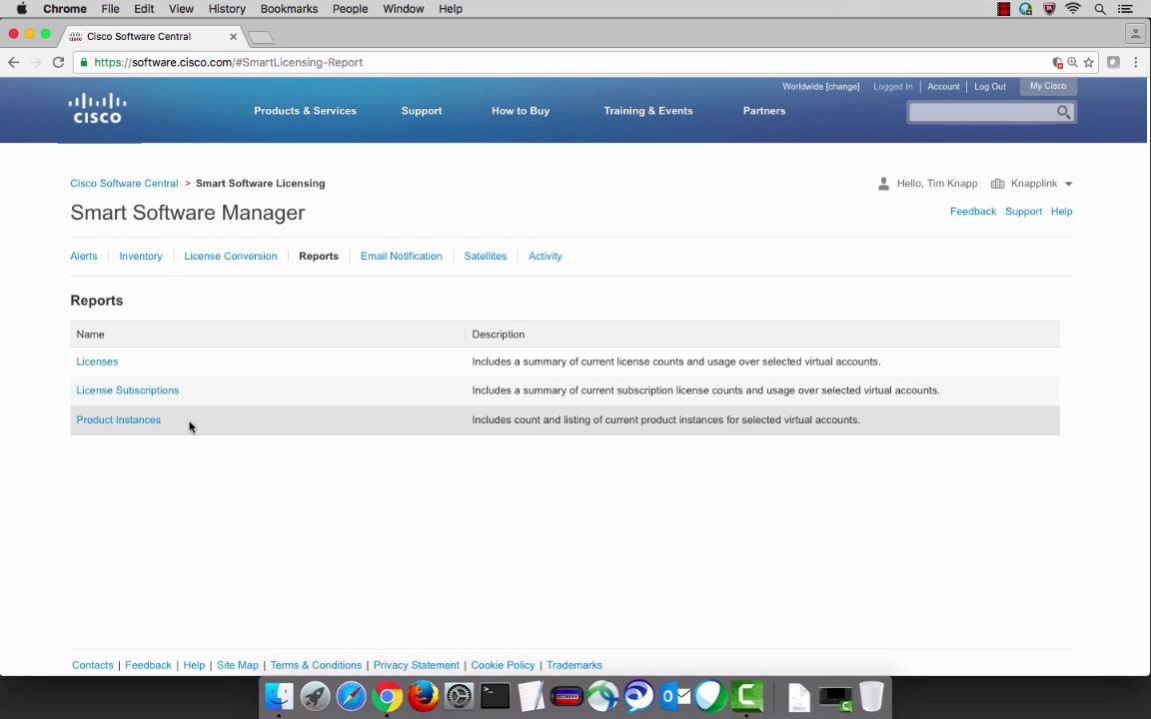
{"action": "mouse_move", "coordinate": [198, 401]}
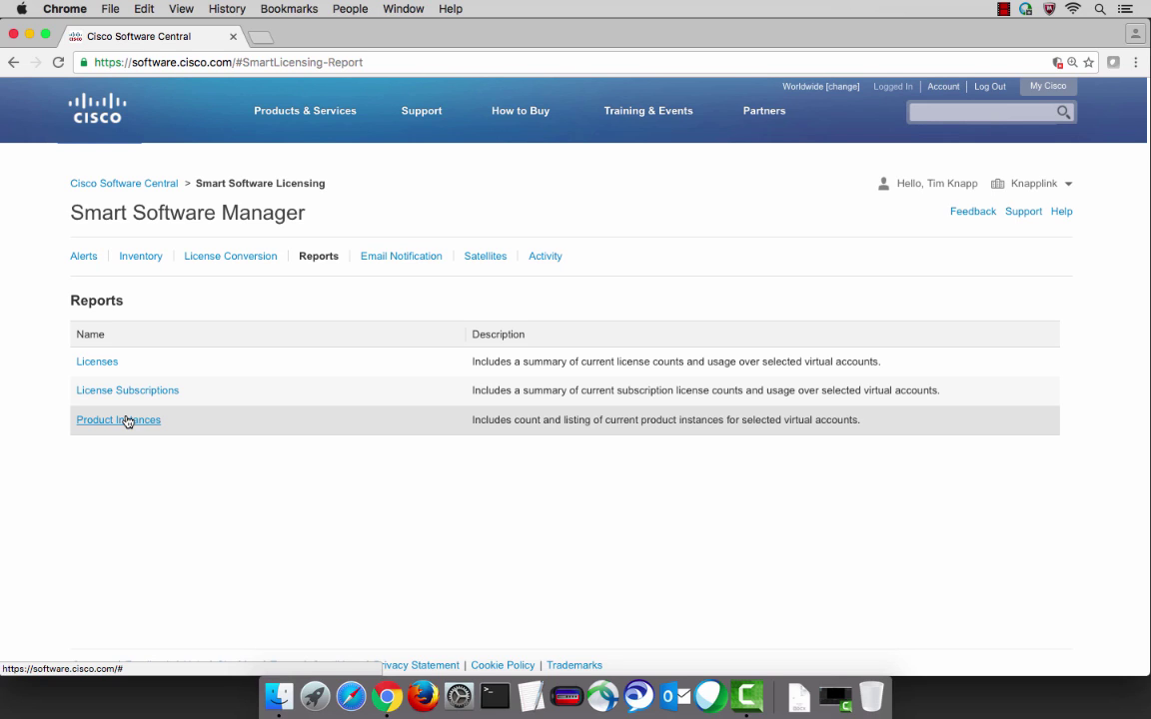
{"action": "left_click", "coordinate": [400, 256]}
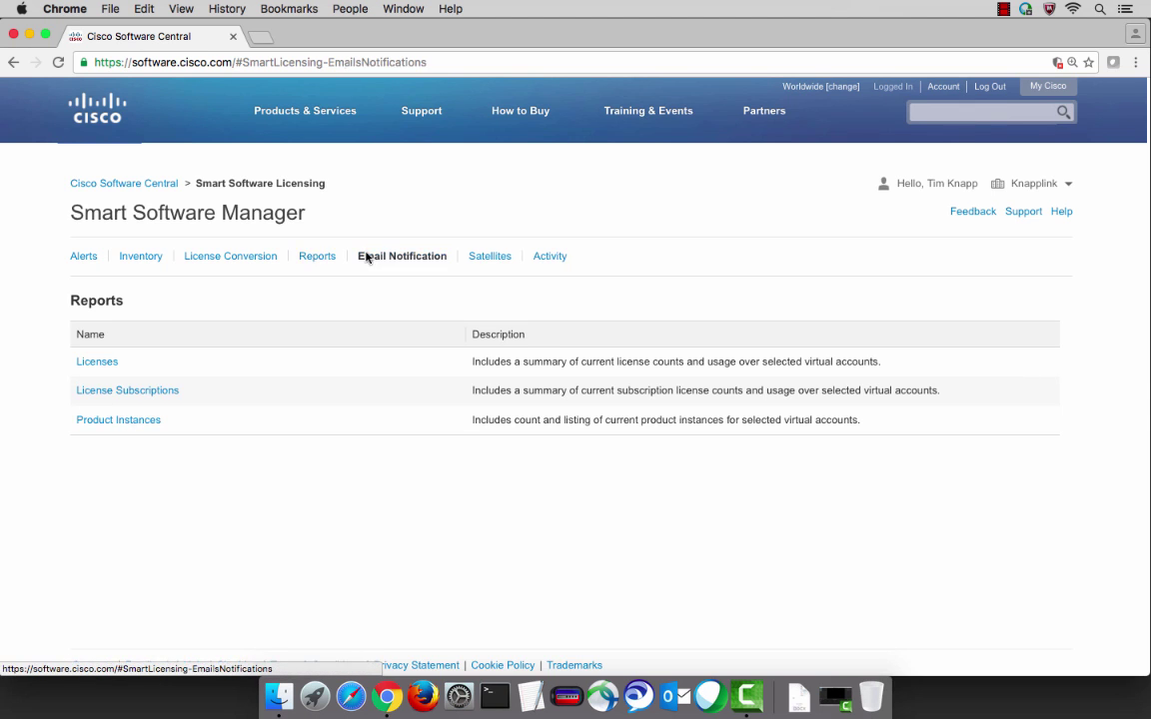
- Enable the daily email event summary and satellite synchronization emails, then save the notification settings
{"action": "left_click", "coordinate": [402, 256]}
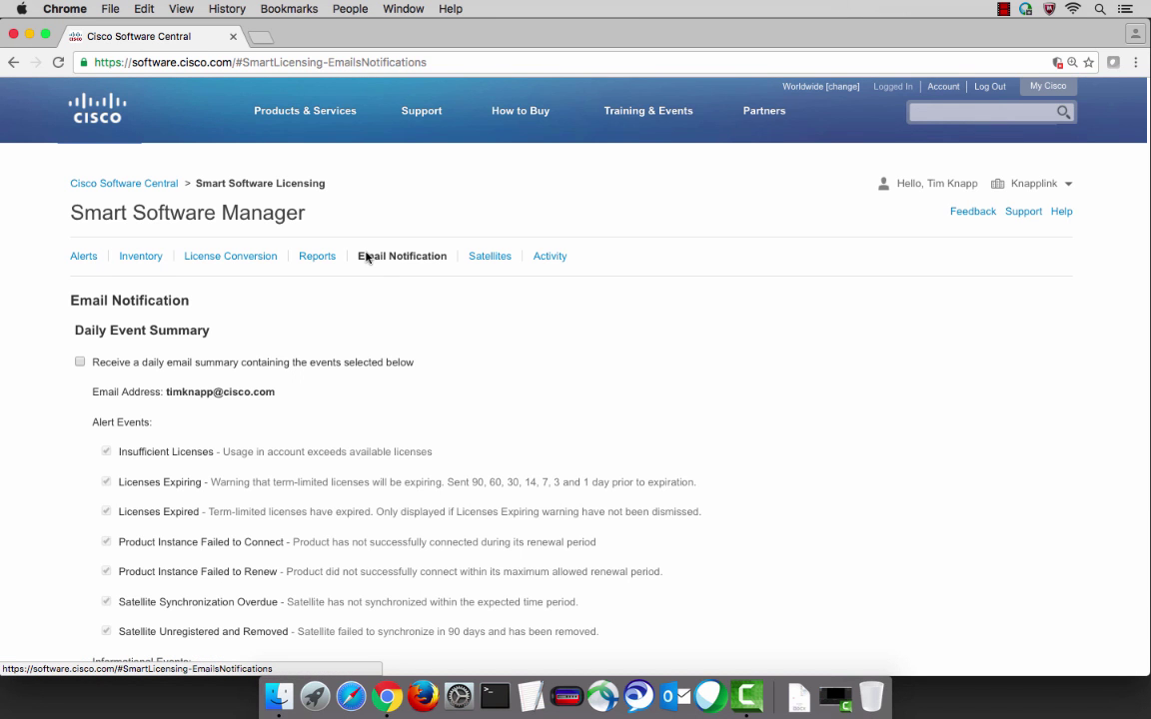
{"action": "scroll", "scroll_direction": "down", "scroll_amount": 3}
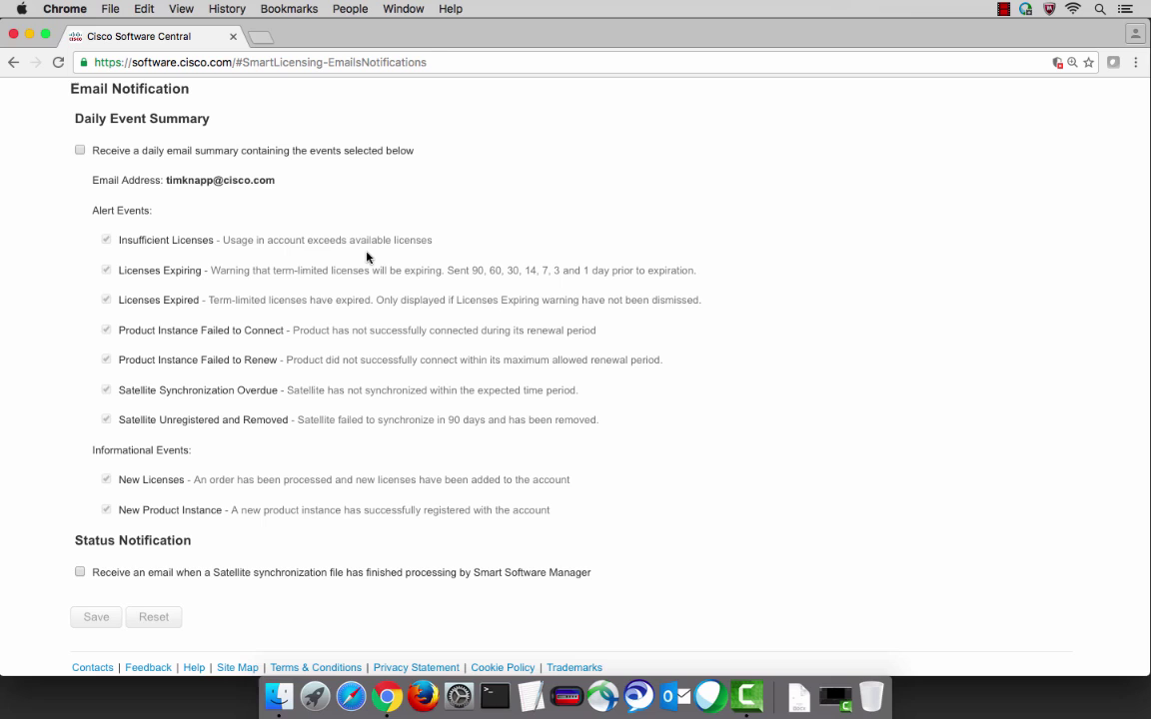
{"action": "left_click", "coordinate": [80, 150]}
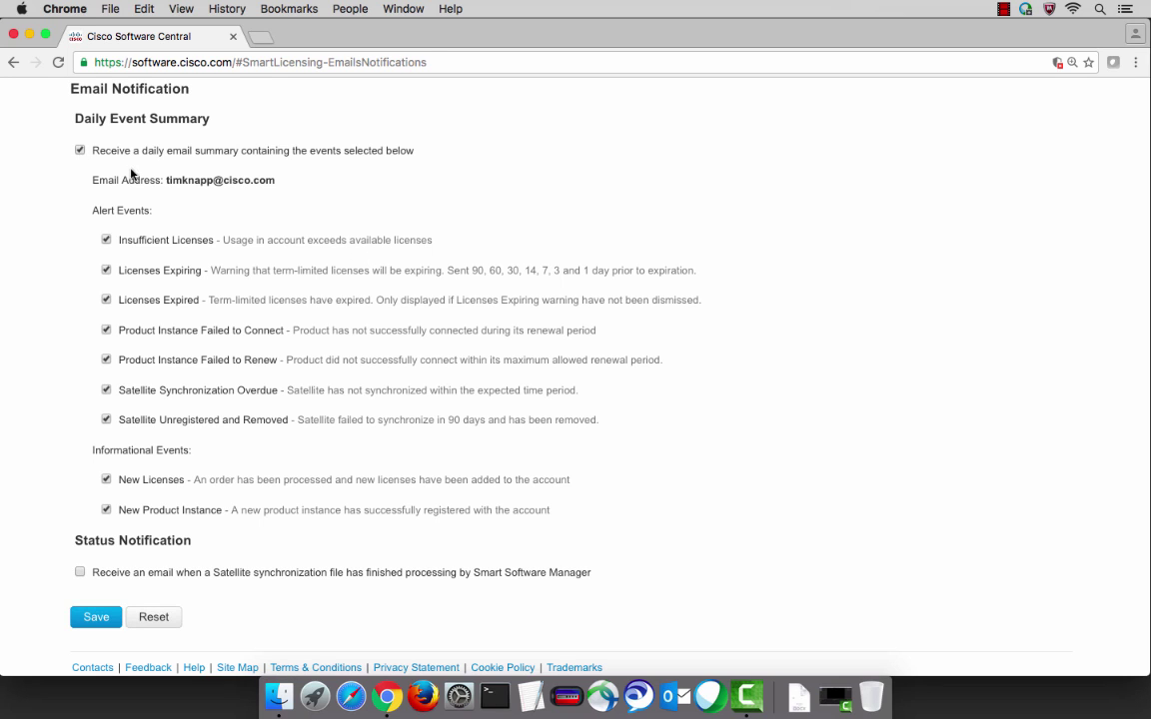
{"action": "mouse_move", "coordinate": [160, 297]}
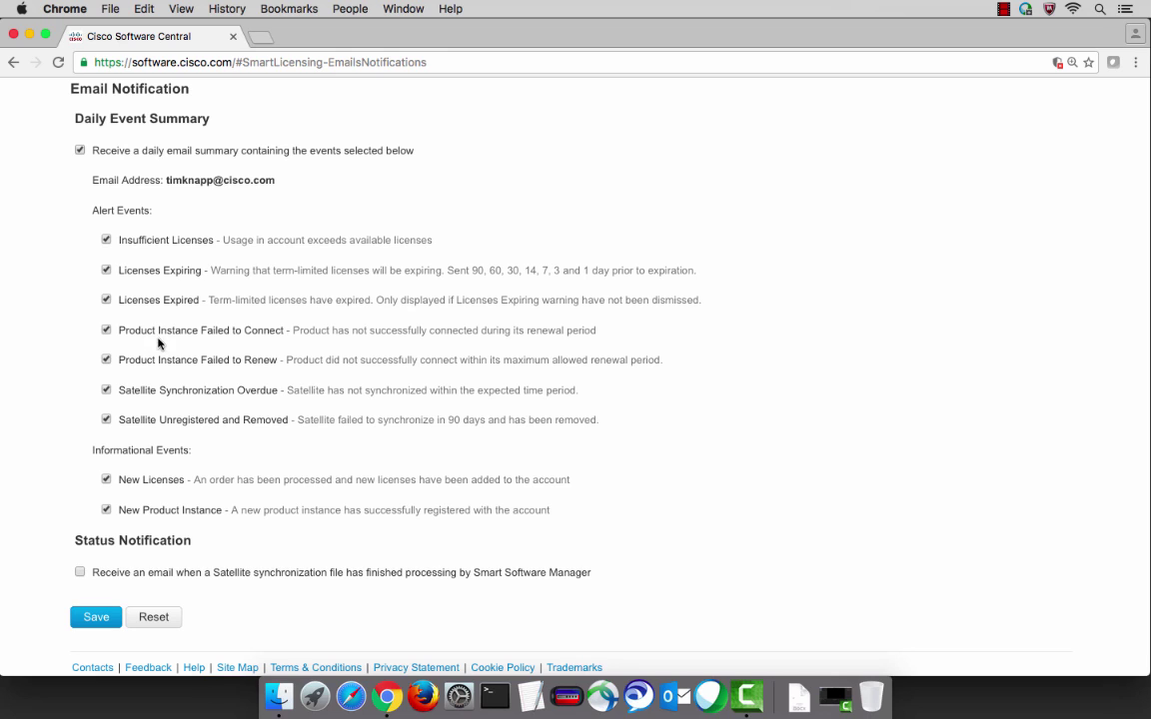
{"action": "mouse_move", "coordinate": [169, 437]}
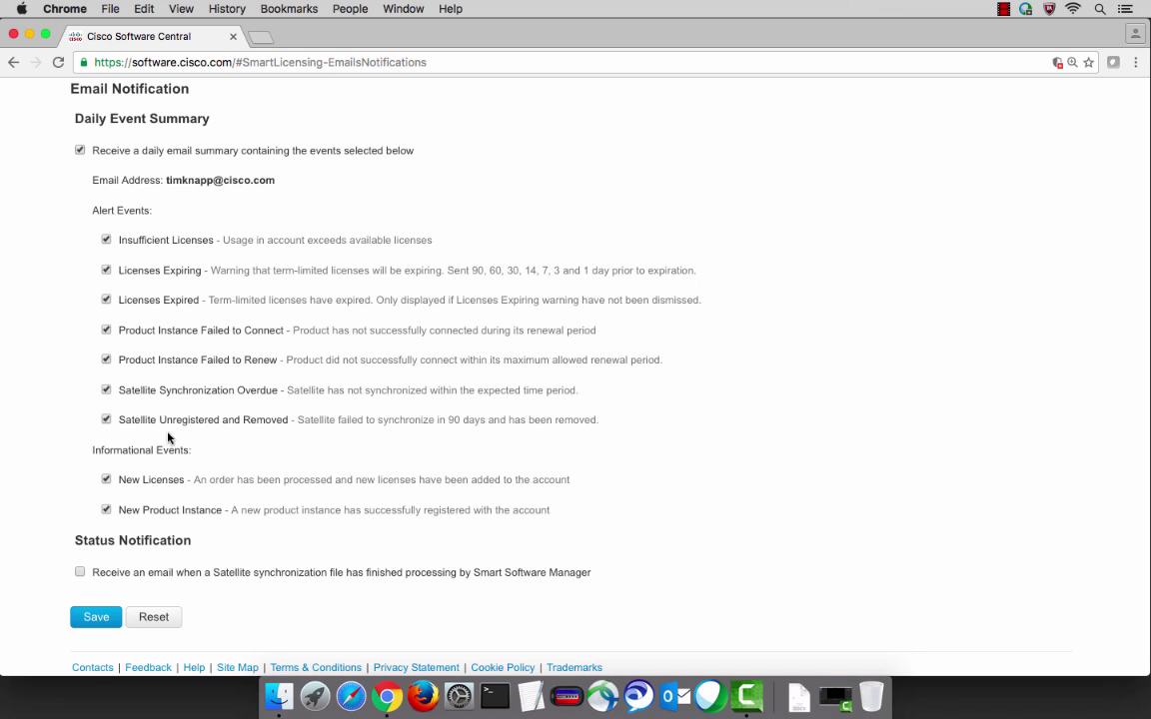
{"action": "mouse_move", "coordinate": [94, 581]}
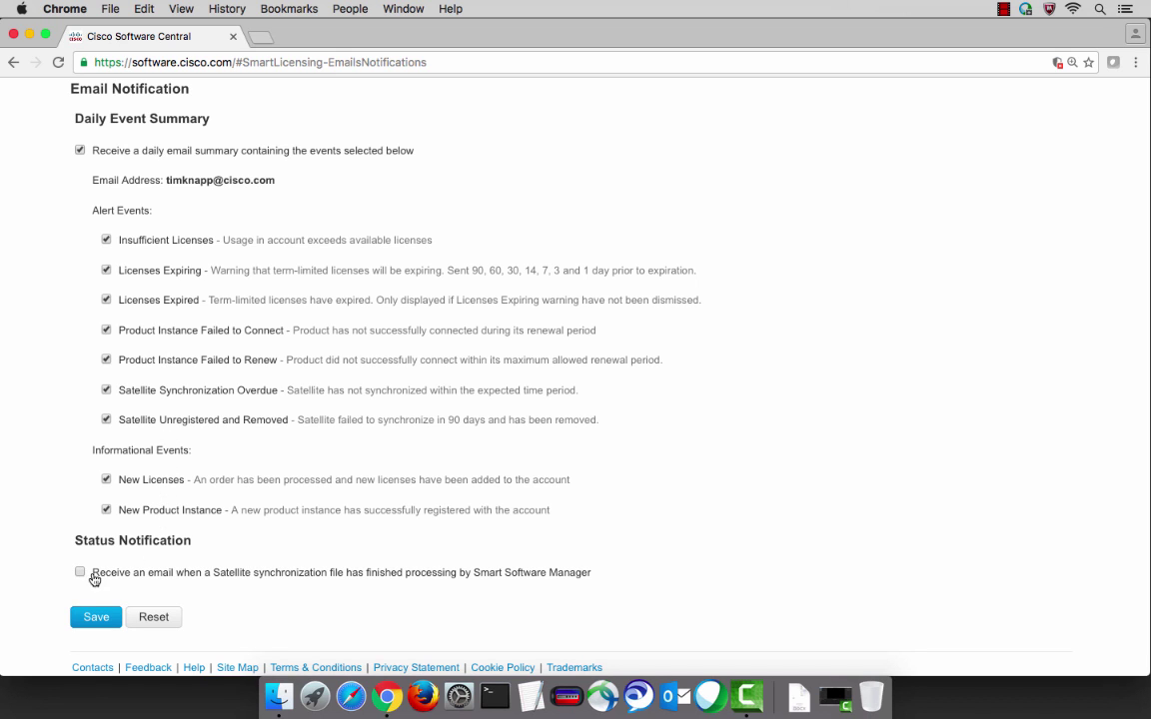
{"action": "left_click", "coordinate": [80, 572]}
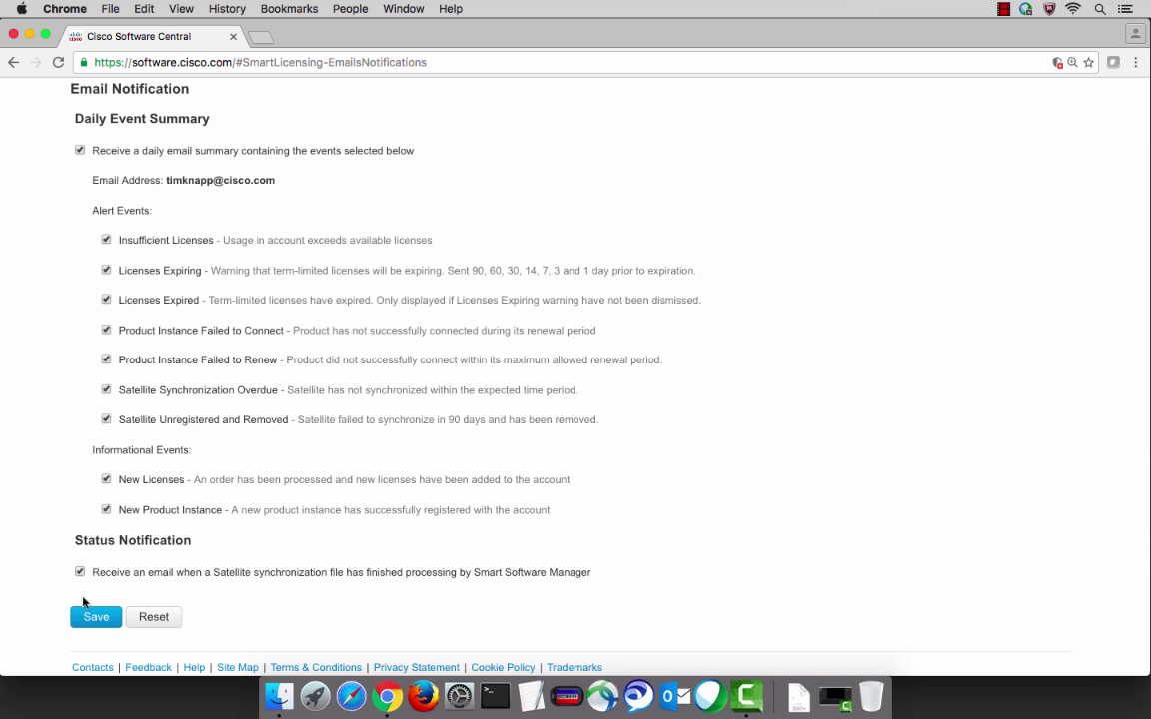
{"action": "left_click", "coordinate": [96, 616]}
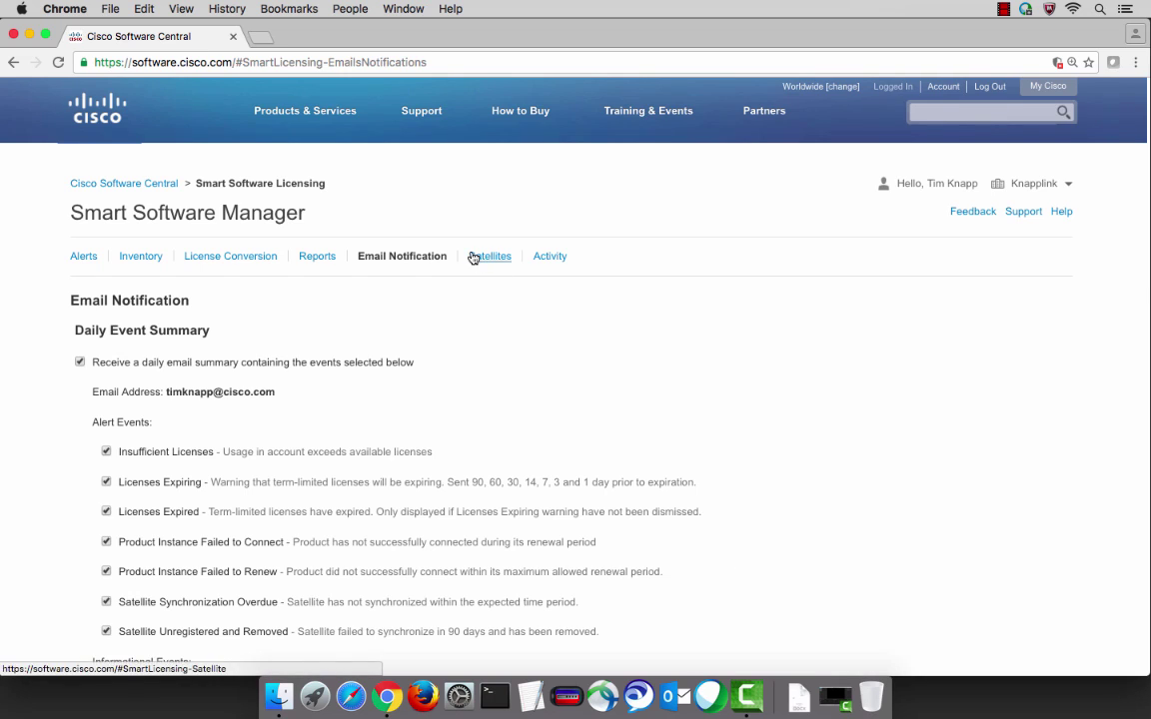
- View the registered satellites (TimK-satellite, zero instances), then load the Activity history
{"action": "left_click", "coordinate": [488, 256]}
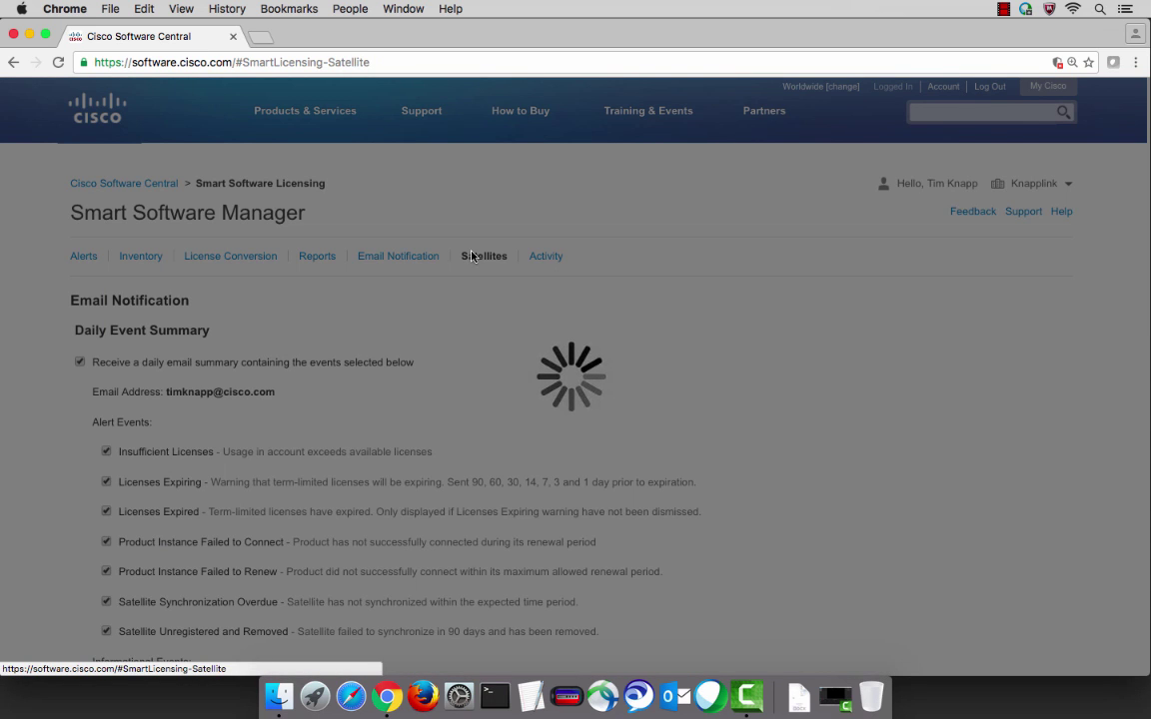
{"action": "left_click", "coordinate": [484, 256]}
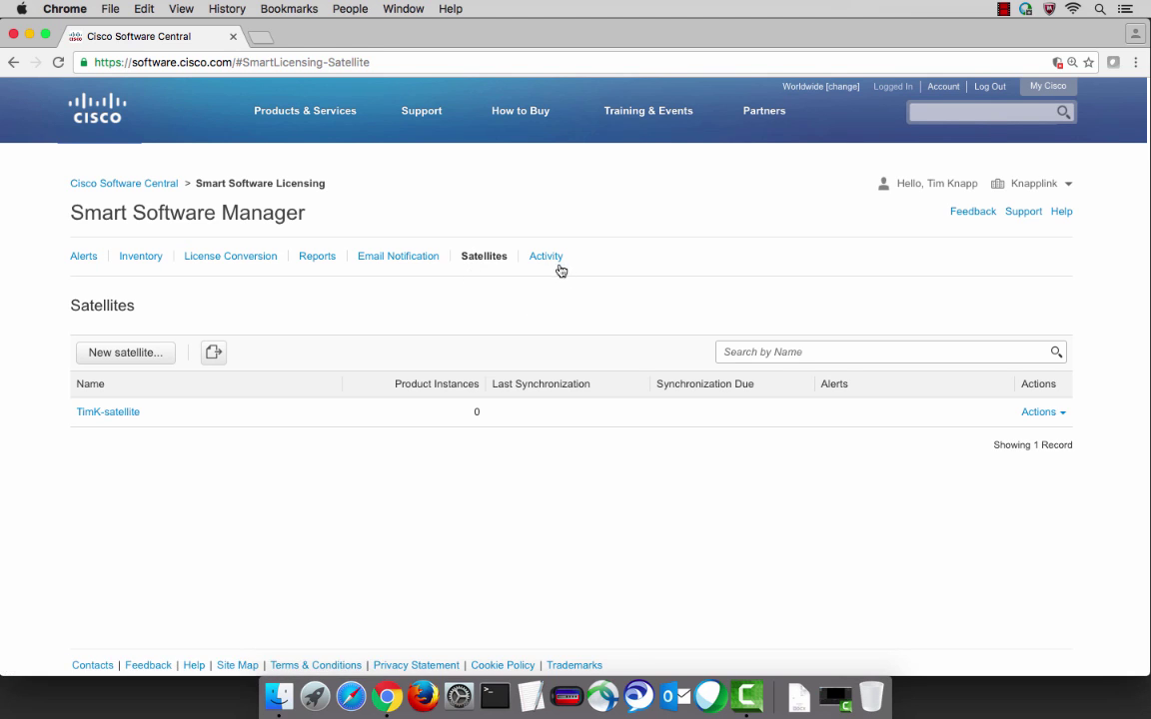
{"action": "left_click", "coordinate": [544, 256]}
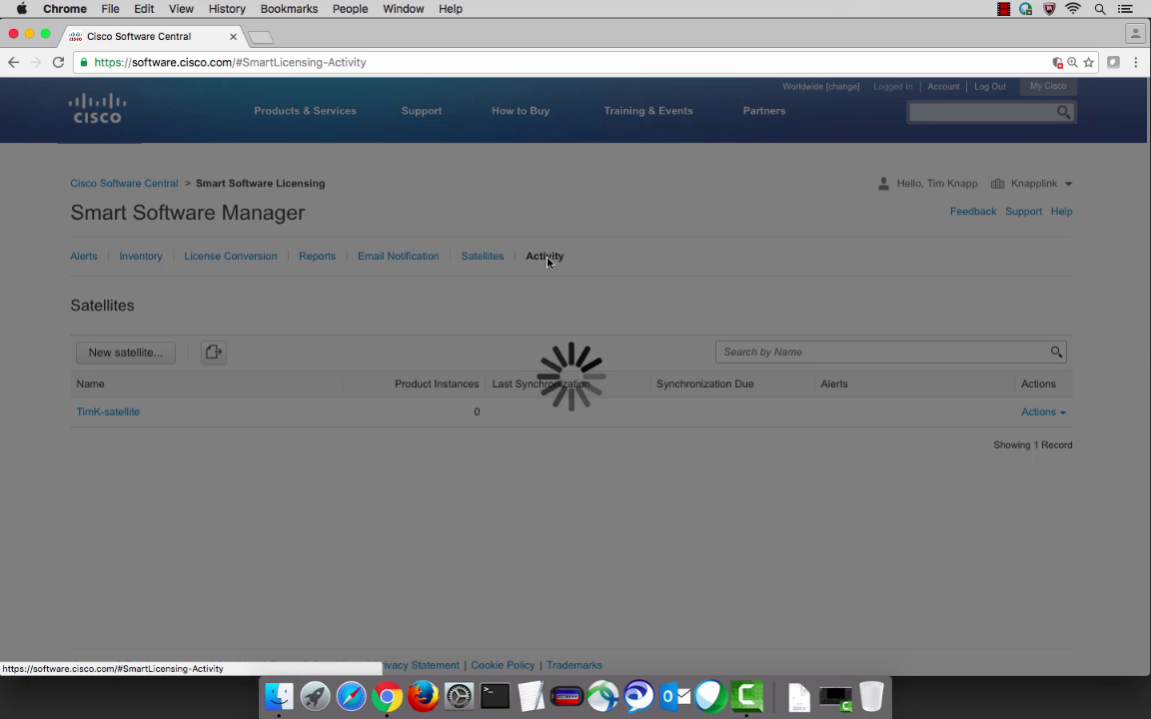
- Check the Los Gatos conversion in License Transactions and the Event Log, then go to Cisco Software Central
{"action": "left_click", "coordinate": [544, 256]}
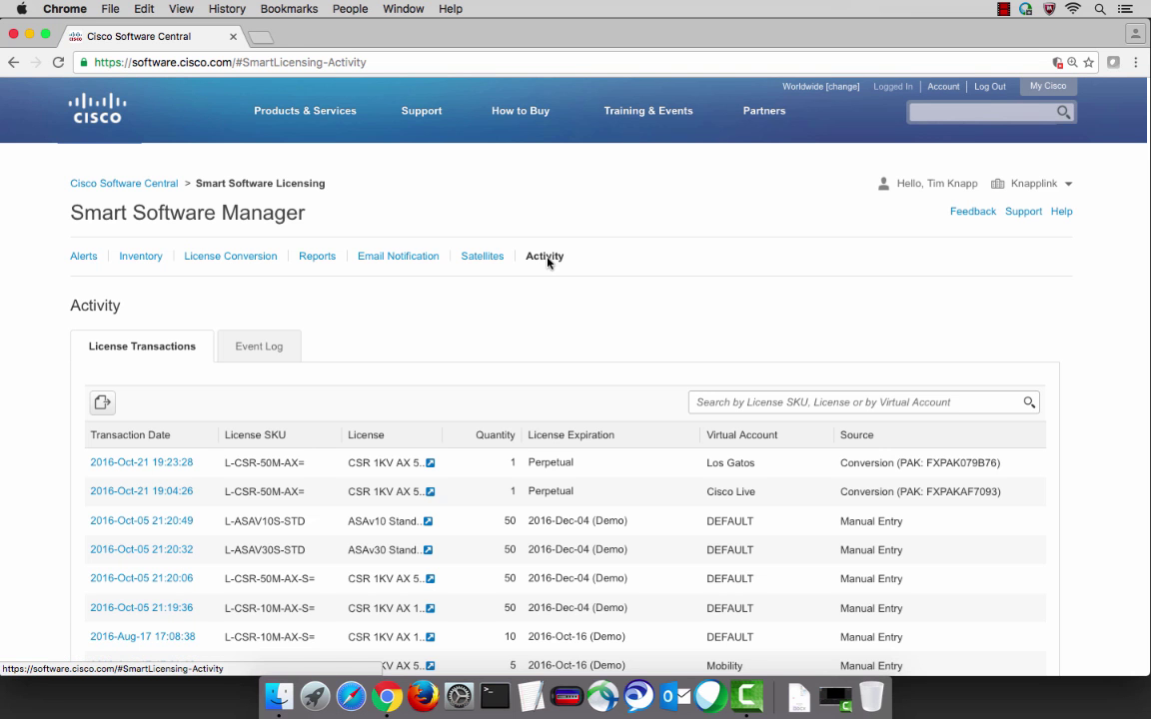
{"action": "scroll", "scroll_direction": "down", "scroll_amount": 3}
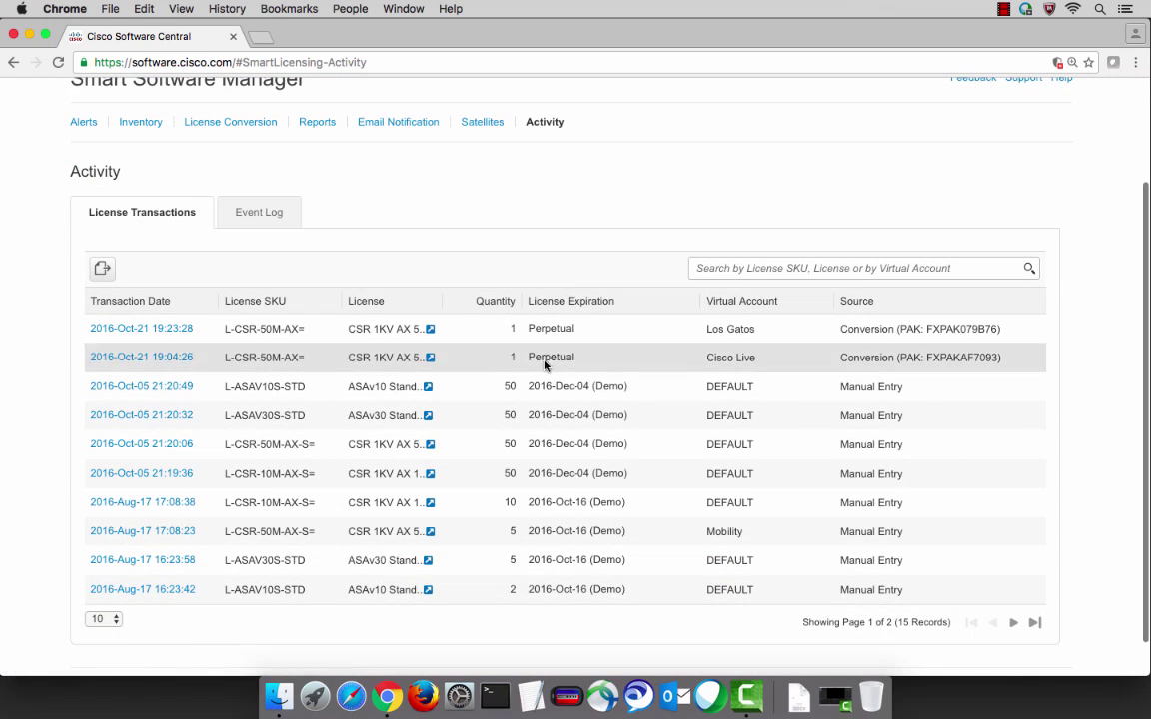
{"action": "mouse_move", "coordinate": [745, 365]}
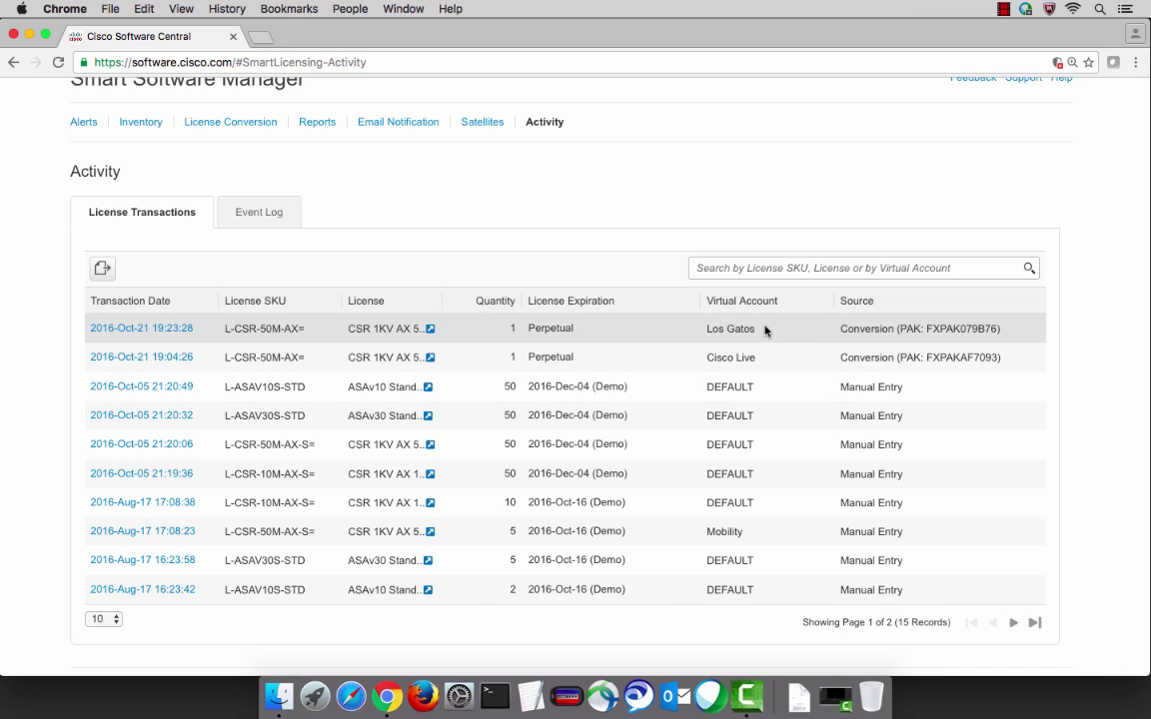
{"action": "mouse_move", "coordinate": [622, 270]}
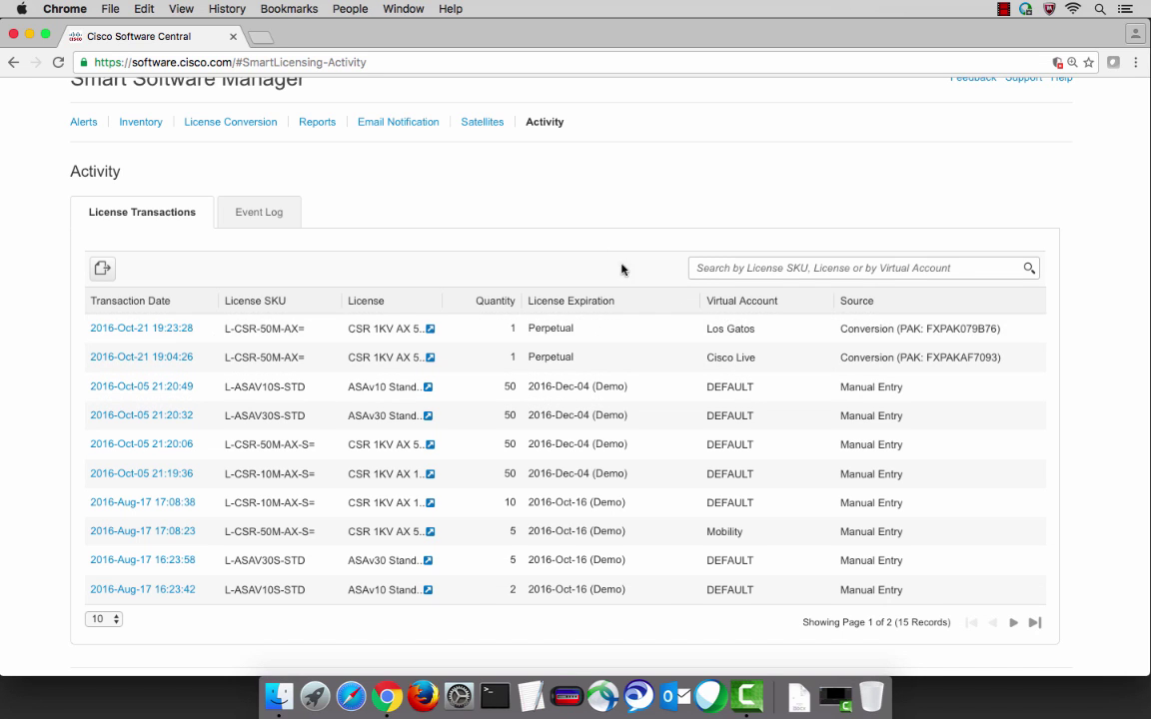
{"action": "left_click", "coordinate": [259, 212]}
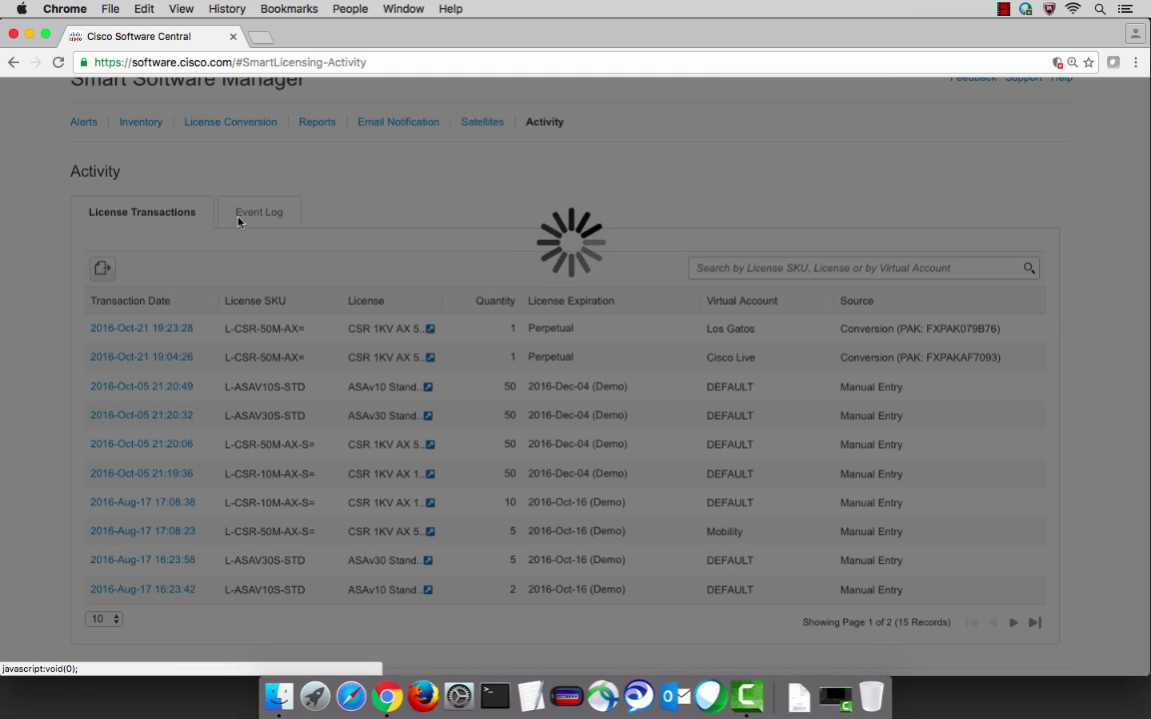
{"action": "left_click", "coordinate": [257, 211]}
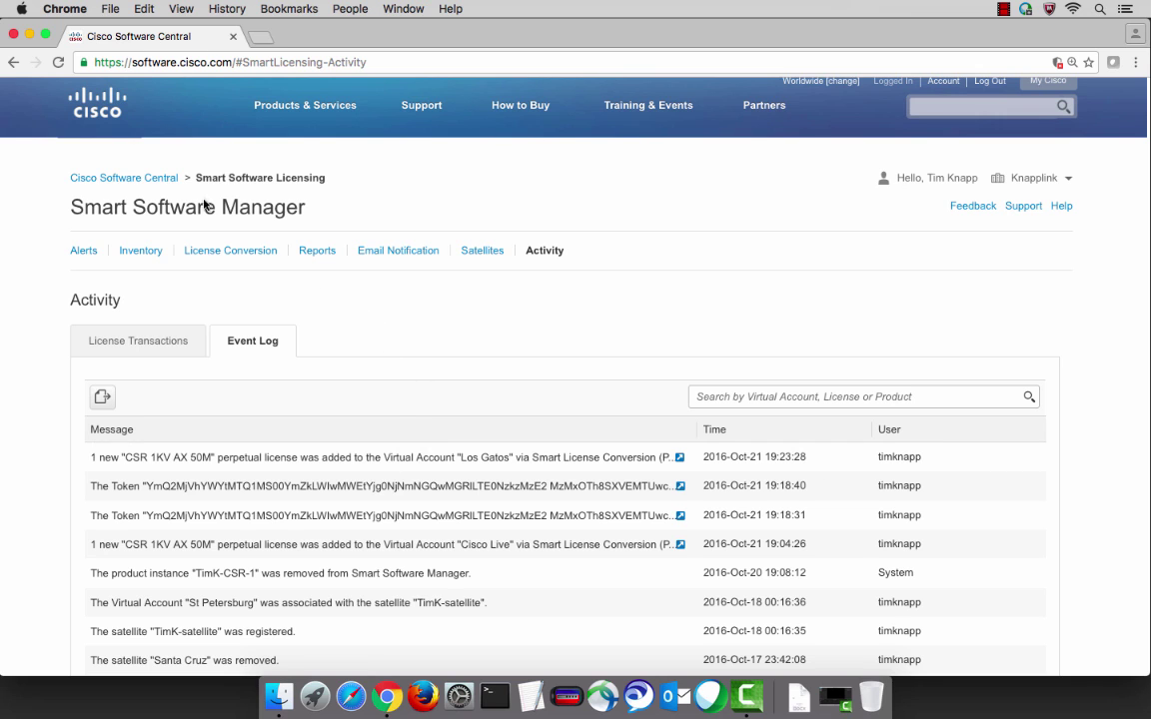
{"action": "left_click", "coordinate": [124, 178]}
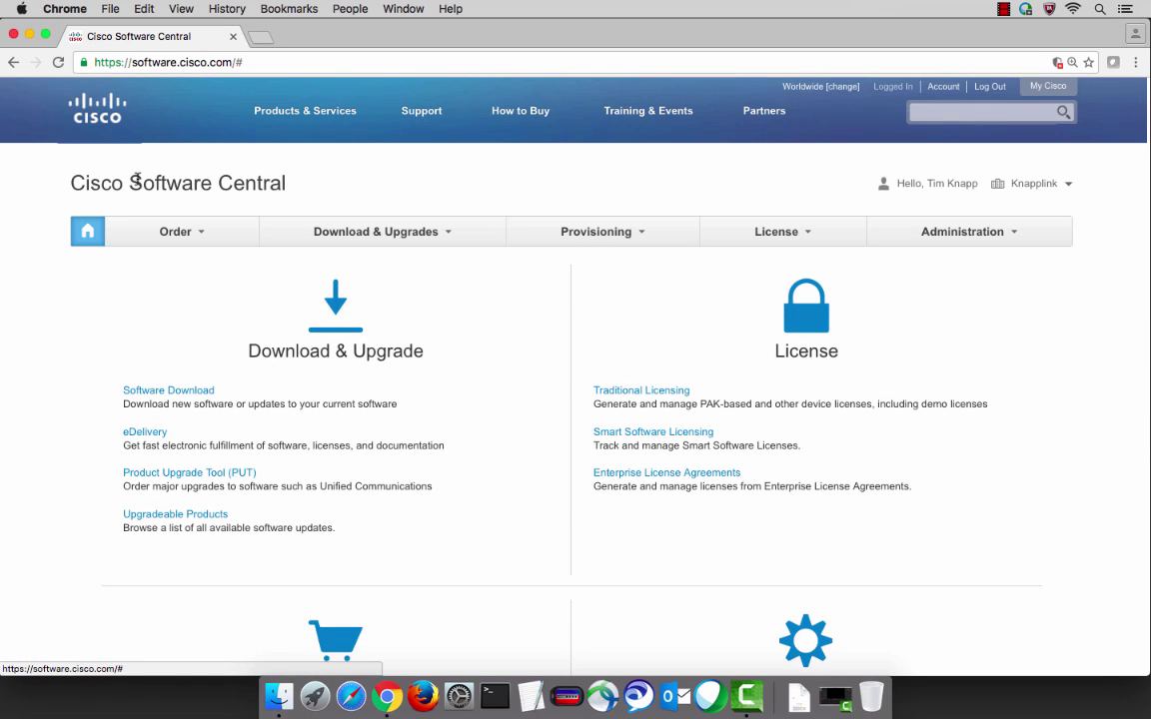